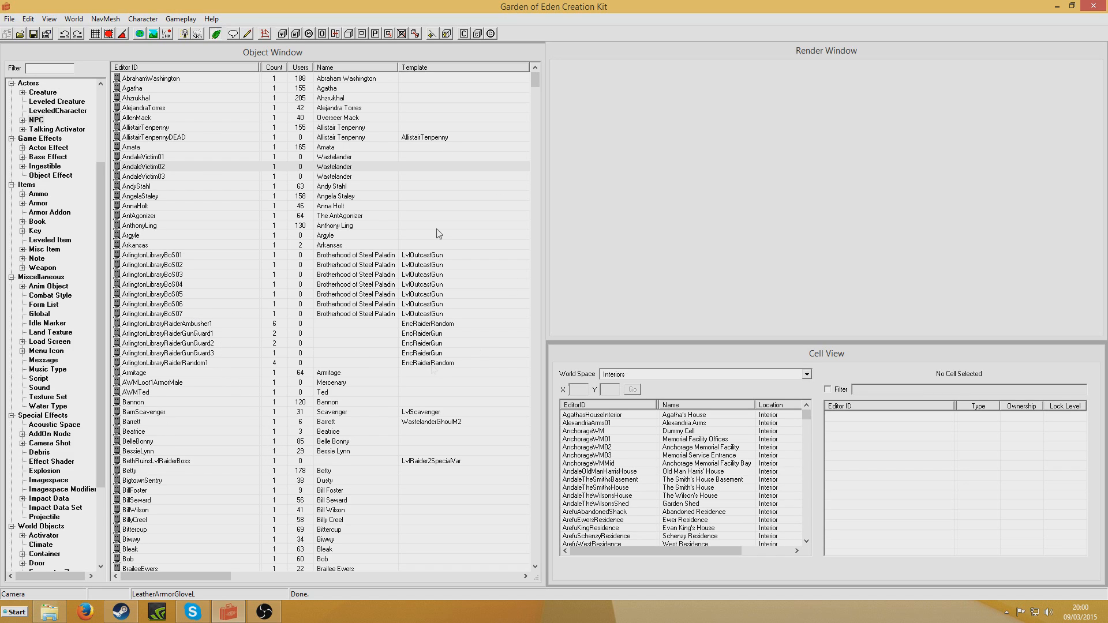
{"action": "mouse_move", "coordinate": [397, 254]}
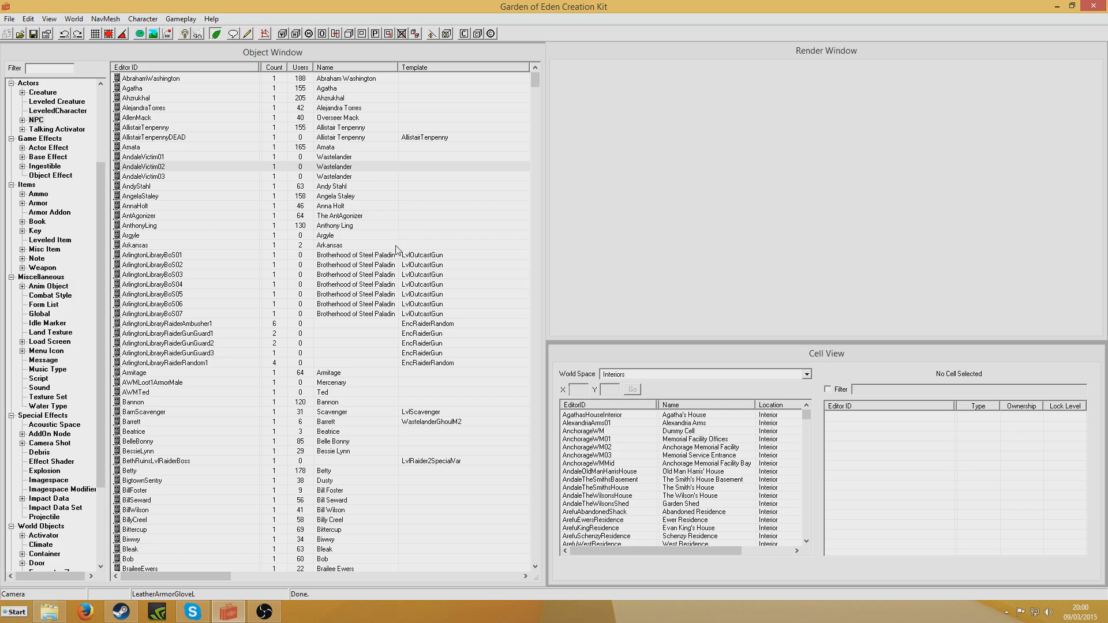
{"action": "mouse_move", "coordinate": [395, 252]}
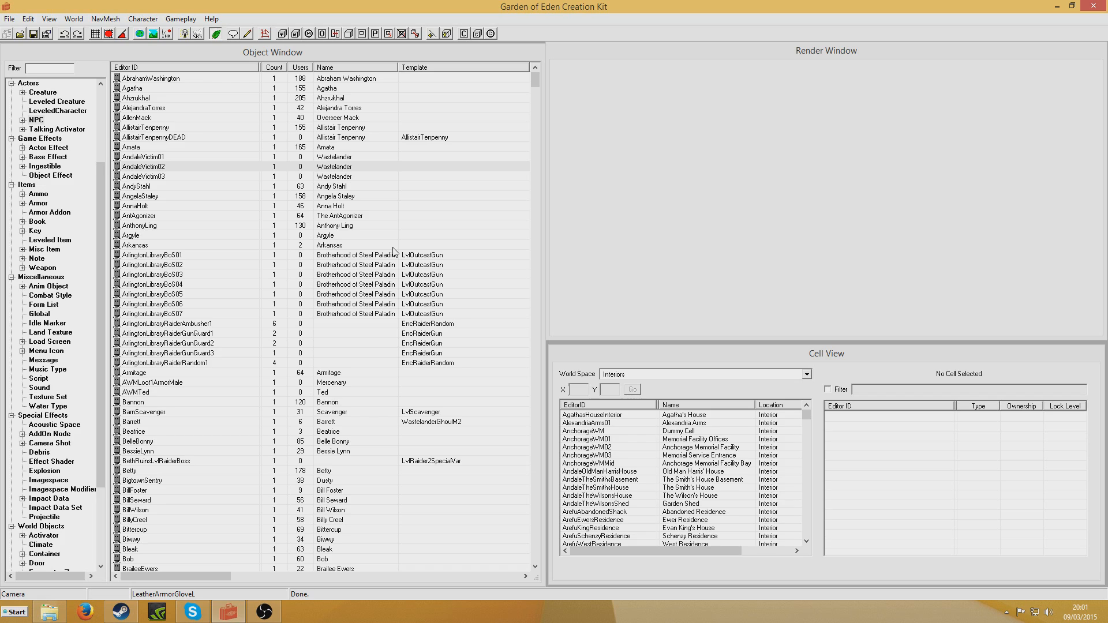
{"action": "mouse_move", "coordinate": [293, 206]}
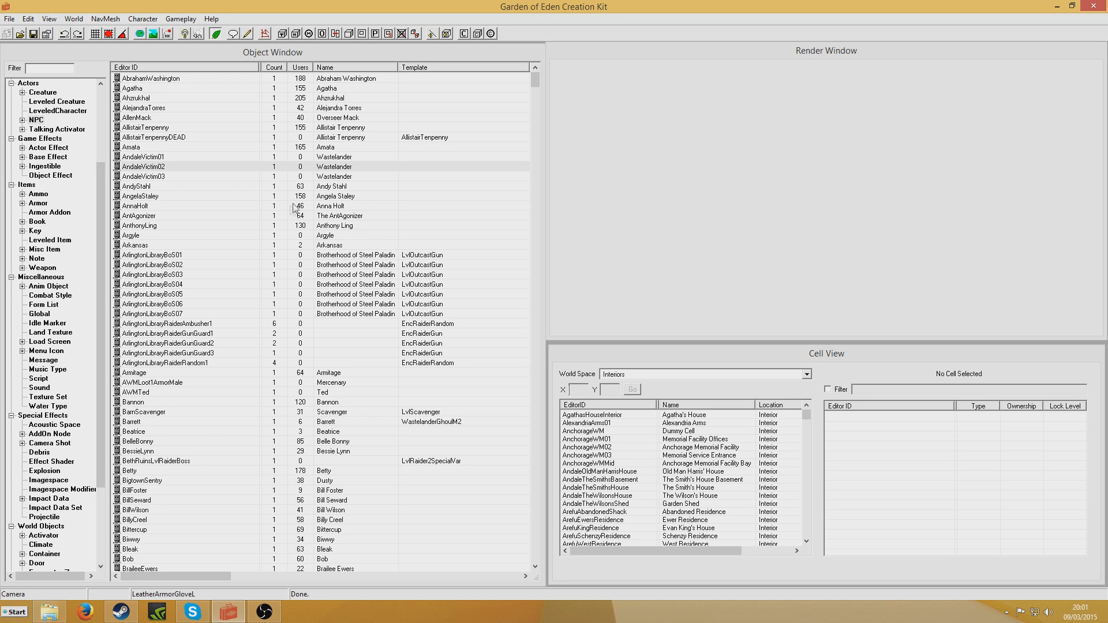
Step: Create a new NPC record with ID MyNPC and name NPC
{"action": "right_click", "coordinate": [141, 196]}
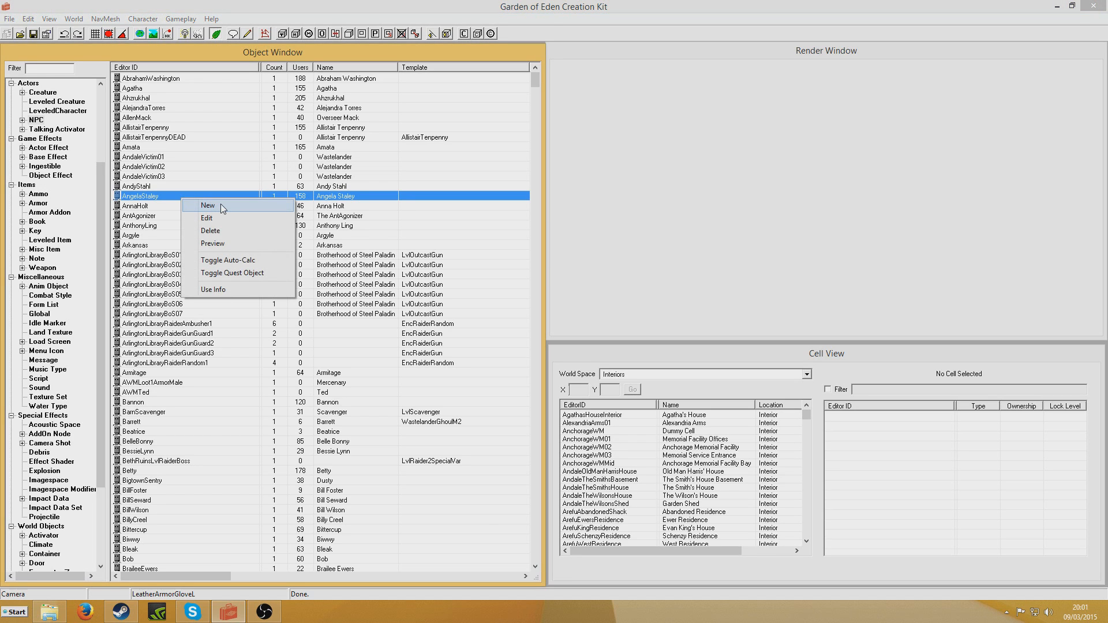
{"action": "left_click", "coordinate": [207, 205]}
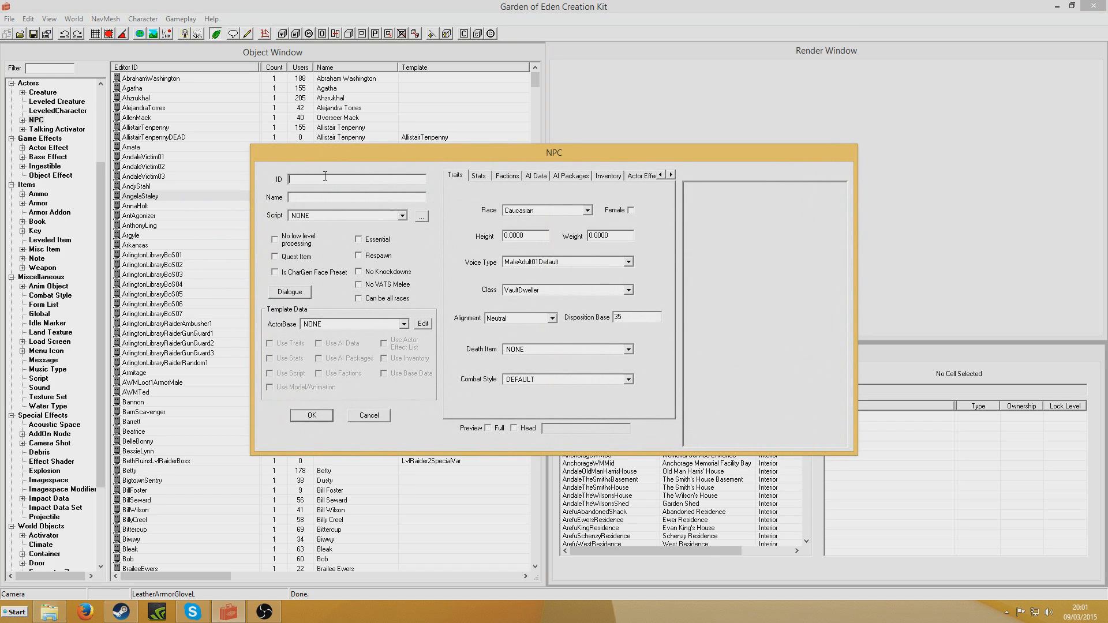
{"action": "type", "text": "MyNPC"}
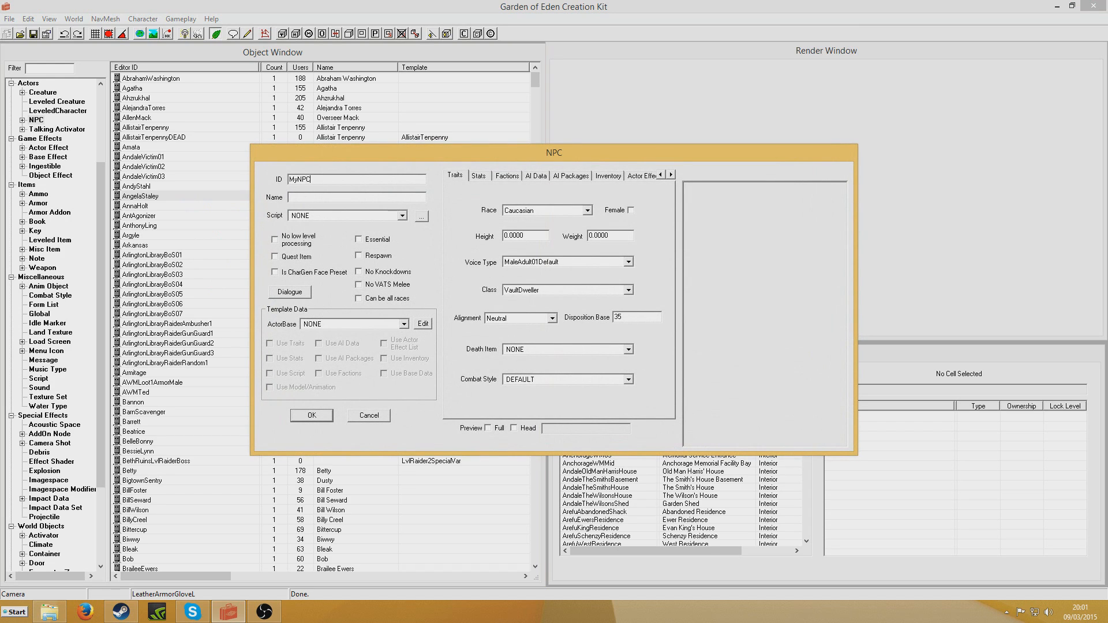
{"action": "type", "text": "NPC"}
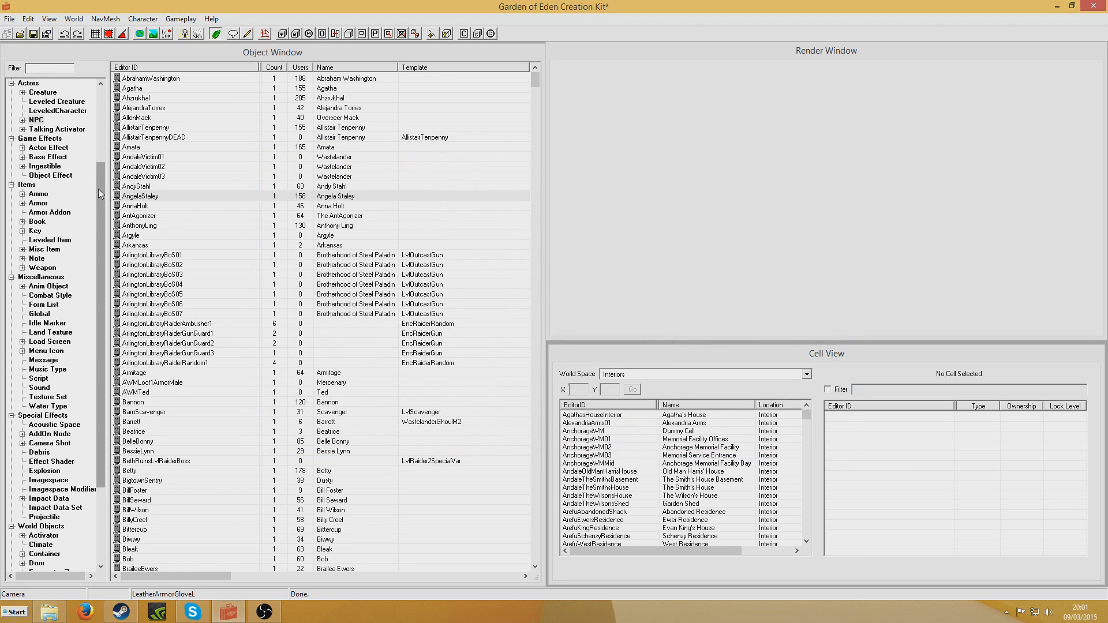
Step: Copy an existing voice type into a new form with ID TutNPC
{"action": "left_click", "coordinate": [44, 183]}
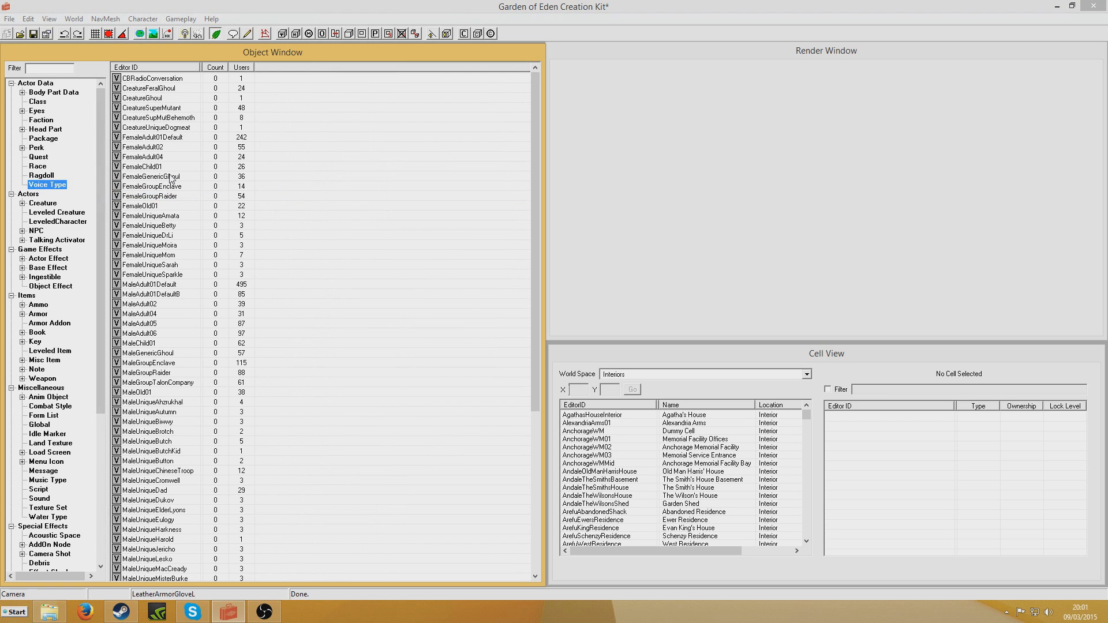
{"action": "double_click", "coordinate": [152, 79]}
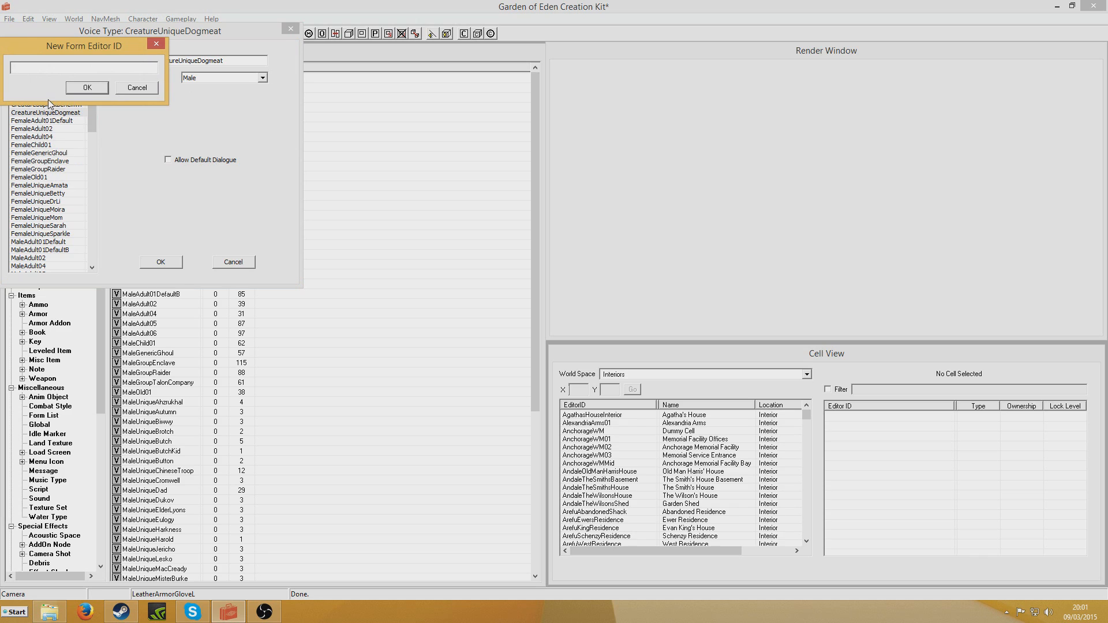
{"action": "type", "text": "TutNPC"}
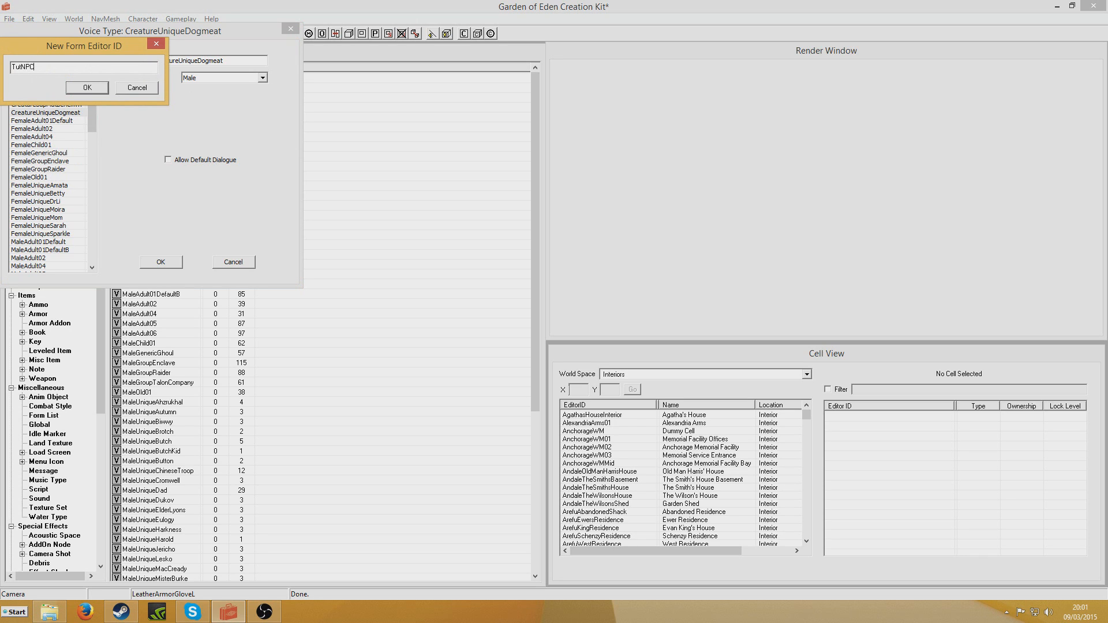
{"action": "left_click", "coordinate": [87, 88]}
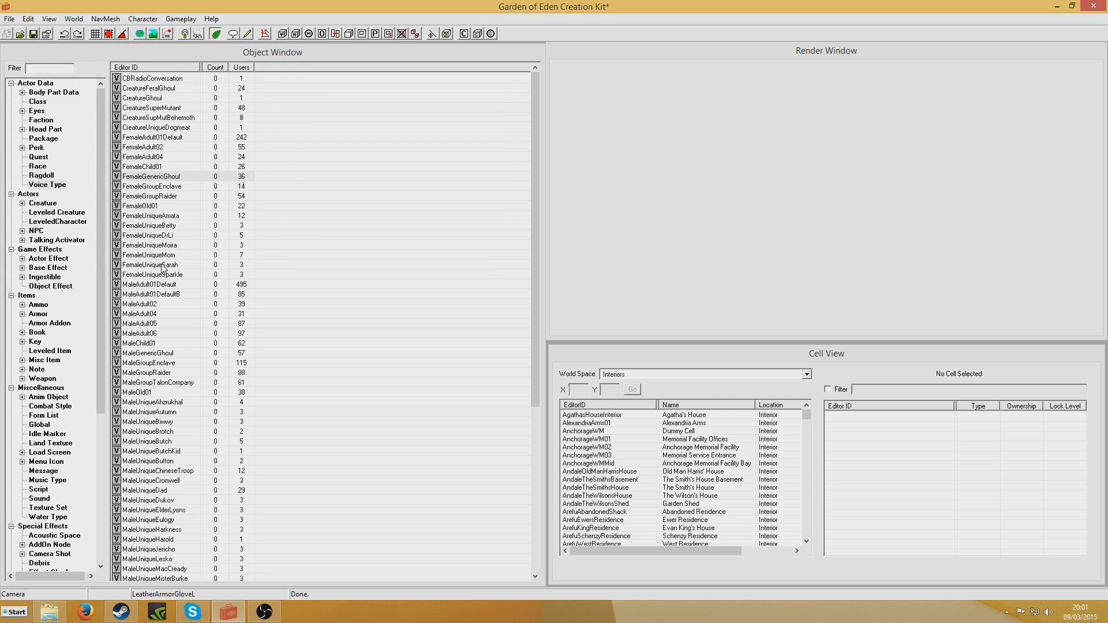
Step: Filter the NPC list by 'npc' to select MyNPC, then list the Terminal records
{"action": "left_click", "coordinate": [36, 229]}
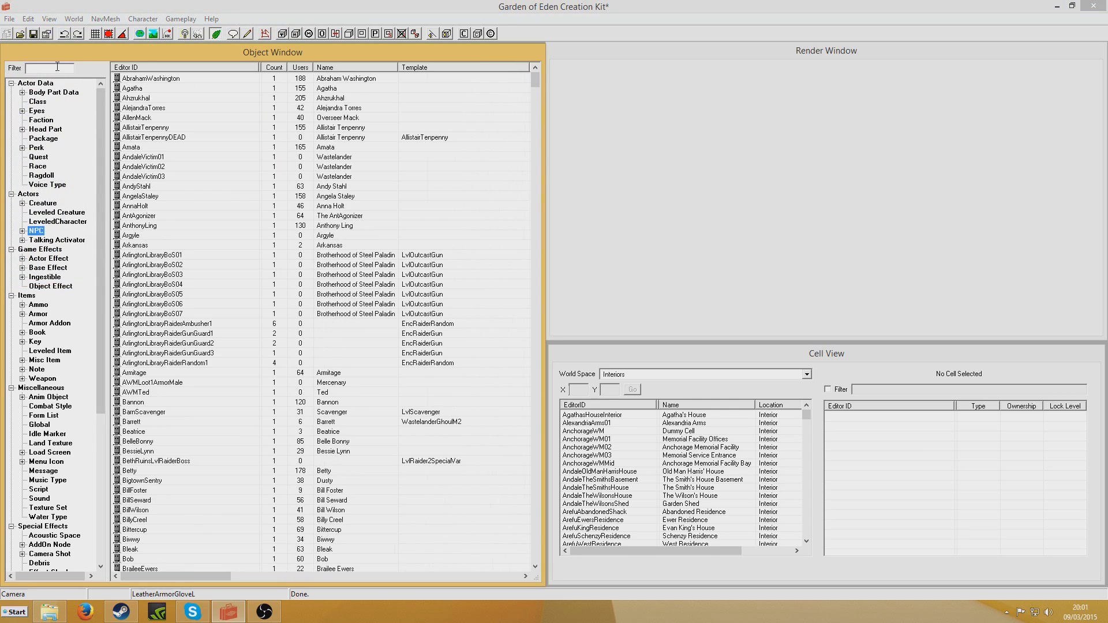
{"action": "type", "text": "npc"}
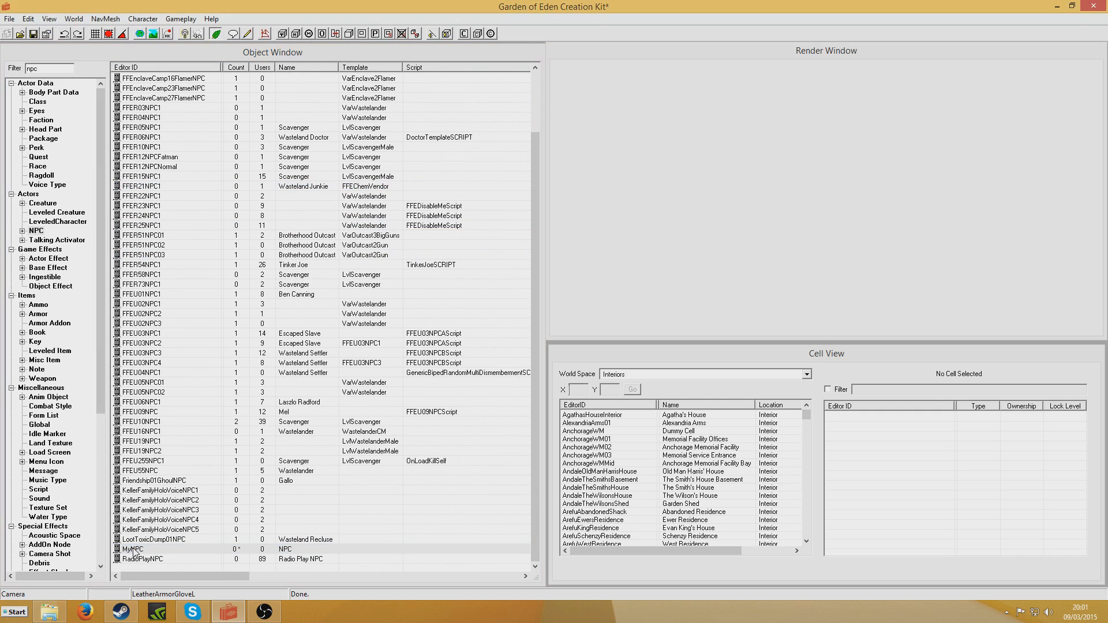
{"action": "left_click", "coordinate": [628, 262]}
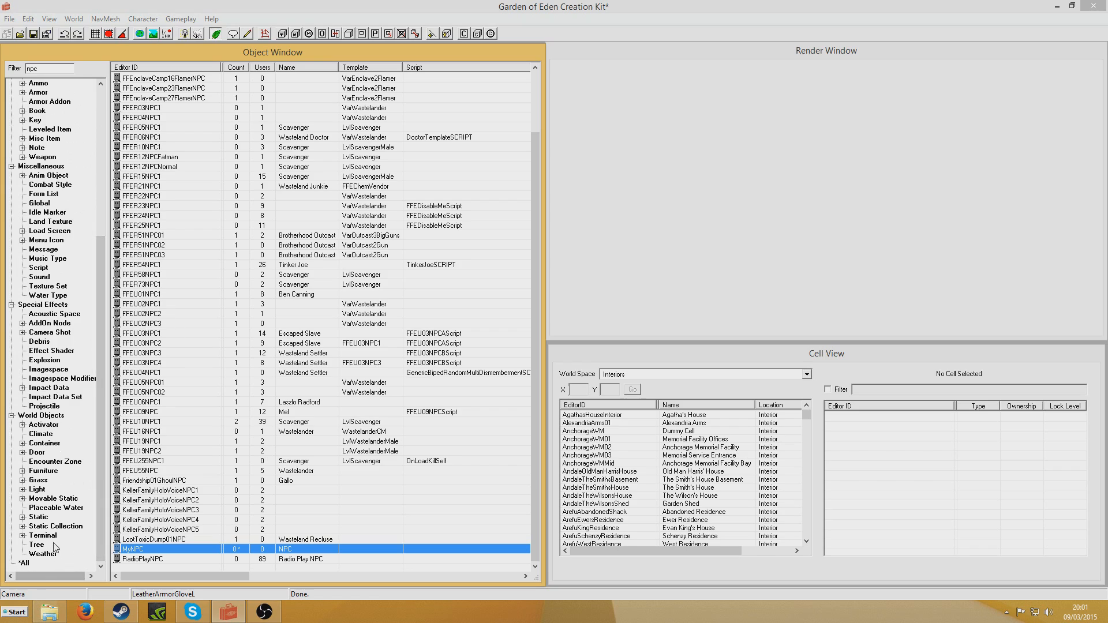
{"action": "left_click", "coordinate": [41, 536]}
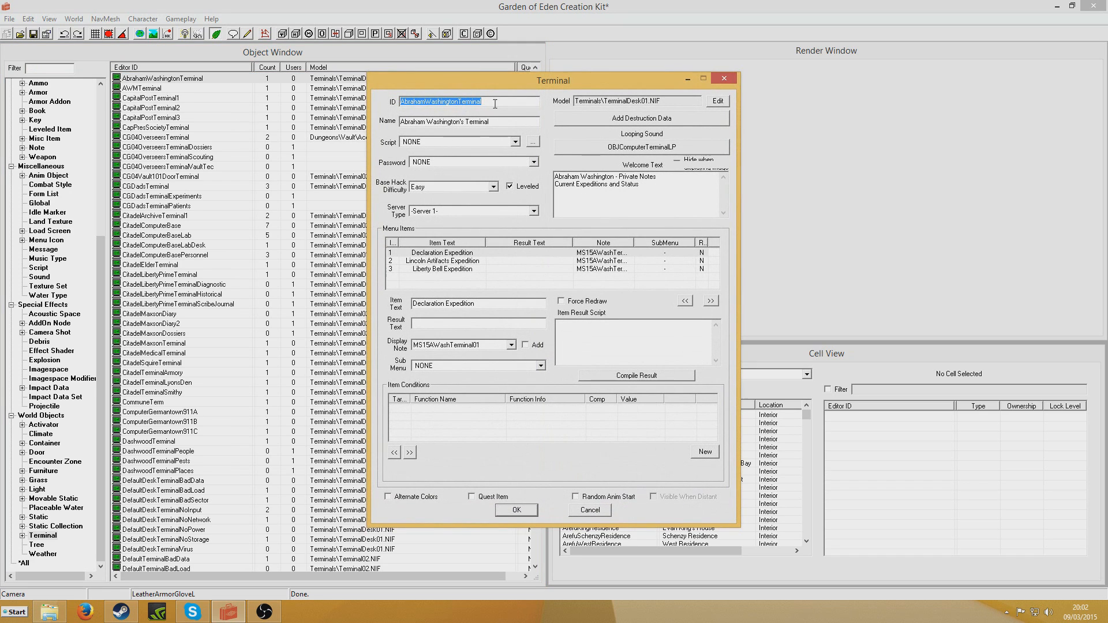
Step: Rename the terminal's ID to TutTerminal
{"action": "left_click", "coordinate": [440, 252]}
{"action": "type", "text": "T"}
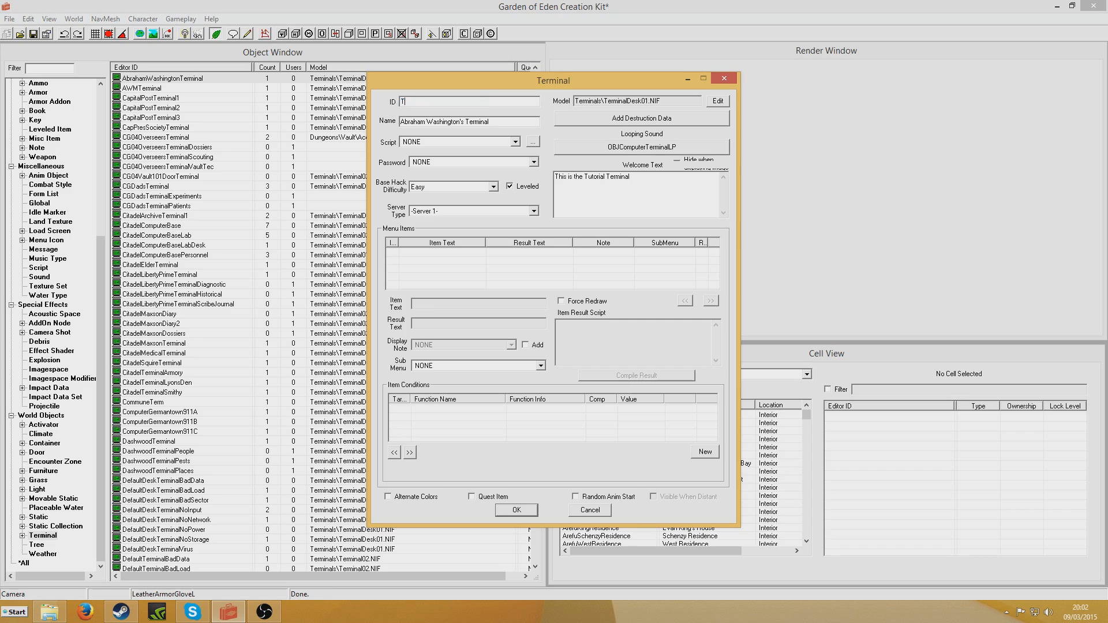
{"action": "type", "text": "utTerminal"}
{"action": "left_click", "coordinate": [470, 121]}
{"action": "type", "text": "Tutorial"}
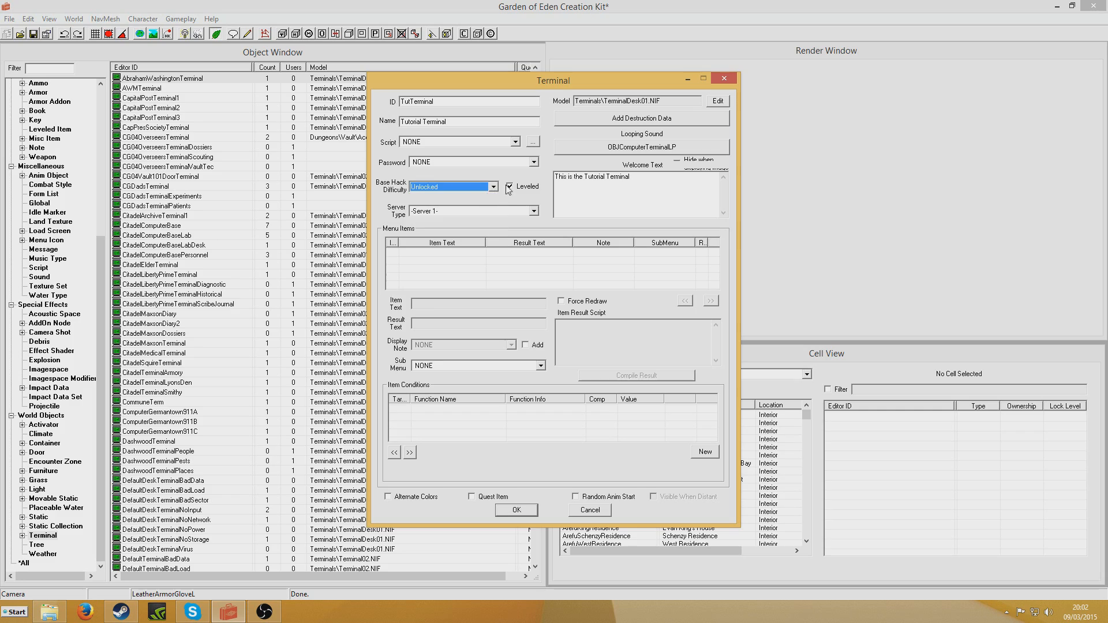
Step: Add a 'Download Data' menu item answering 'Data Downloaded...' with Force Redraw ticked
{"action": "right_click", "coordinate": [460, 266]}
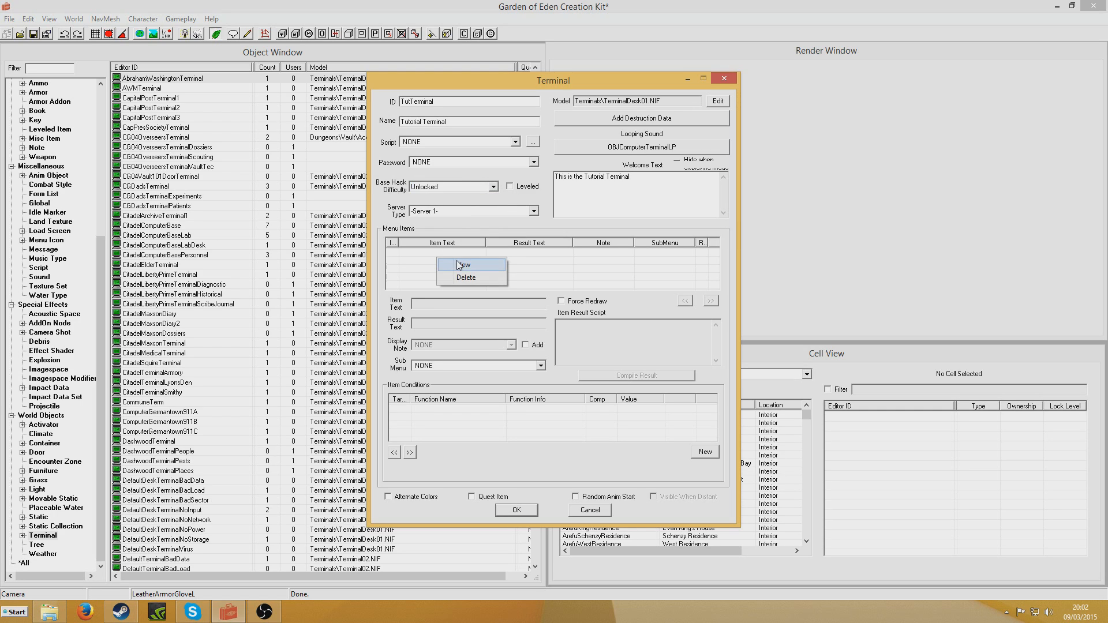
{"action": "left_click", "coordinate": [466, 265]}
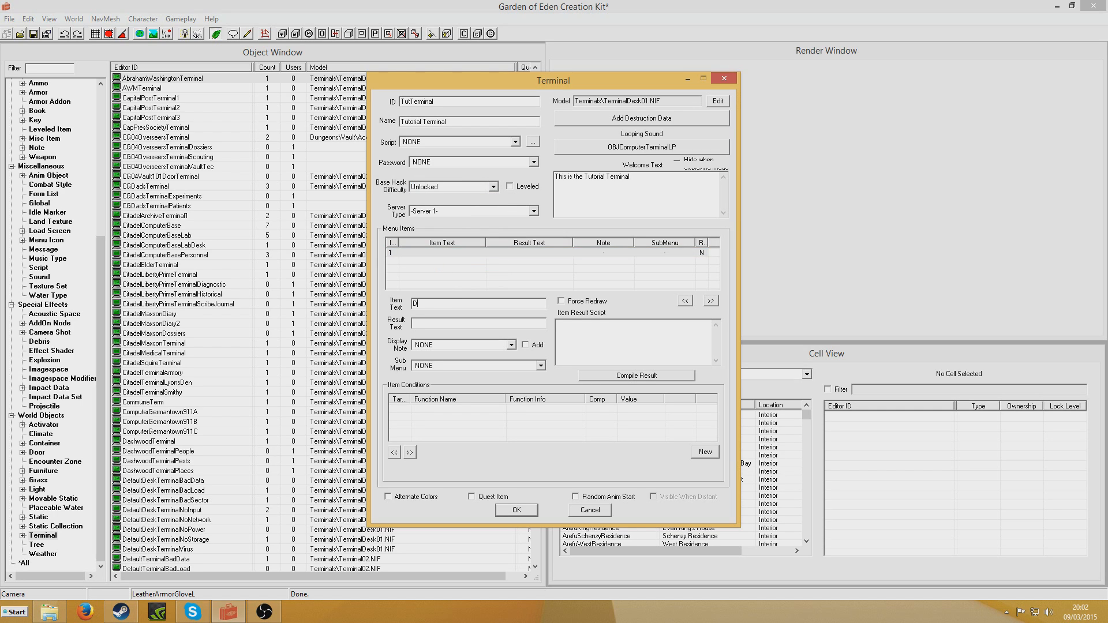
{"action": "type", "text": "ownload"}
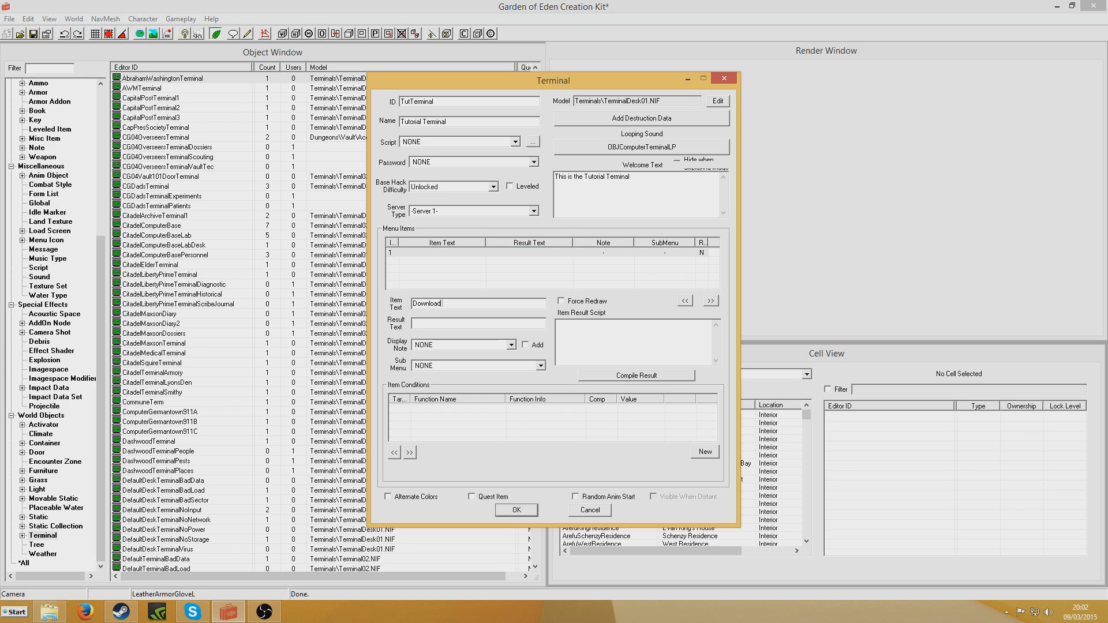
{"action": "type", "text": "Data"}
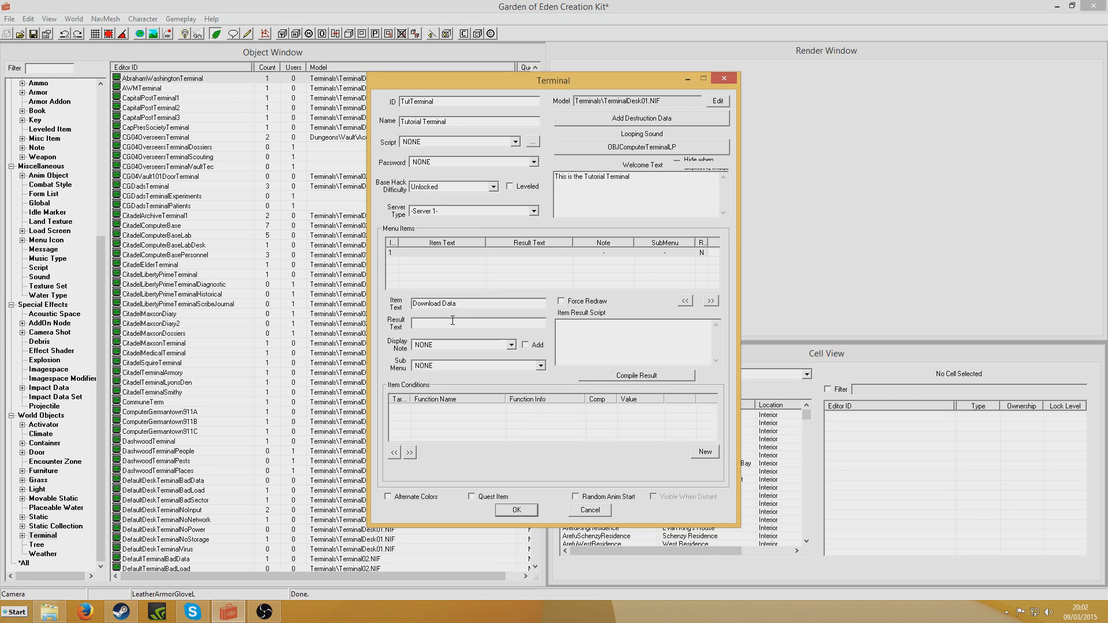
{"action": "mouse_move", "coordinate": [328, 317]}
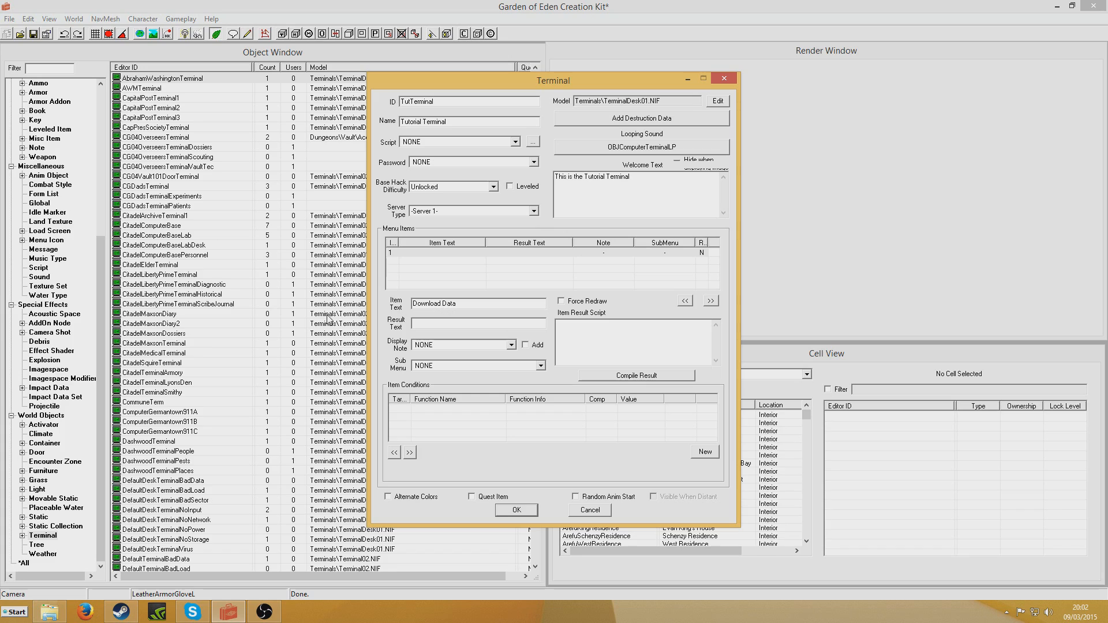
{"action": "type", "text": "Data Downloaded."}
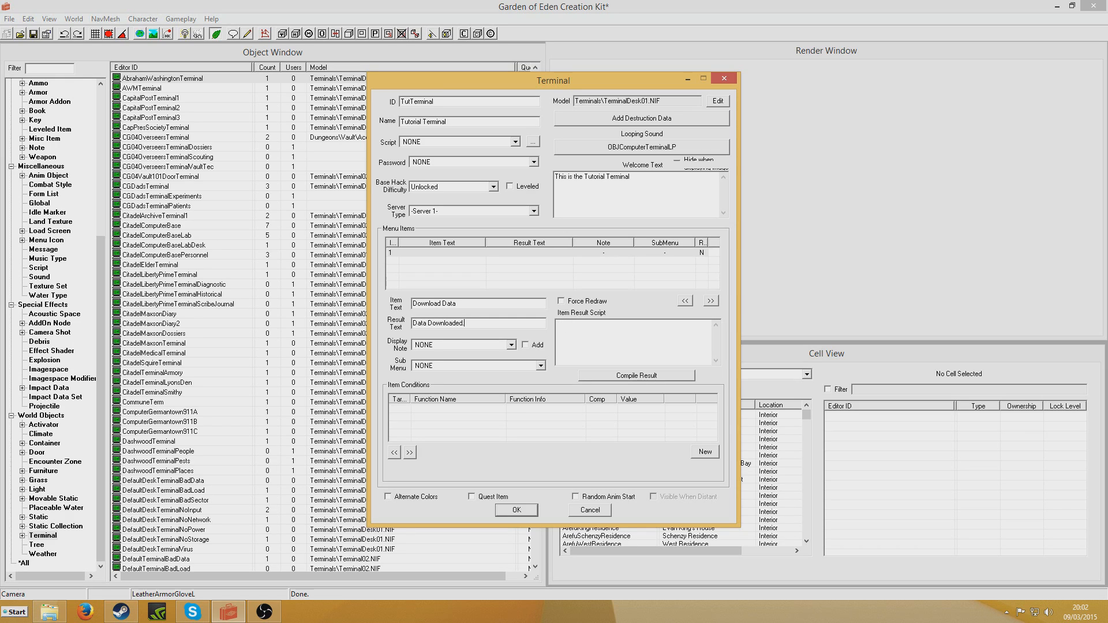
{"action": "left_click", "coordinate": [561, 300]}
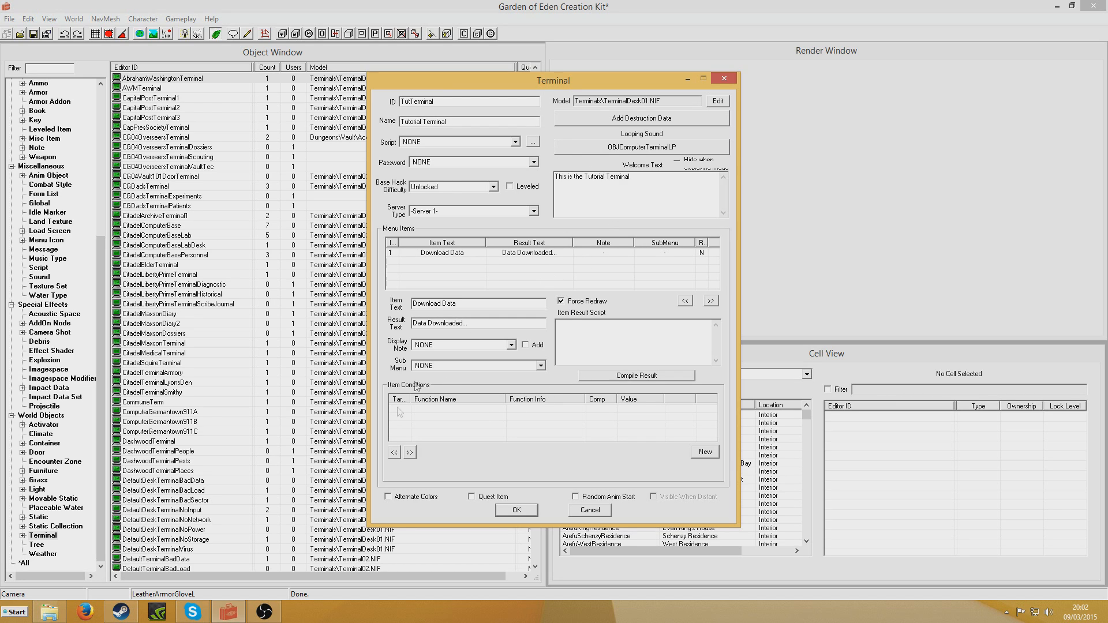
{"action": "mouse_move", "coordinate": [633, 493]}
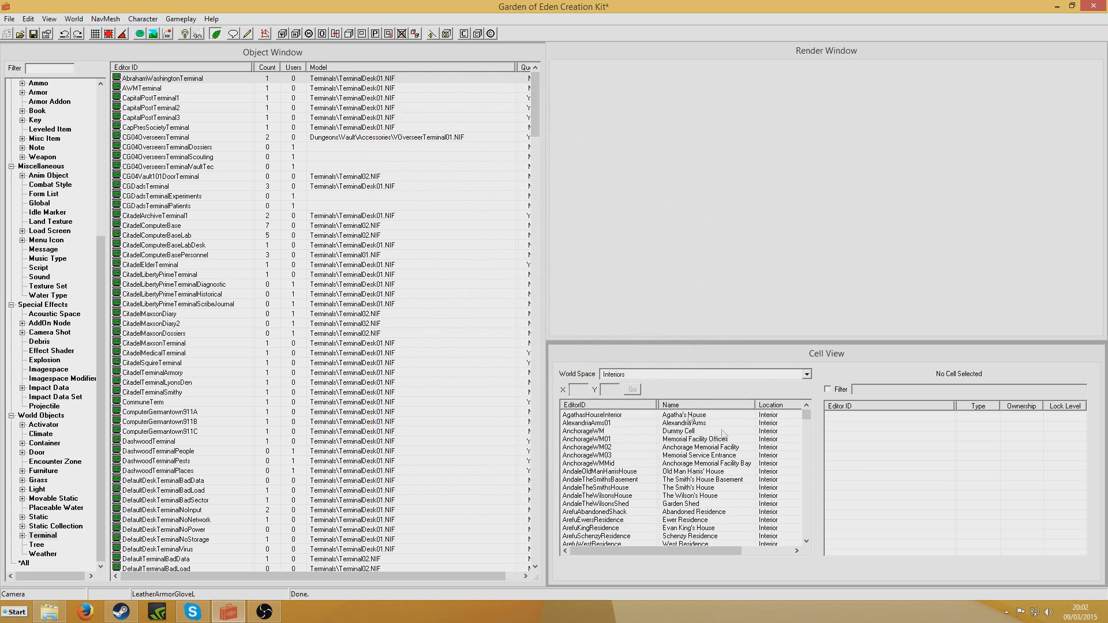
Step: Switch Cell View to the Wasteland world space and load the Springvale cell, dismissing texture warnings
{"action": "left_click", "coordinate": [805, 374]}
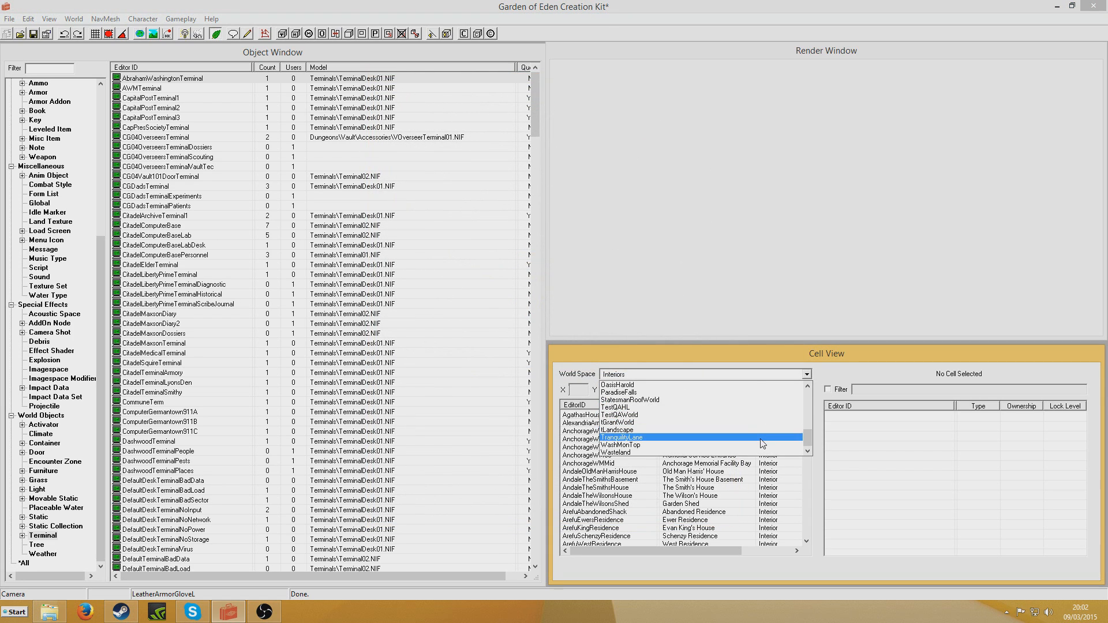
{"action": "left_click", "coordinate": [615, 452]}
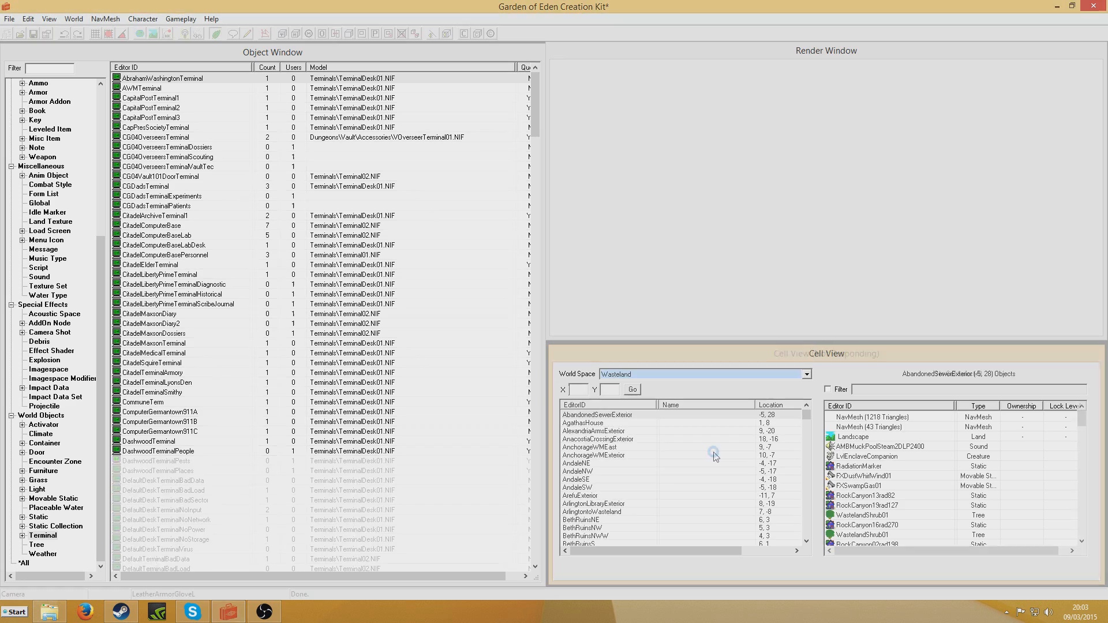
{"action": "left_click", "coordinate": [600, 447]}
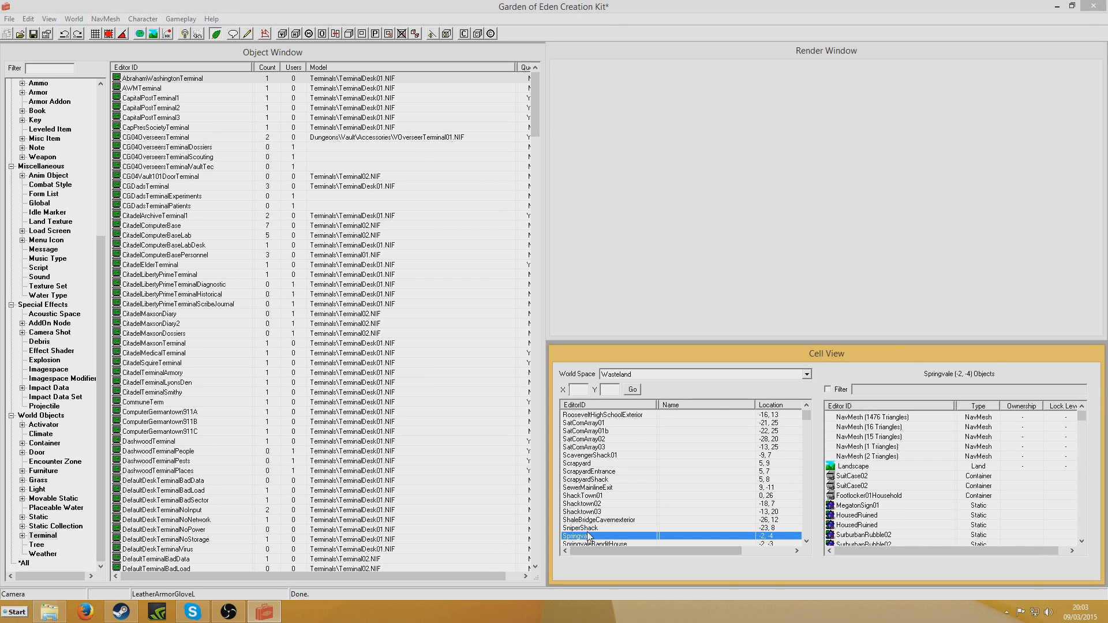
{"action": "double_click", "coordinate": [581, 536]}
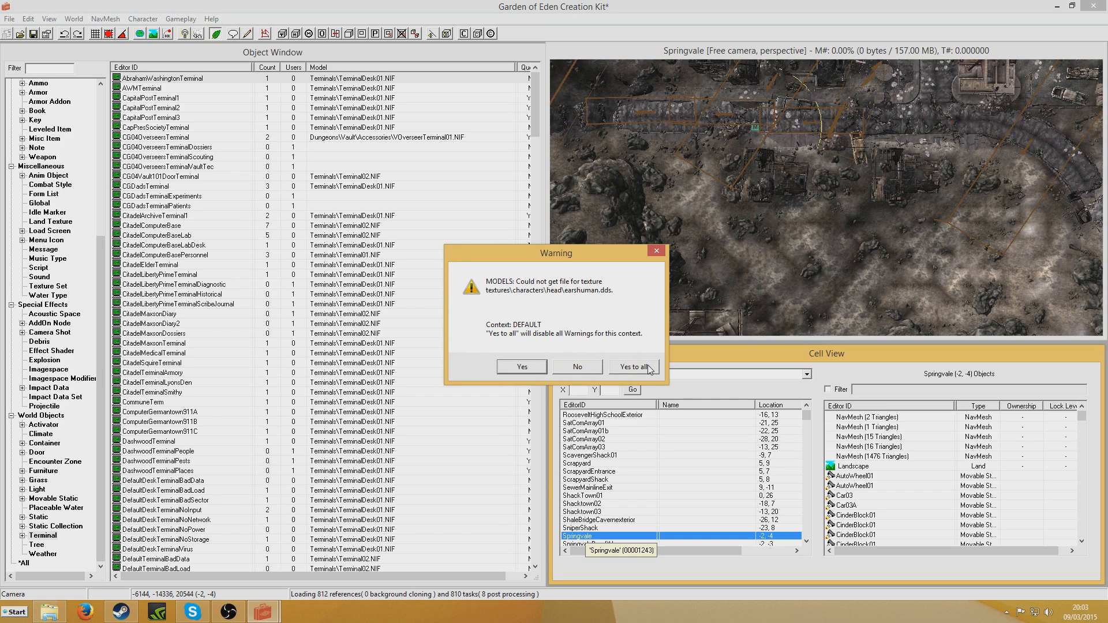
{"action": "left_click", "coordinate": [633, 367]}
{"action": "type", "text": "Tut"}
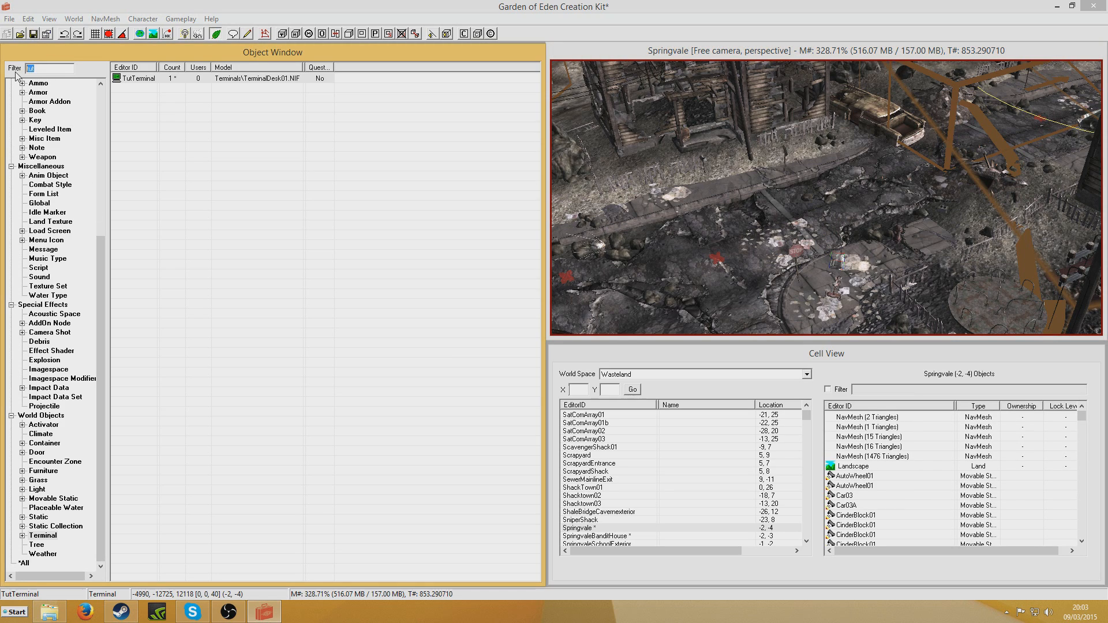
Step: Filter the NPC list by 'my' and reload the Springvale cell to see the placed MyNPC reference
{"action": "type", "text": "mynpc"}
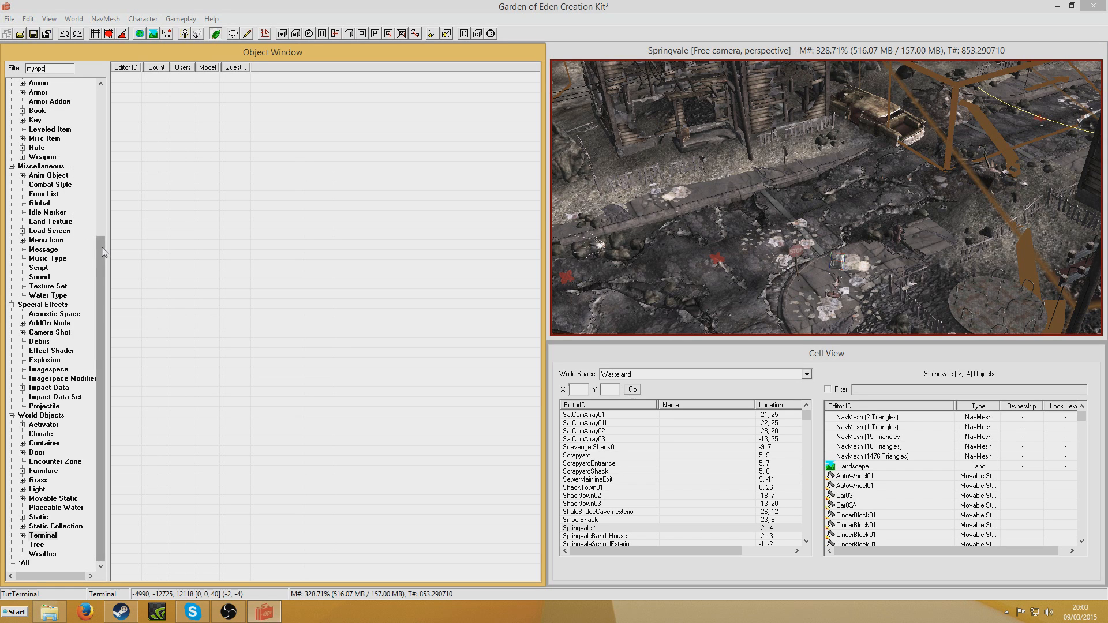
{"action": "left_click", "coordinate": [36, 229]}
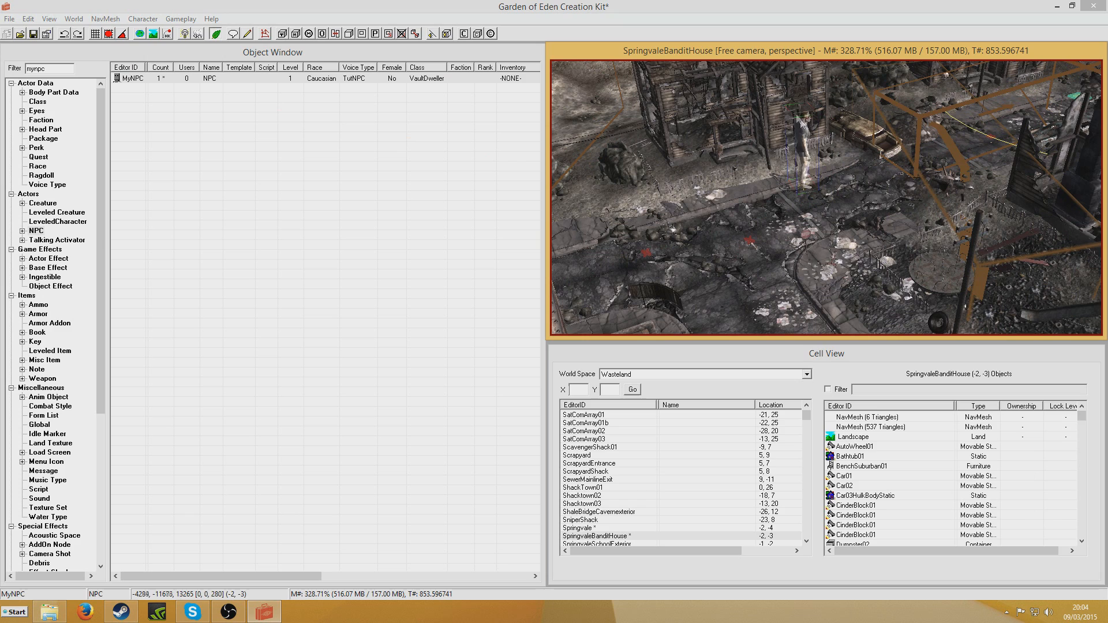
{"action": "double_click", "coordinate": [584, 528]}
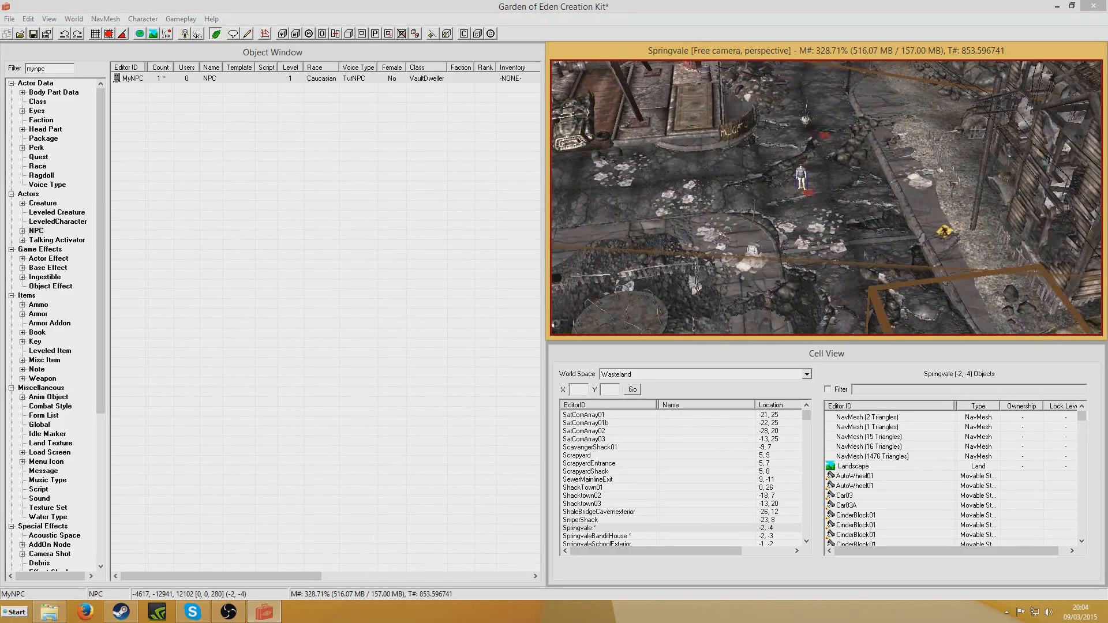
Step: Create quest TutQuest named Tutorial Quest with priority 55, Start Game Enabled
{"action": "left_click", "coordinate": [39, 157]}
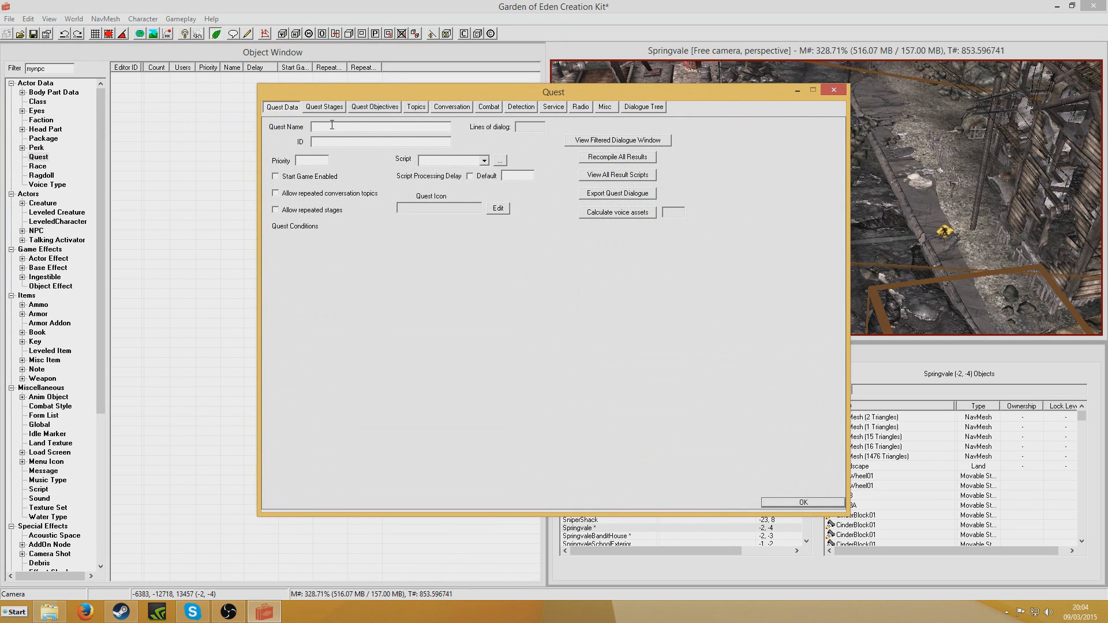
{"action": "type", "text": "Tutorial Quest"}
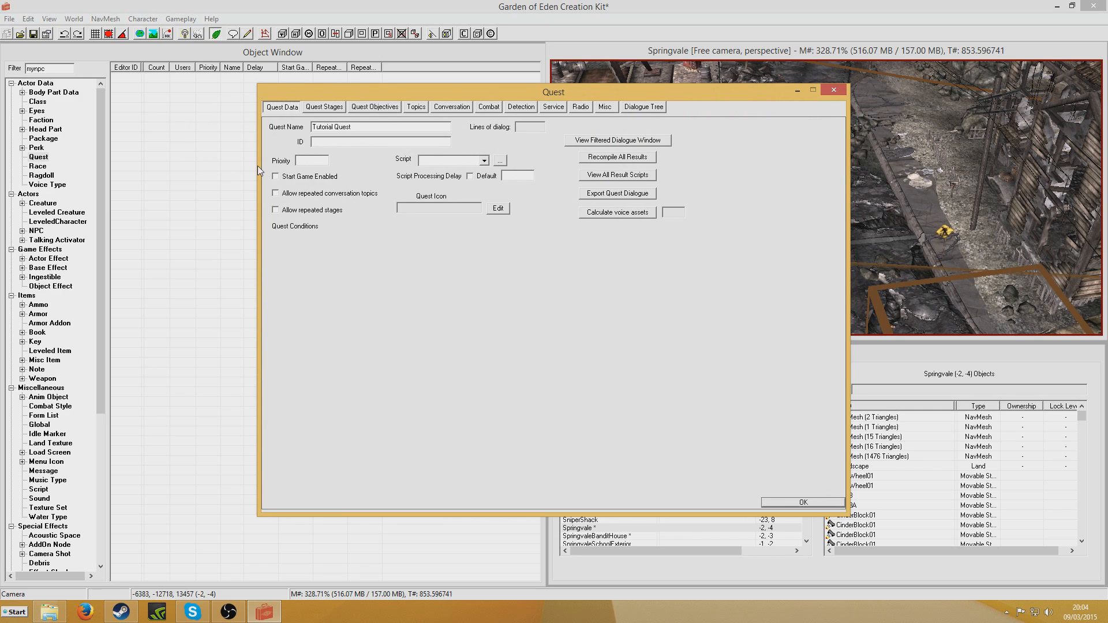
{"action": "type", "text": "TutQuest"}
{"action": "type", "text": "55"}
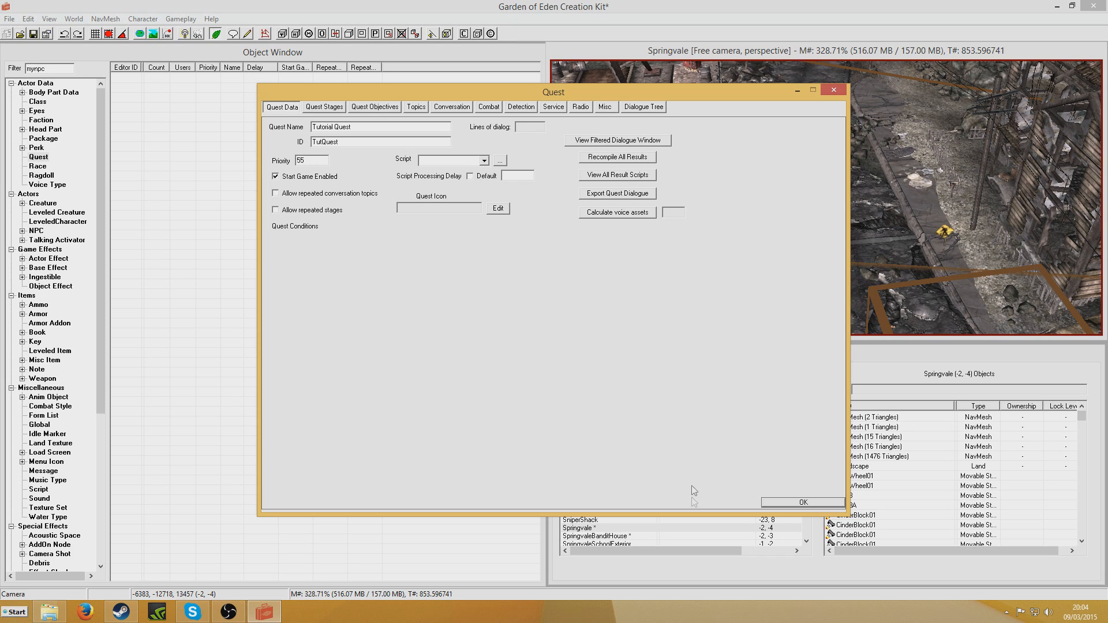
{"action": "left_click", "coordinate": [803, 502]}
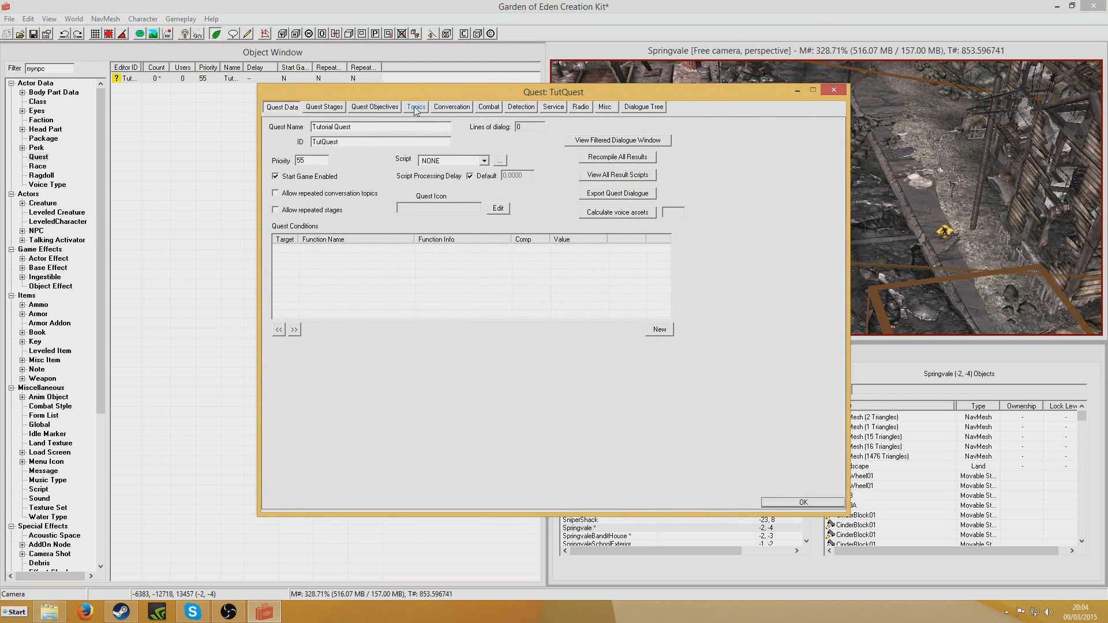
Step: Add a GREETING response 'Hello. How's it going?' with a GetIsID MyNPC speaker condition
{"action": "left_click", "coordinate": [416, 106]}
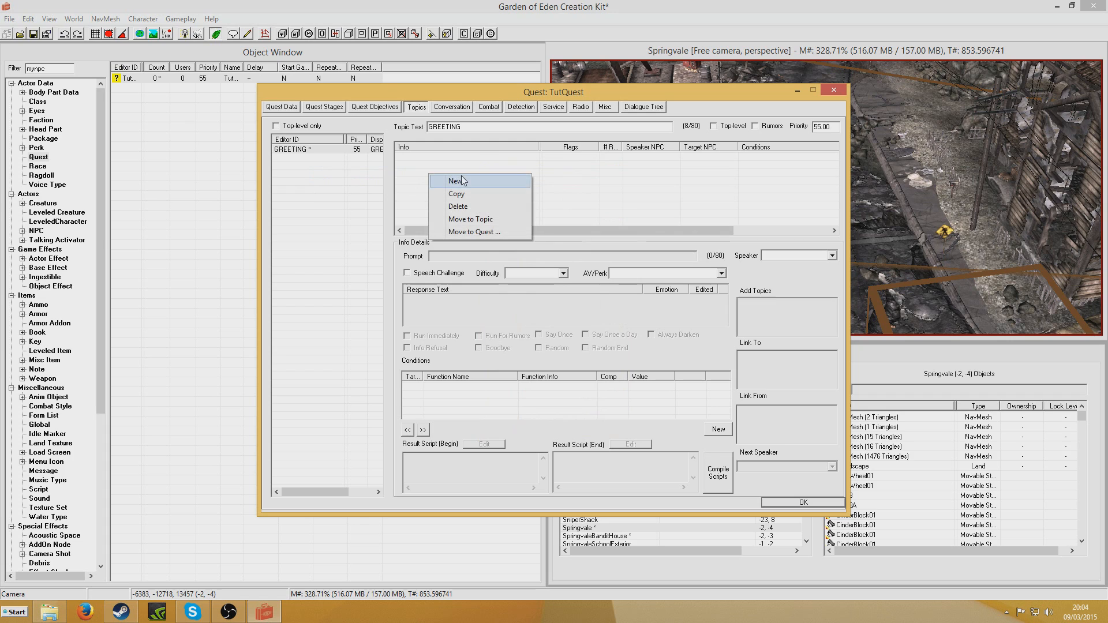
{"action": "left_click", "coordinate": [455, 180]}
{"action": "type", "text": "Hello. How's"}
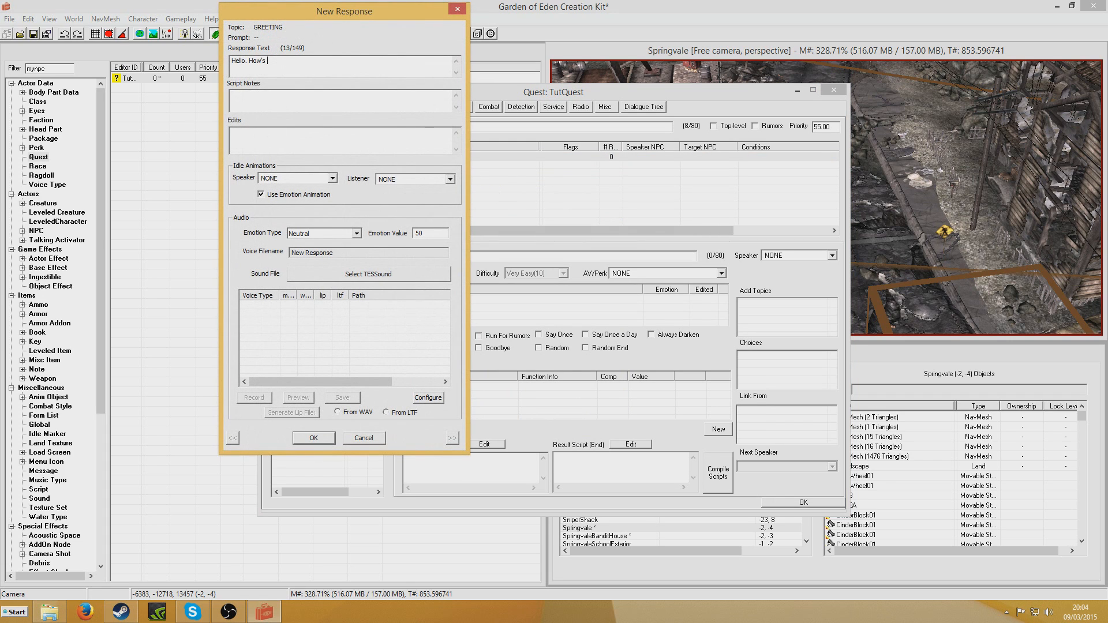
{"action": "left_click", "coordinate": [313, 437]}
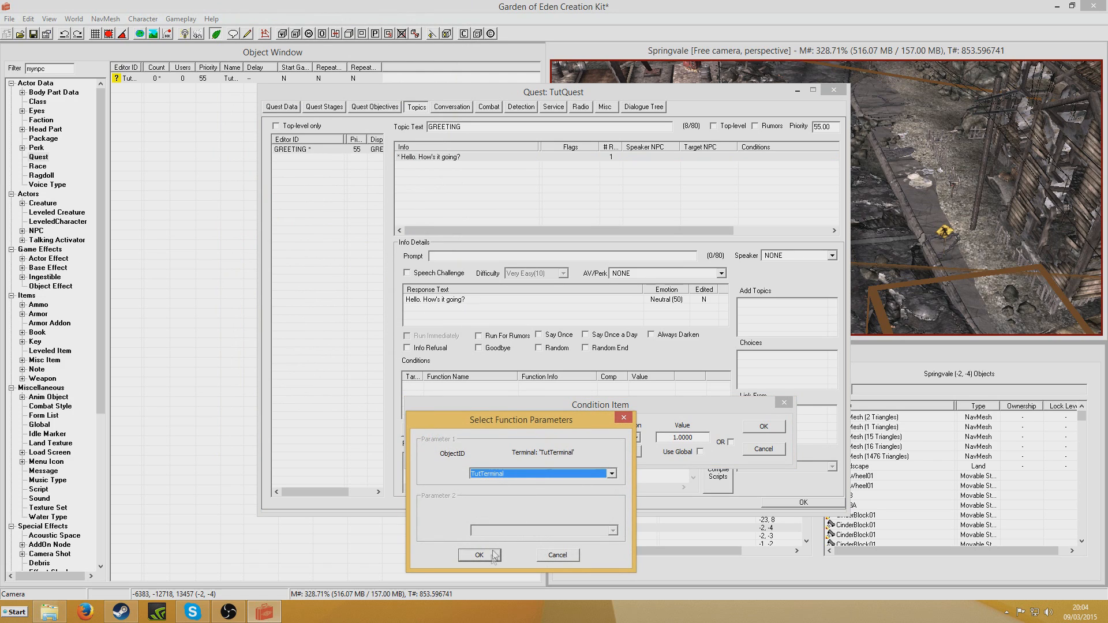
{"action": "mouse_move", "coordinate": [506, 513]}
{"action": "type", "text": "MyNPC"}
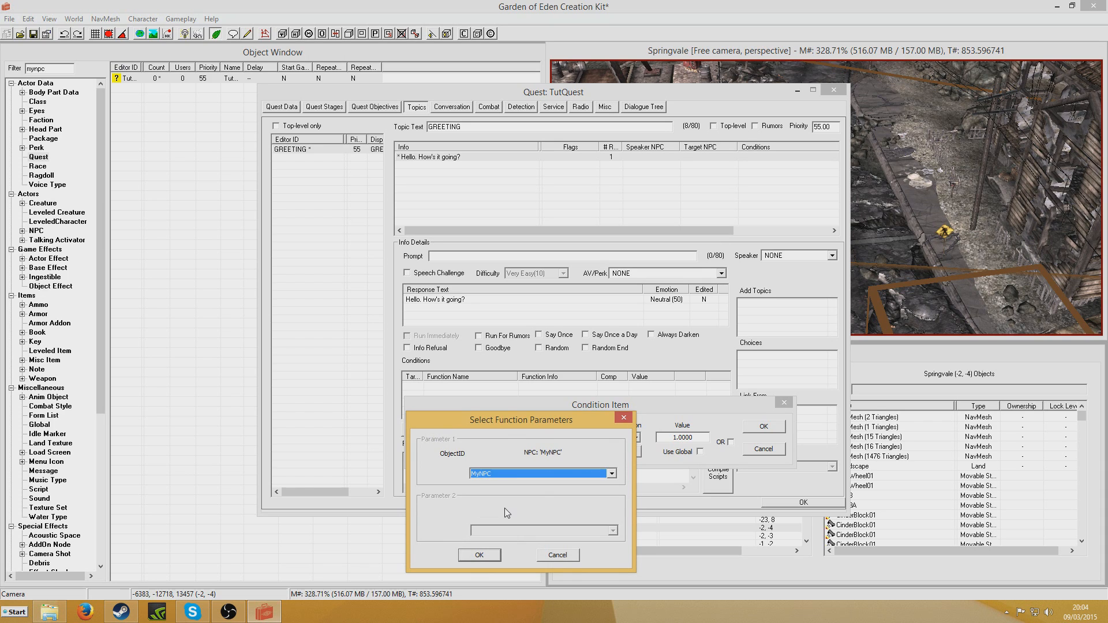
{"action": "left_click", "coordinate": [479, 554]}
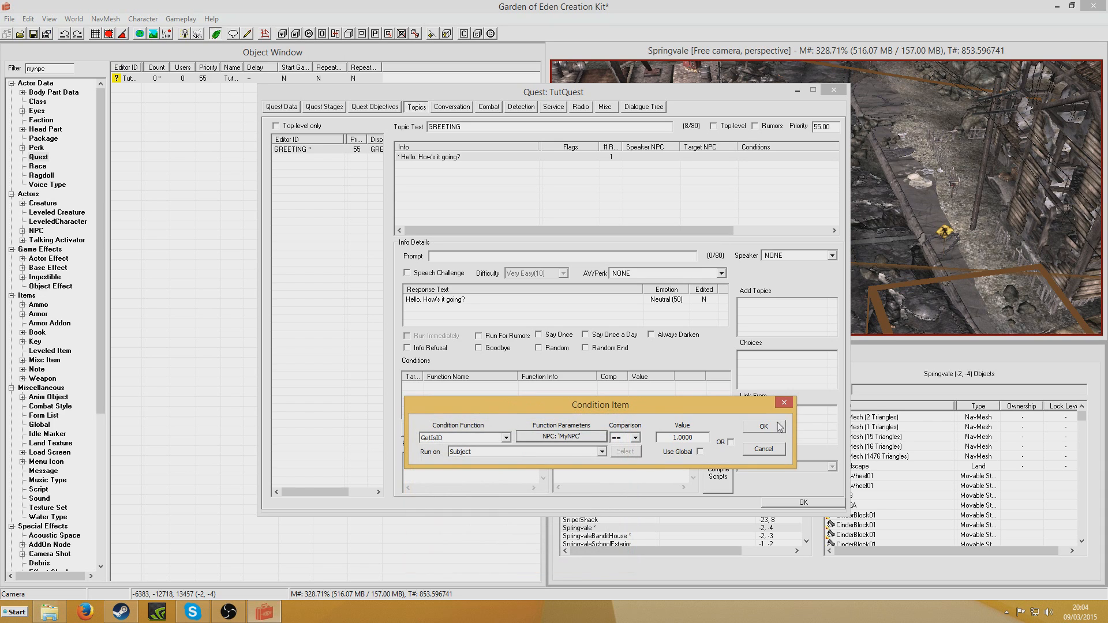
{"action": "left_click", "coordinate": [764, 427]}
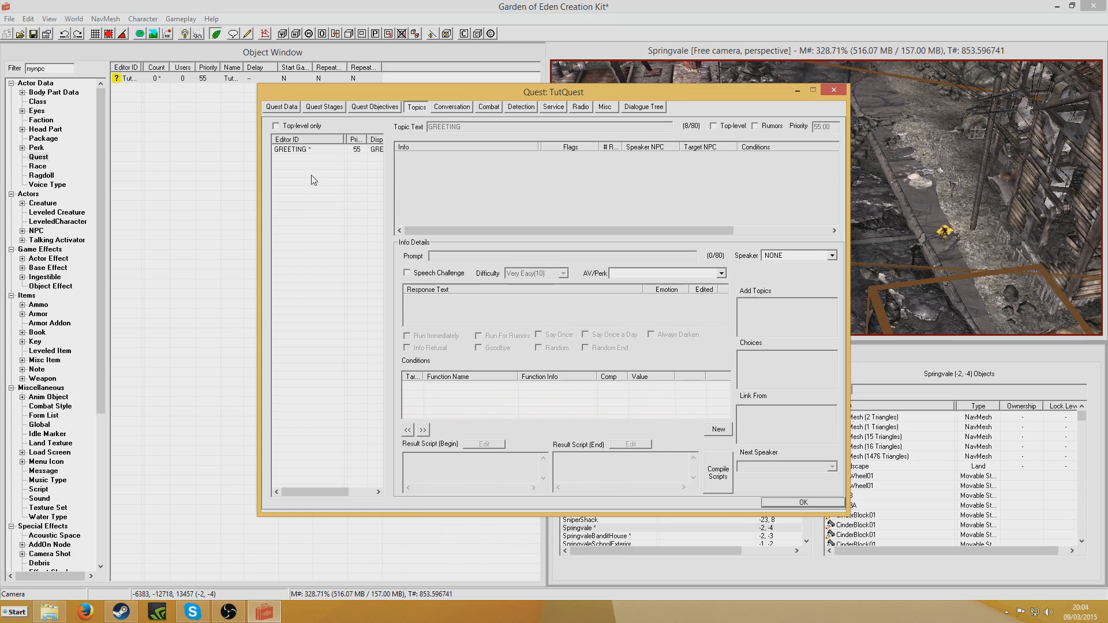
{"action": "mouse_move", "coordinate": [378, 164]}
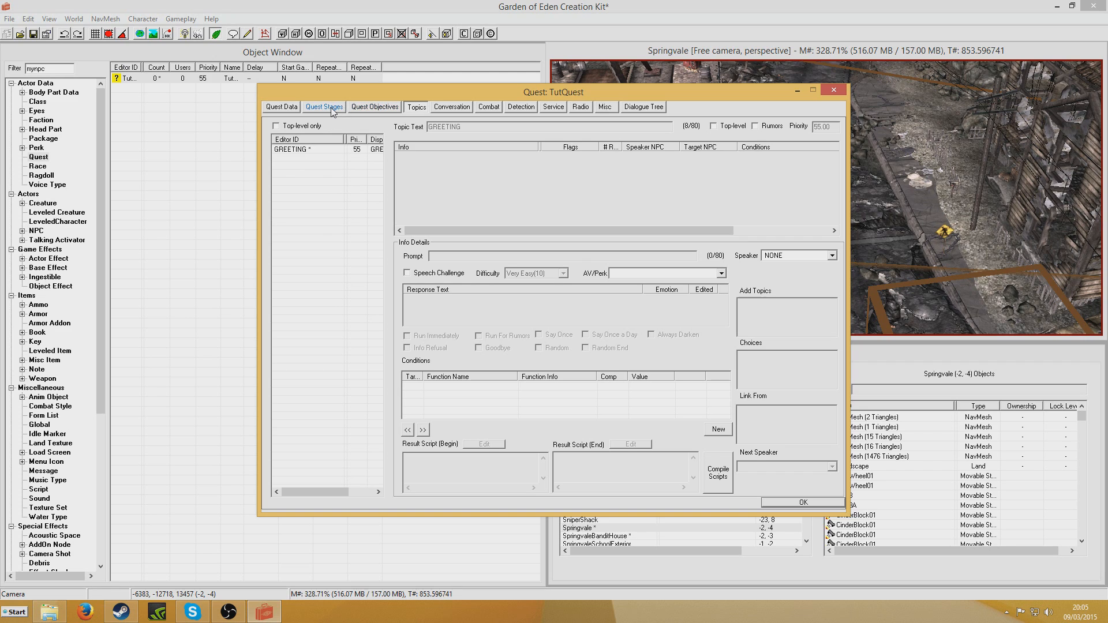
Step: Add stage 10 with a log entry whose result script is SetObjectiveDisplayed TutQuest
{"action": "left_click", "coordinate": [323, 106]}
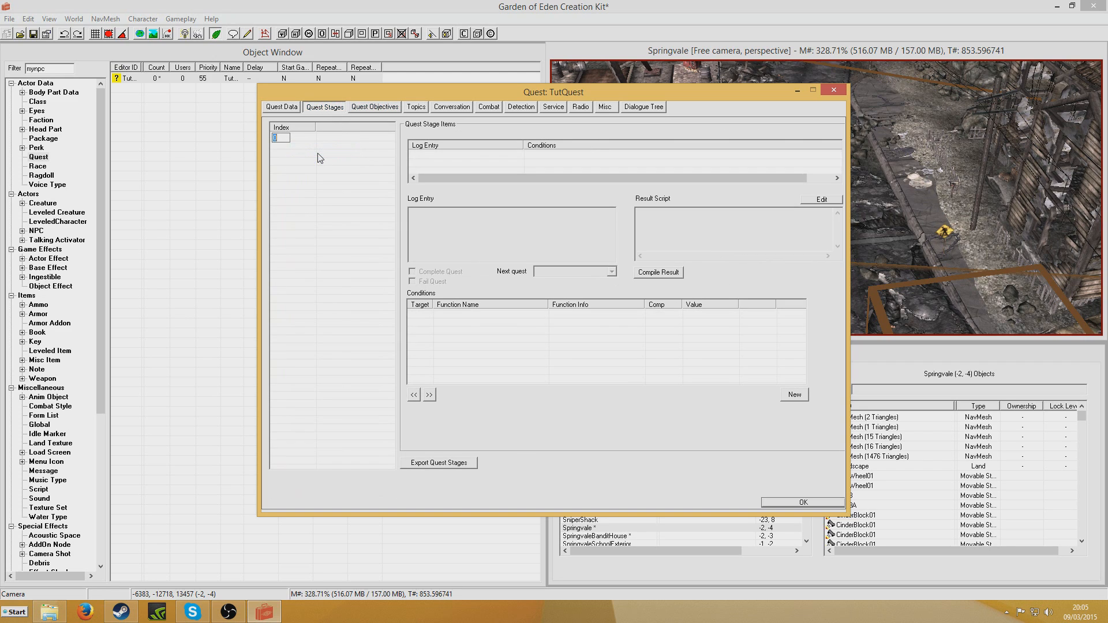
{"action": "right_click", "coordinate": [478, 161]}
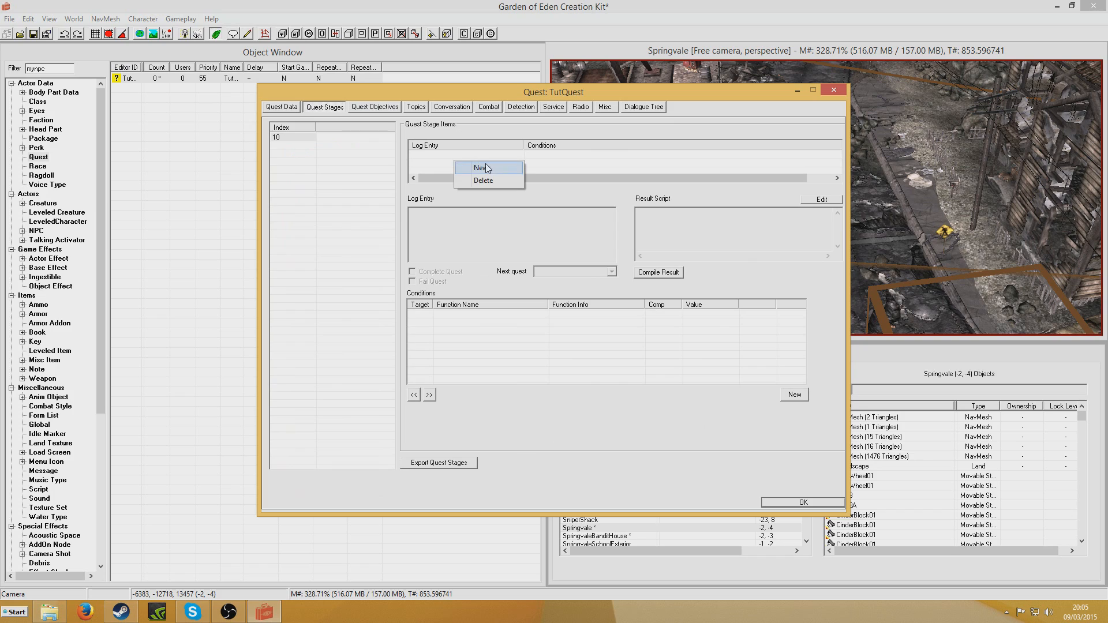
{"action": "left_click", "coordinate": [481, 167]}
{"action": "type", "text": "SetObjectiveD"}
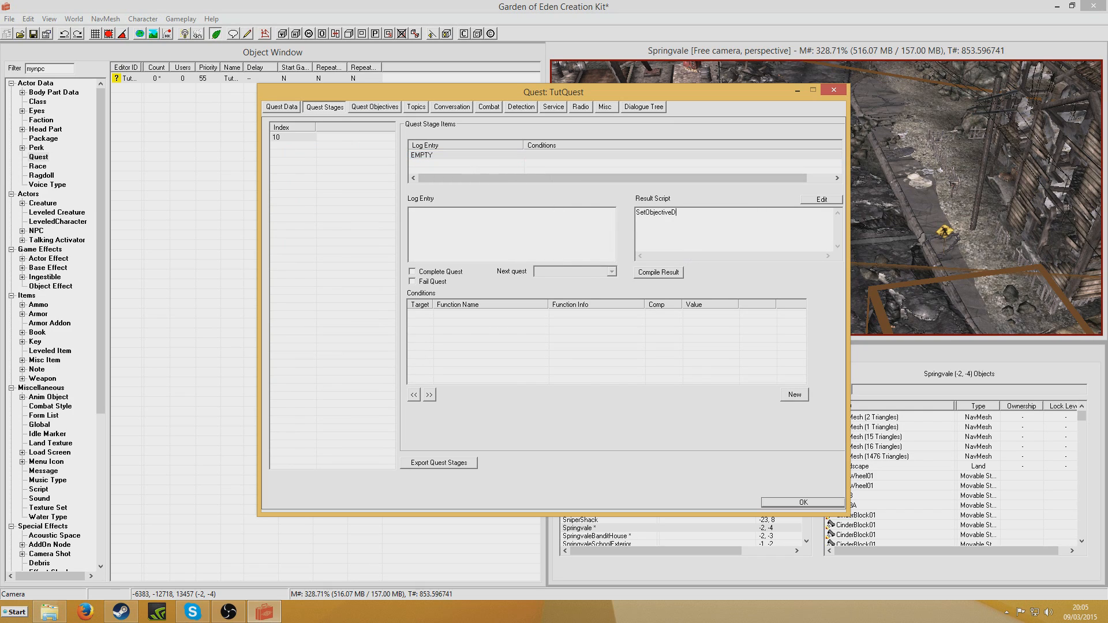
{"action": "type", "text": "isplayed"}
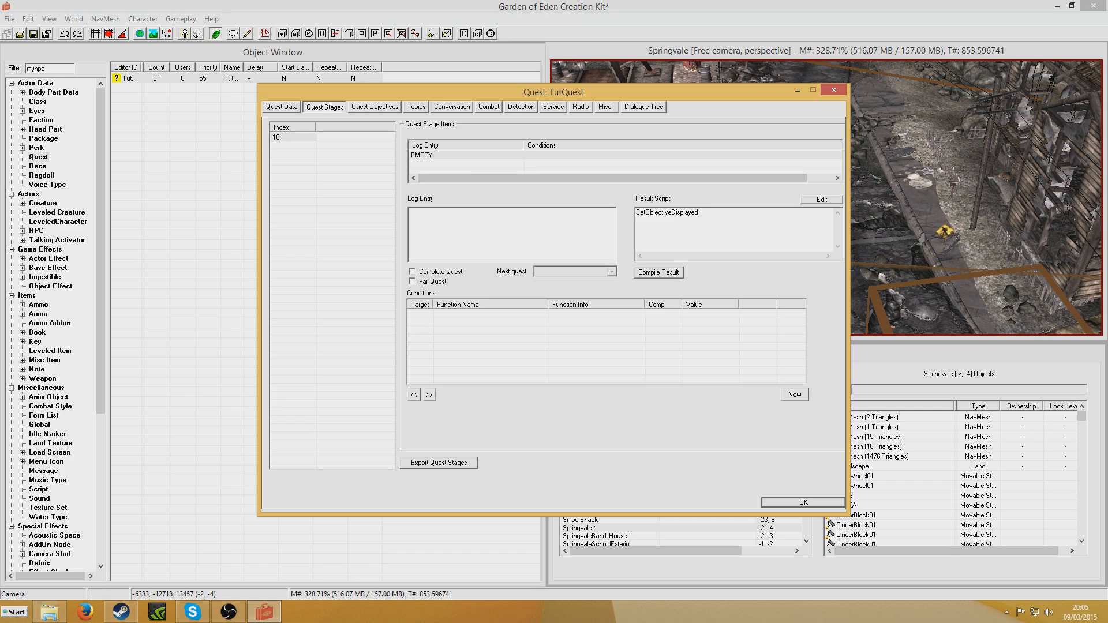
{"action": "type", "text": "TutQuest"}
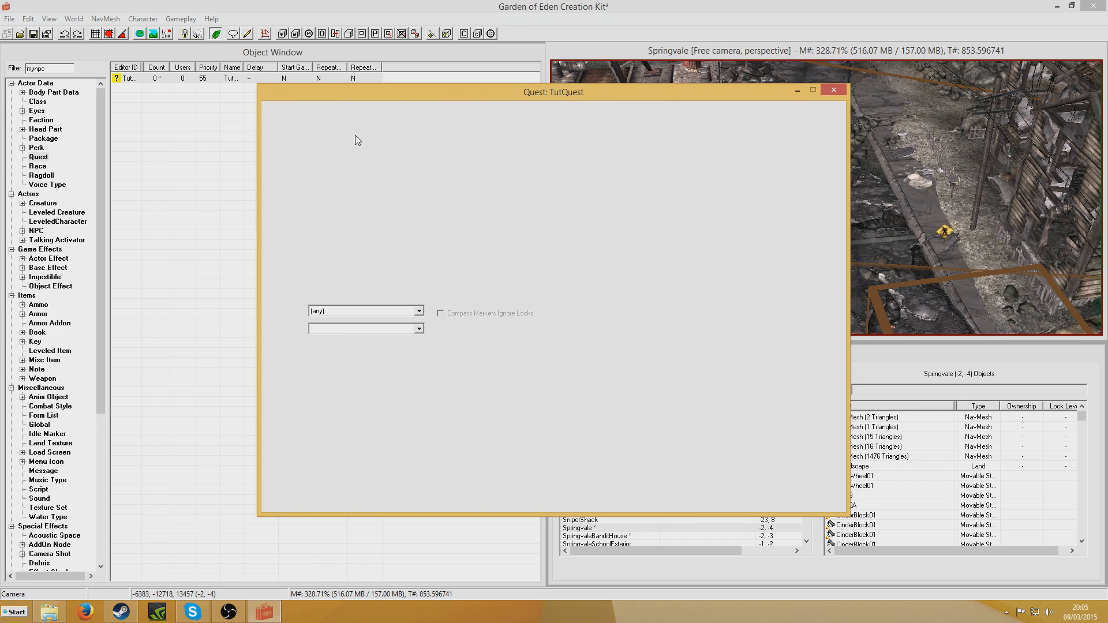
Step: Add objective 10 'Find someone who can use the data'
{"action": "left_click", "coordinate": [374, 106]}
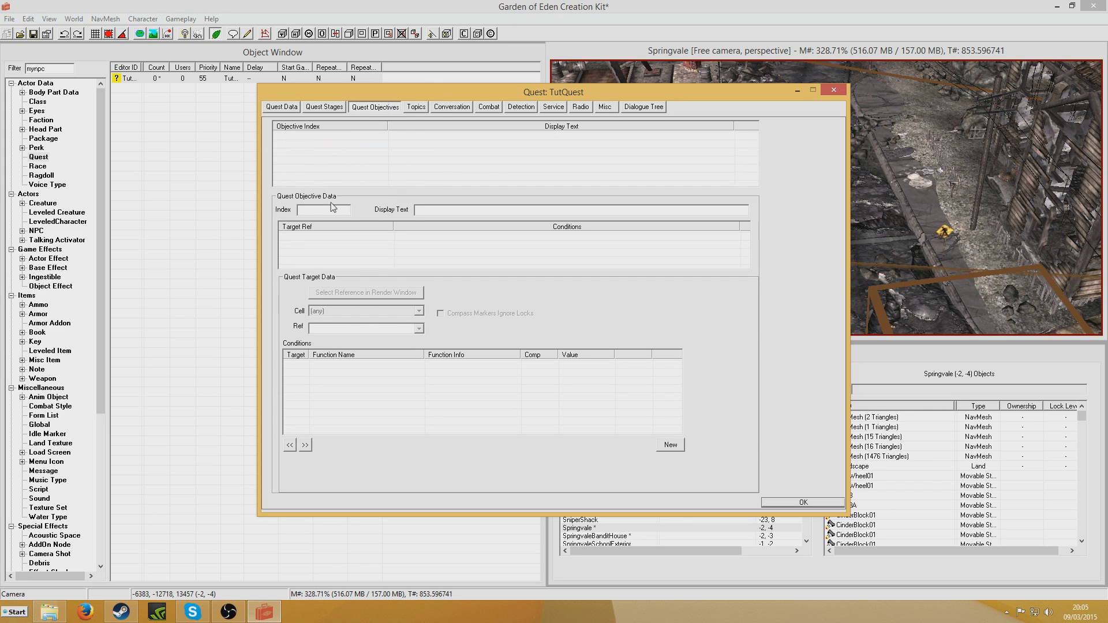
{"action": "left_click", "coordinate": [669, 445]}
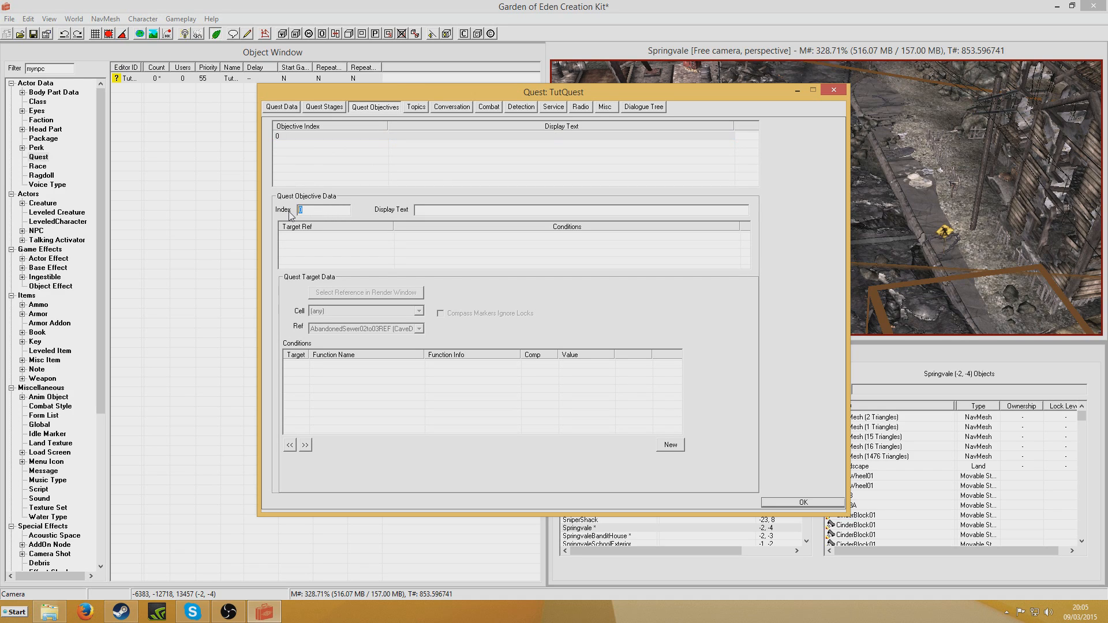
{"action": "type", "text": "10"}
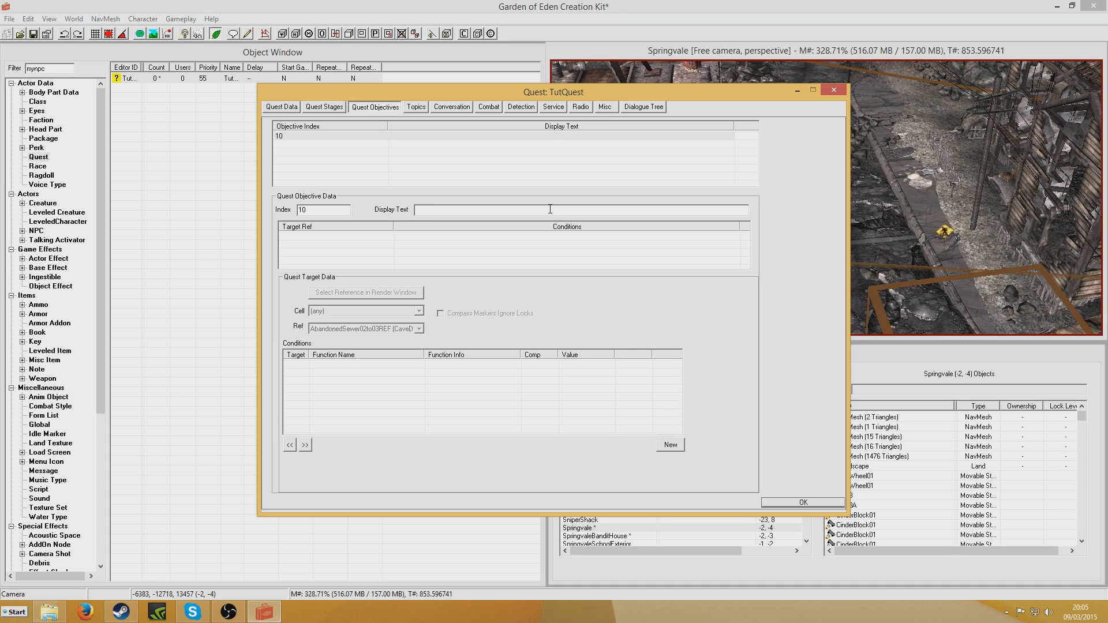
{"action": "type", "text": "F"}
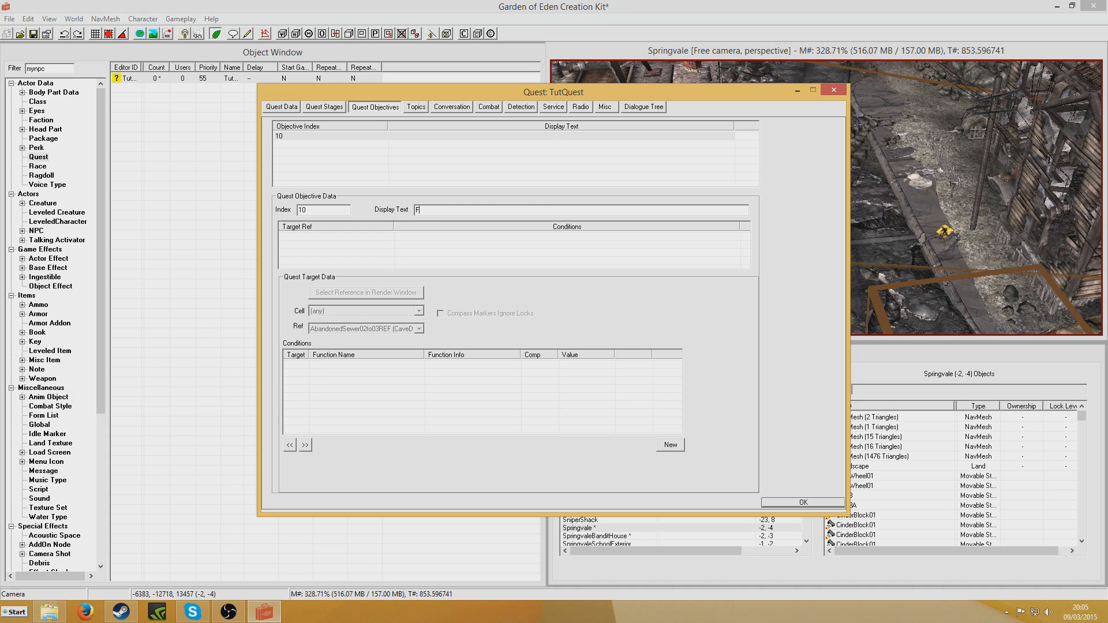
{"action": "type", "text": "Find someone who can use t"}
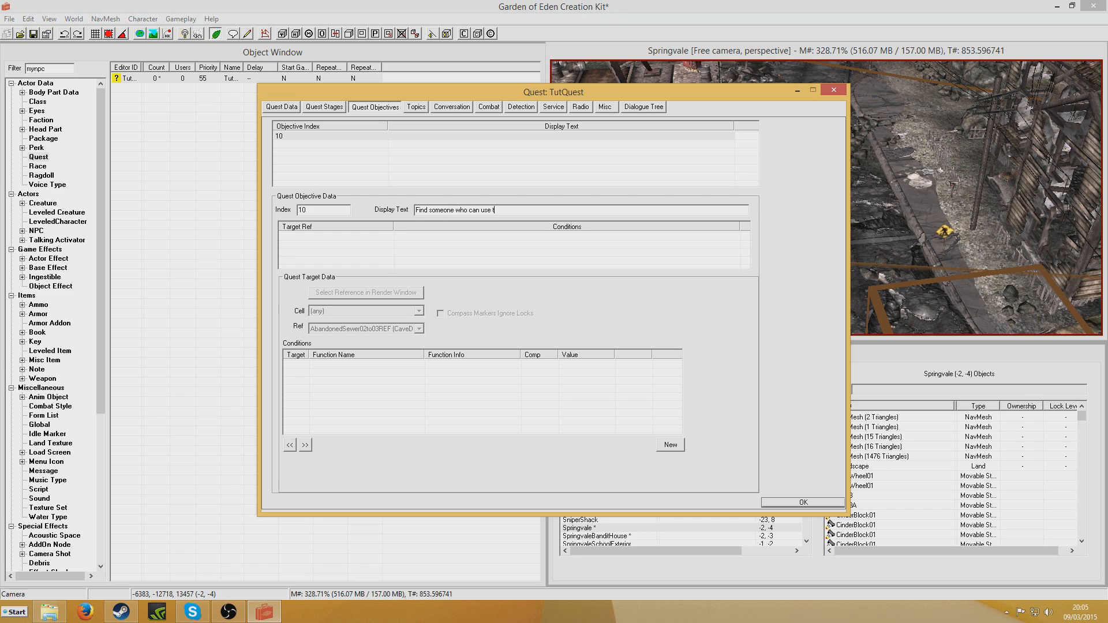
{"action": "type", "text": "he data"}
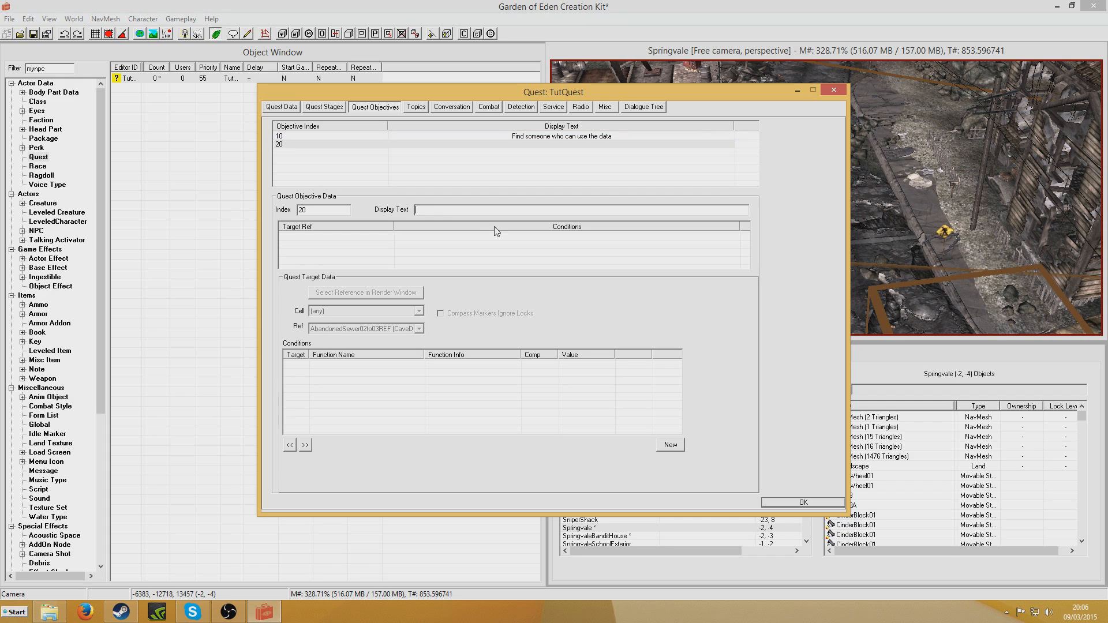
Step: Add objectives 20 'Find the data' and 30 'Return to the npc'
{"action": "type", "text": "Find"}
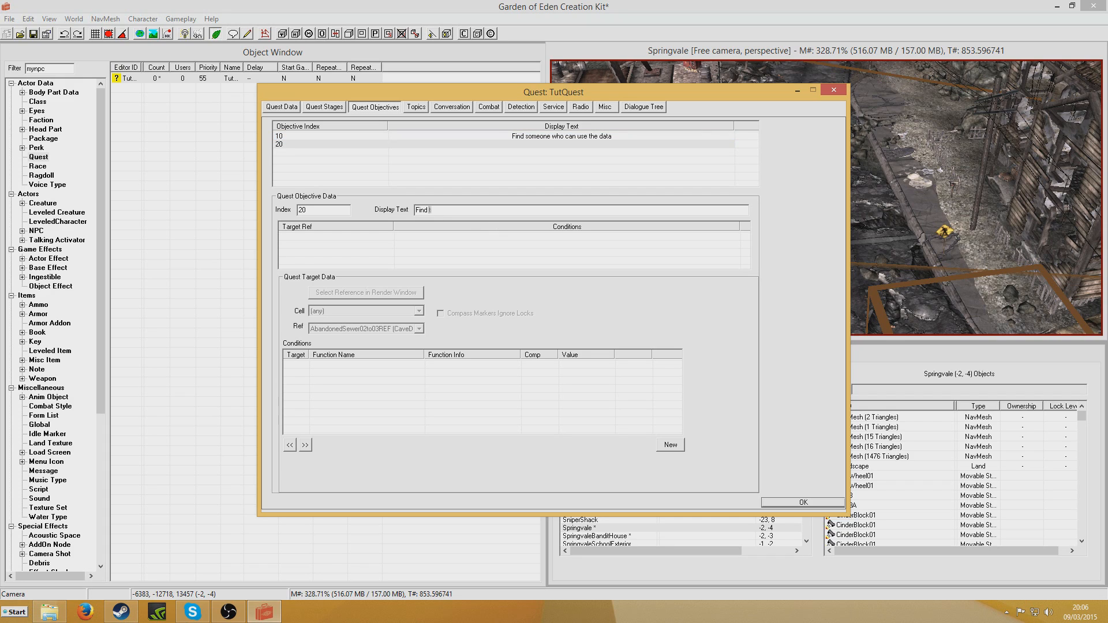
{"action": "type", "text": "the data"}
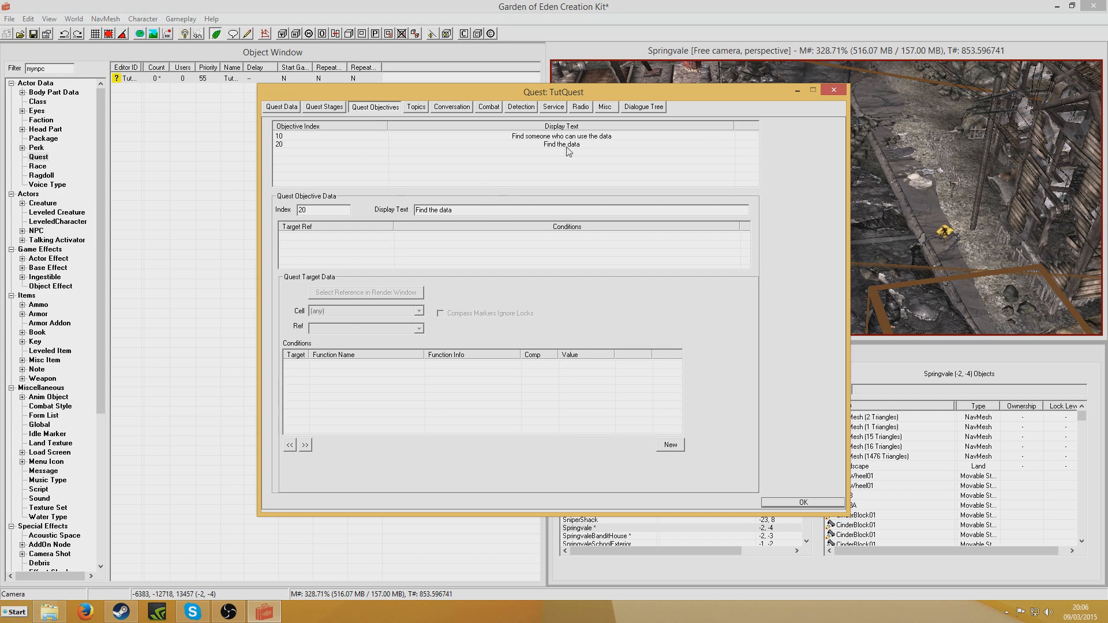
{"action": "left_click", "coordinate": [561, 144]}
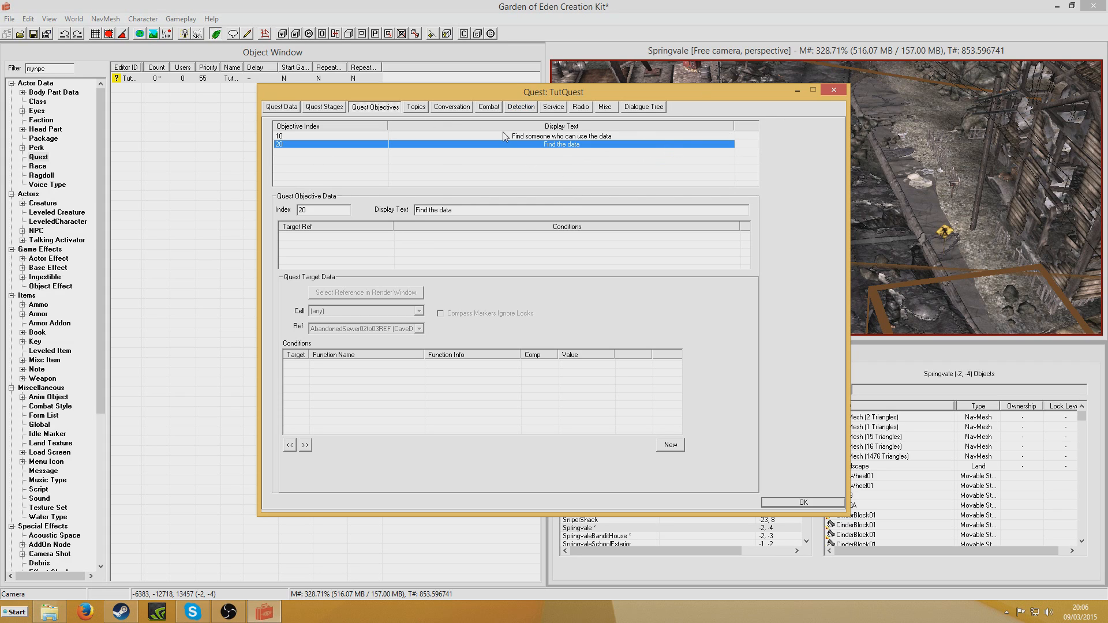
{"action": "right_click", "coordinate": [503, 144]}
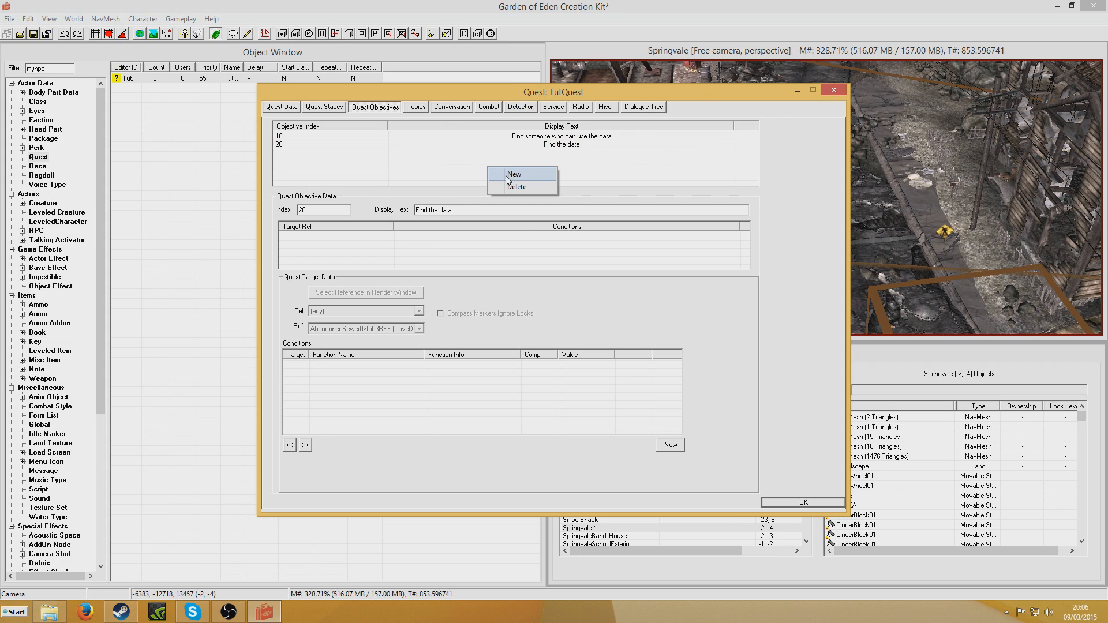
{"action": "left_click", "coordinate": [515, 174]}
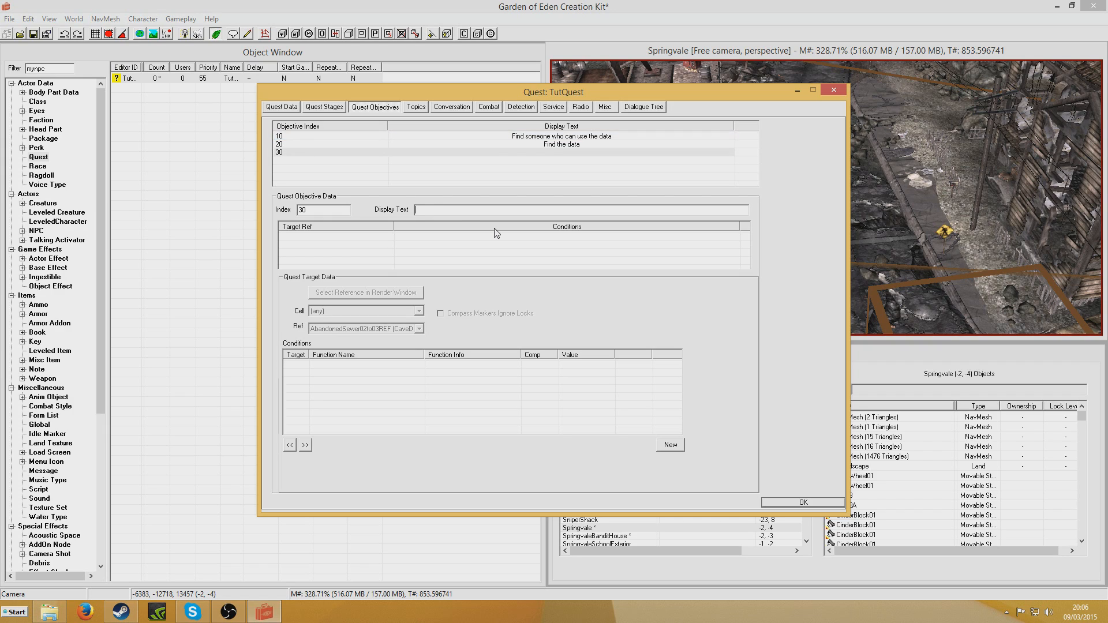
{"action": "type", "text": "Return to"}
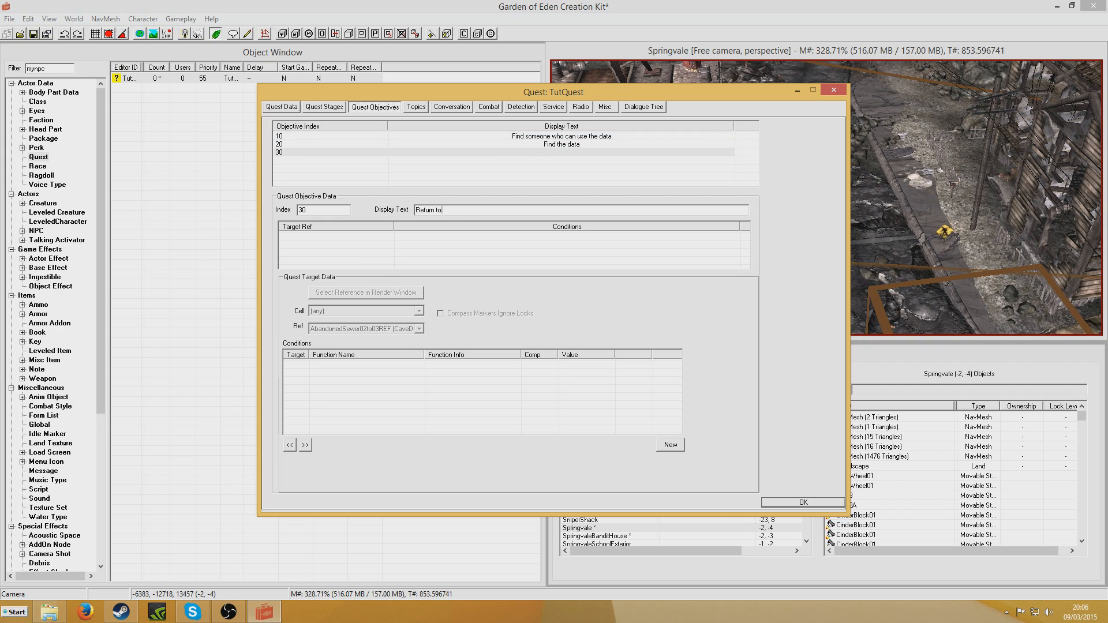
{"action": "type", "text": "the npc"}
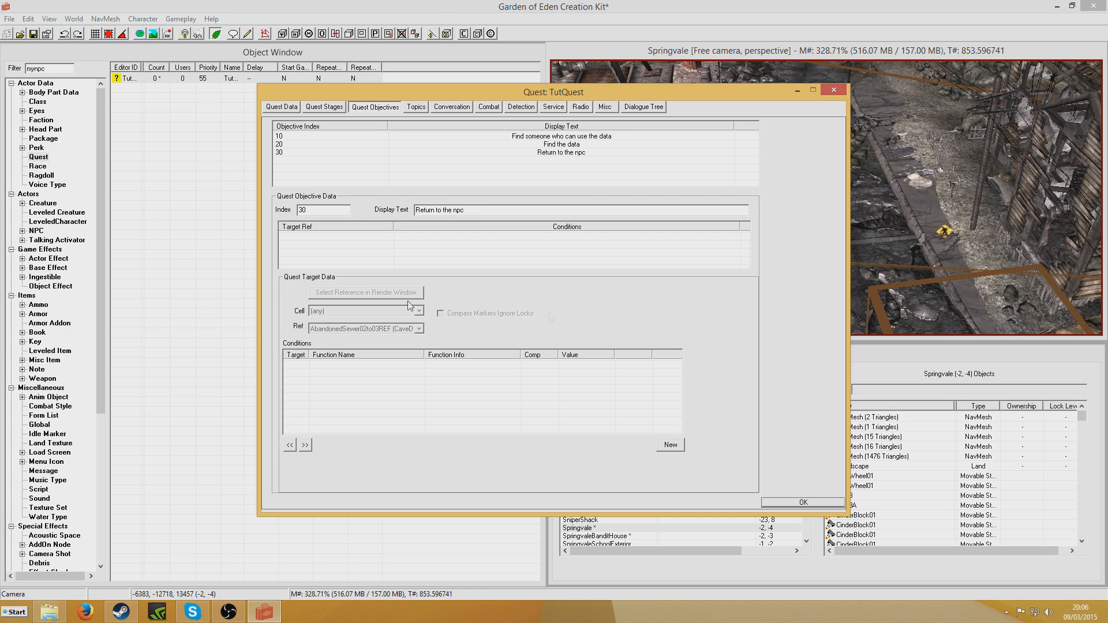
{"action": "left_click", "coordinate": [323, 106]}
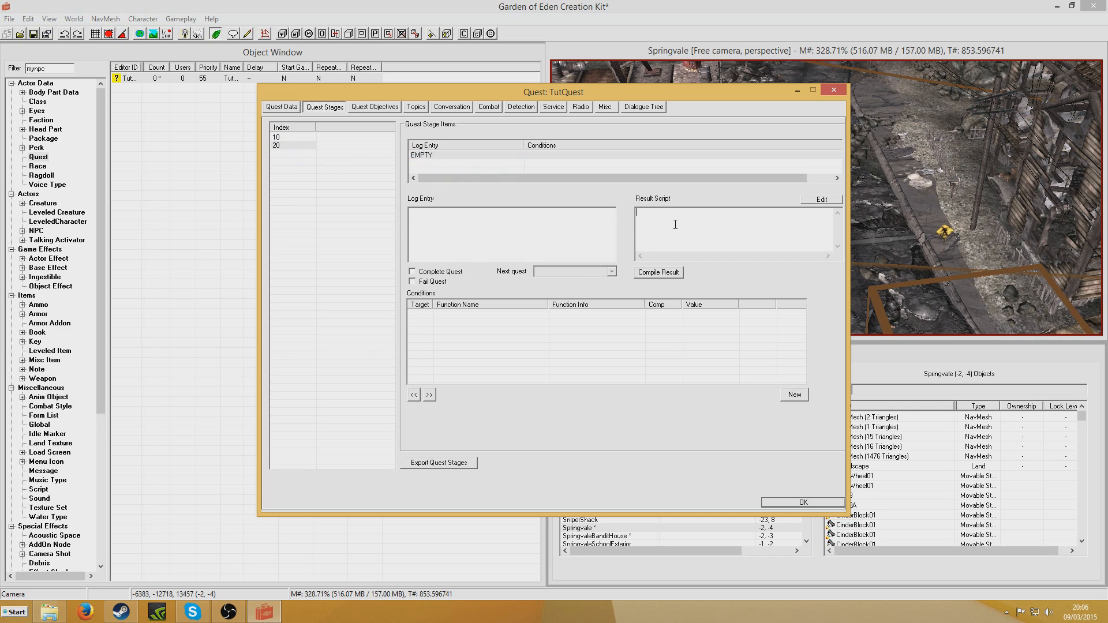
Step: Add quest stage 30 with a result script completing objective 20 and displaying objective 30
{"action": "type", "text": "SetObjectiveDisplayed TutQuest 20 1"}
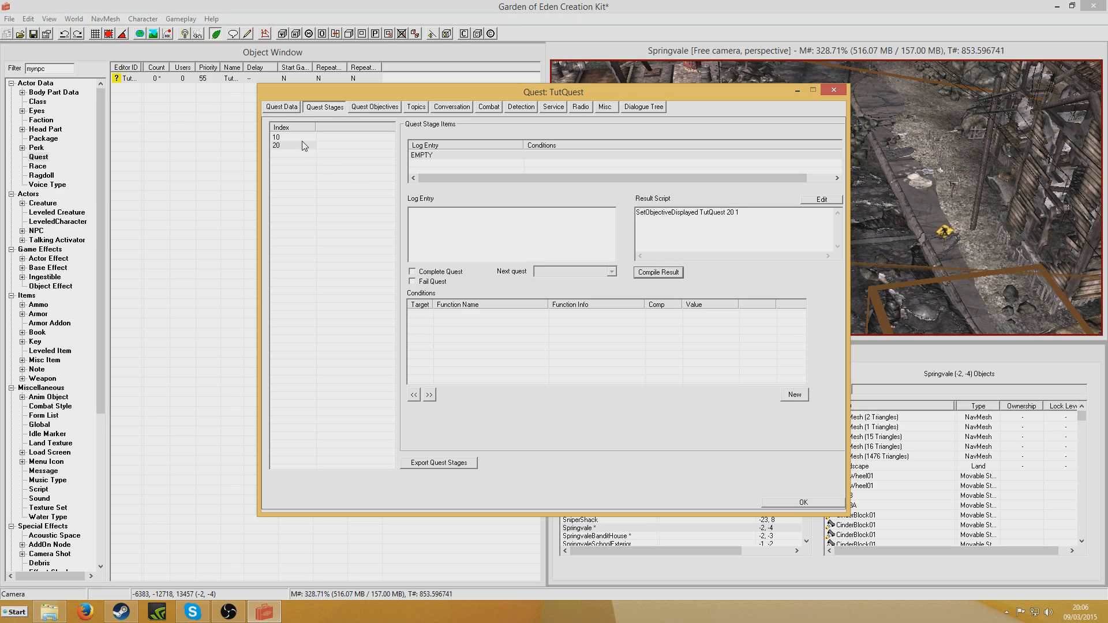
{"action": "left_click", "coordinate": [286, 145]}
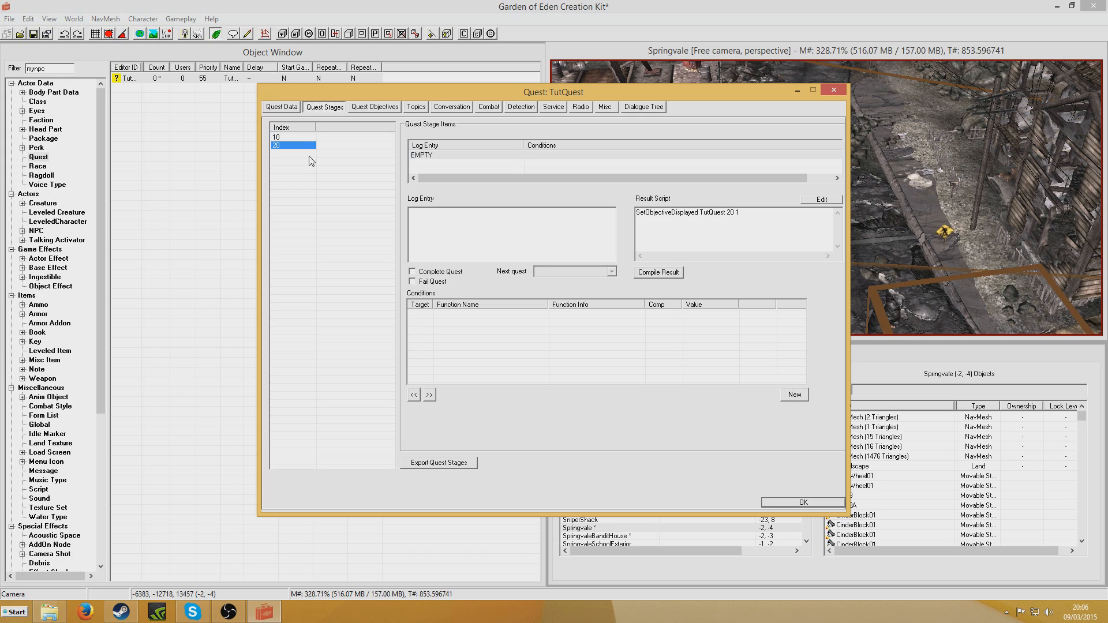
{"action": "right_click", "coordinate": [310, 162]}
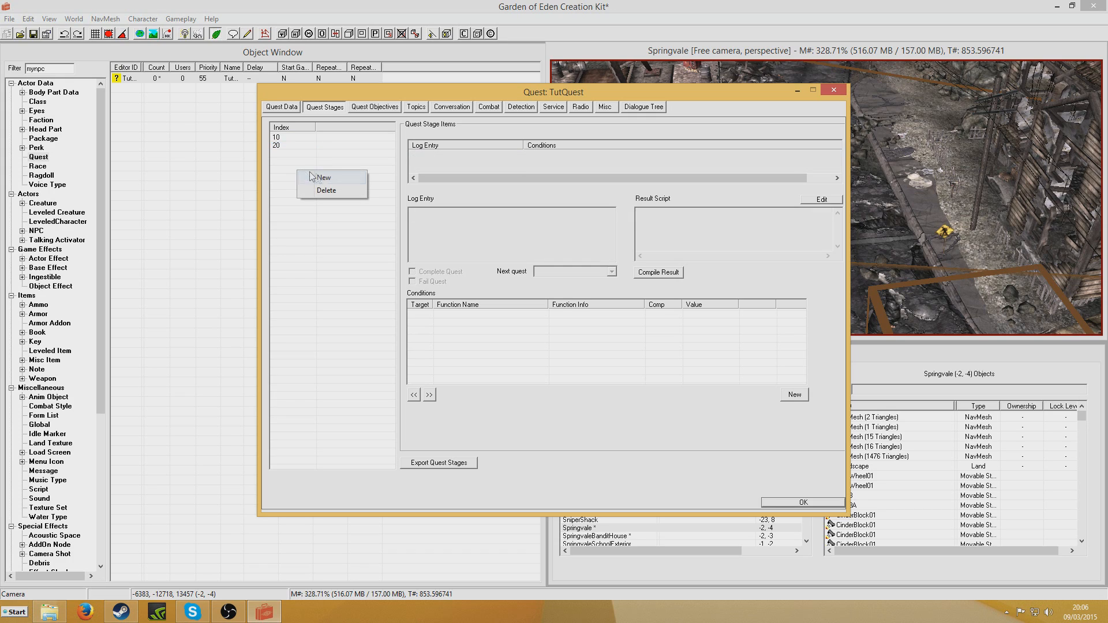
{"action": "left_click", "coordinate": [323, 177]}
{"action": "type", "text": "Set"}
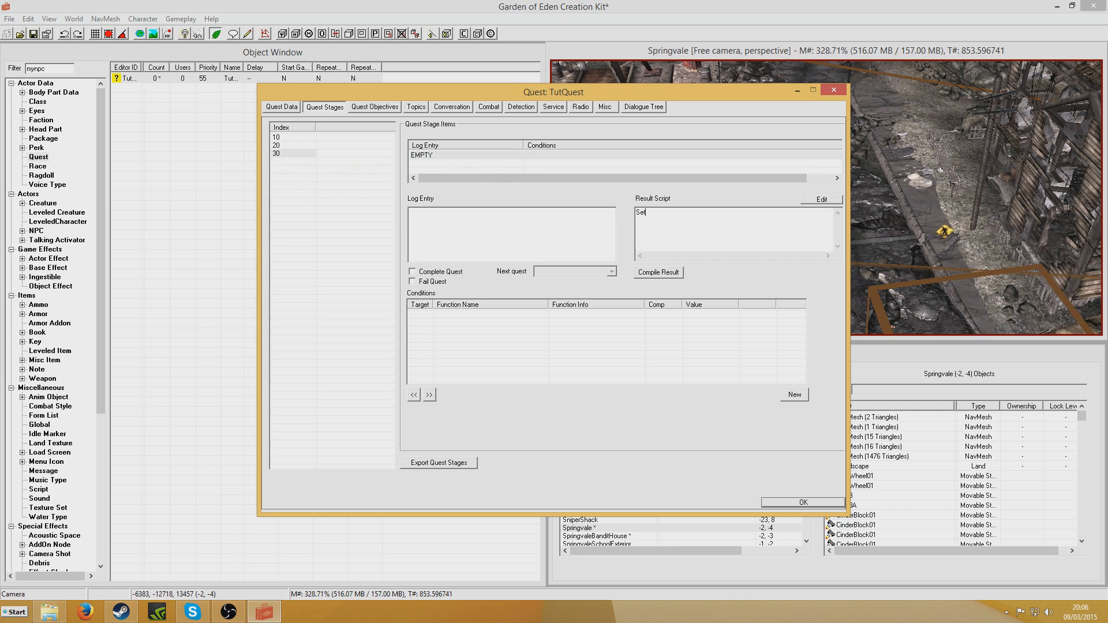
{"action": "type", "text": "ObjectiveCompleted TutQuest"}
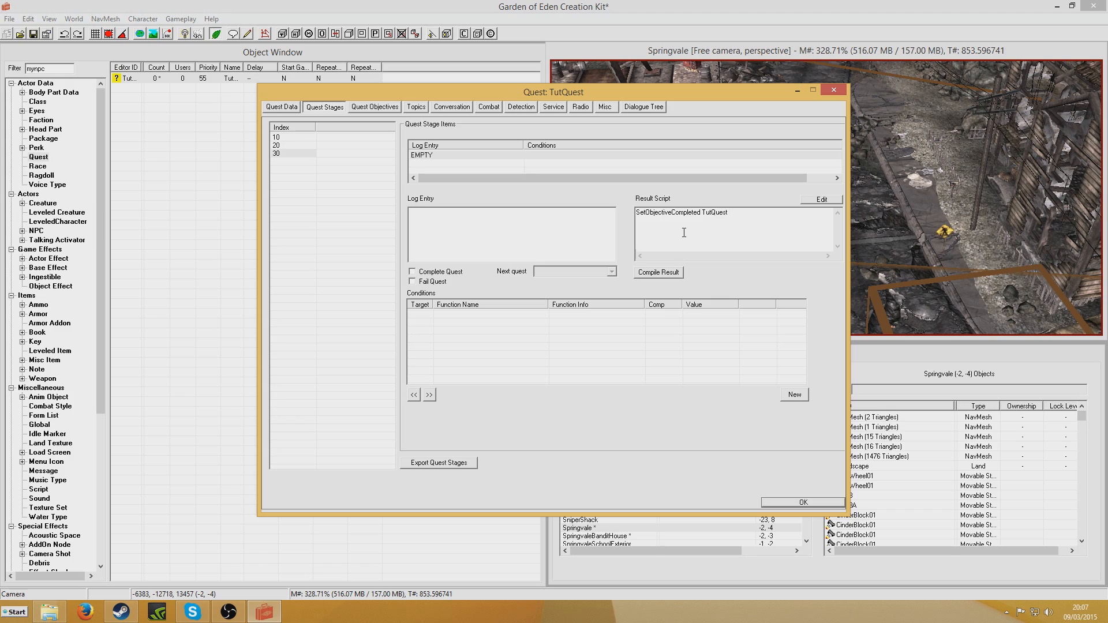
{"action": "type", "text": "20 1"}
{"action": "type", "text": "SetObjectiveDisplayed TutQue"}
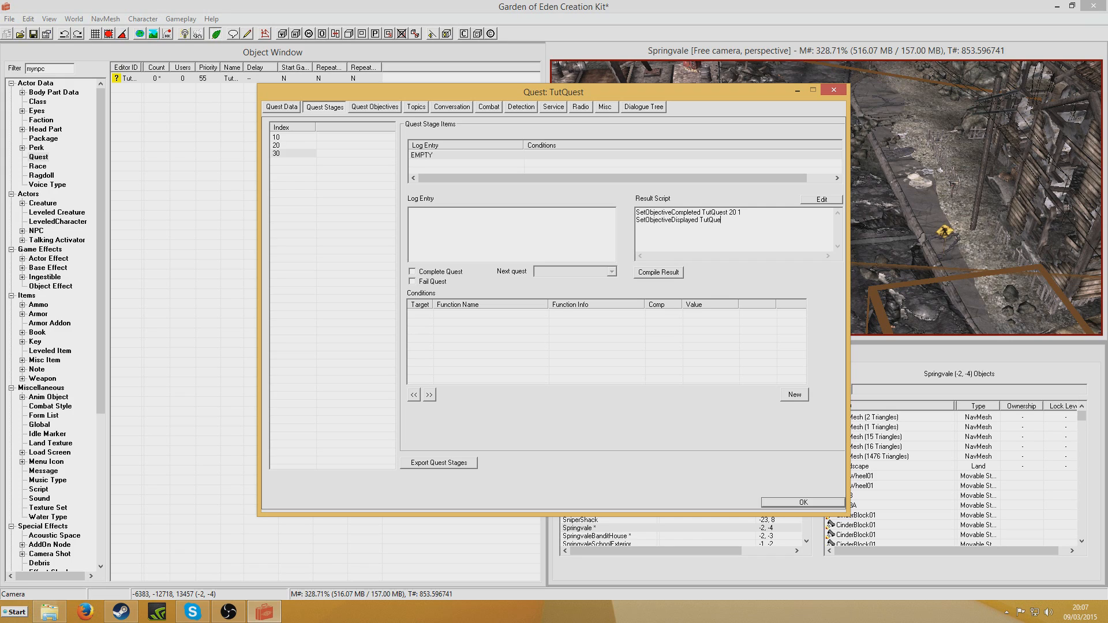
{"action": "type", "text": "30 1"}
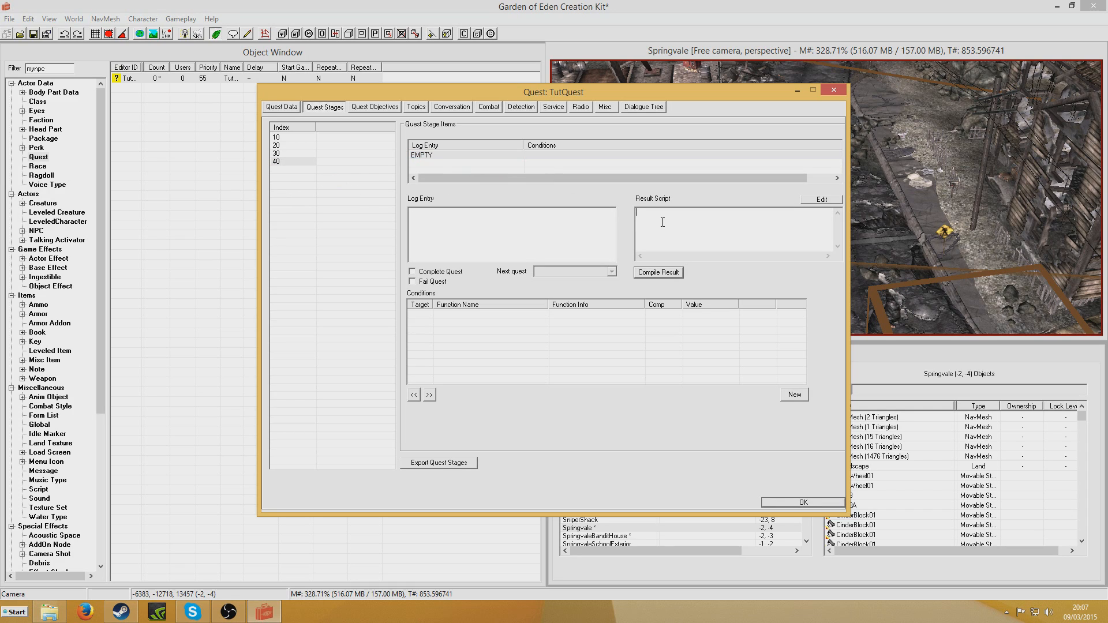
Step: Add stage 40 that completes TutQuest and rewards the player 200 XP
{"action": "left_click", "coordinate": [412, 271]}
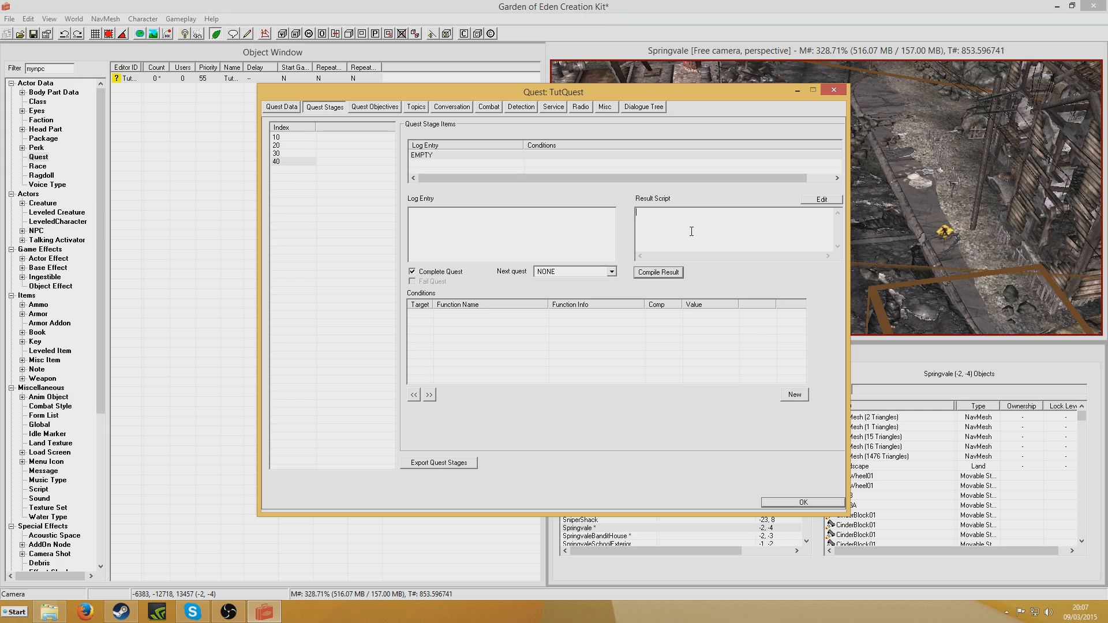
{"action": "type", "text": "RewardXP 200"}
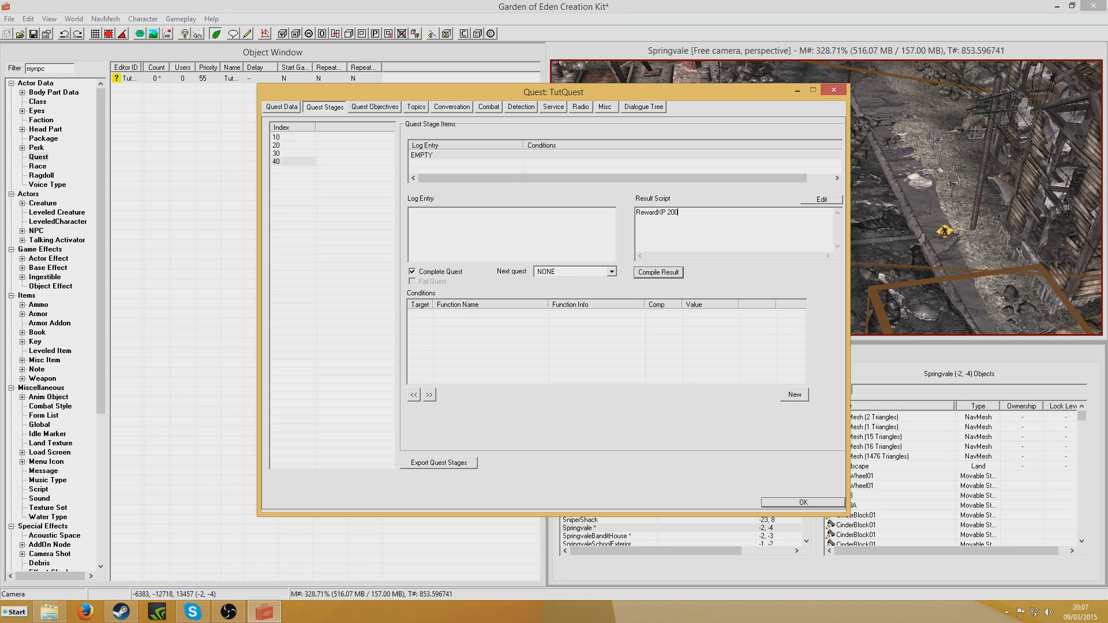
{"action": "type", "text": "Player.additem ca"}
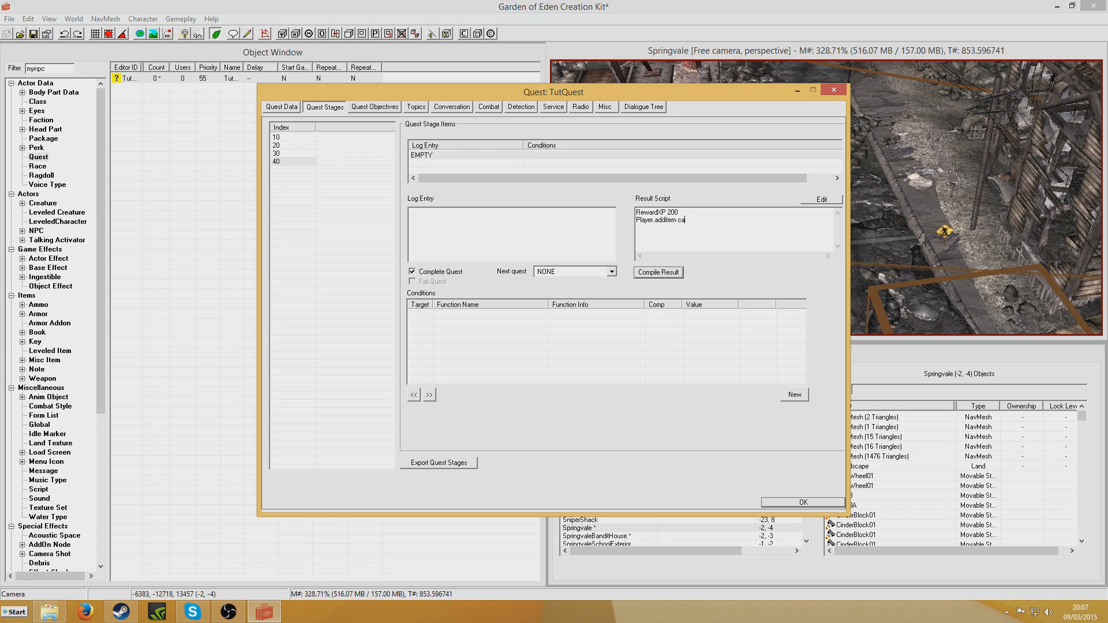
{"action": "left_click", "coordinate": [658, 273]}
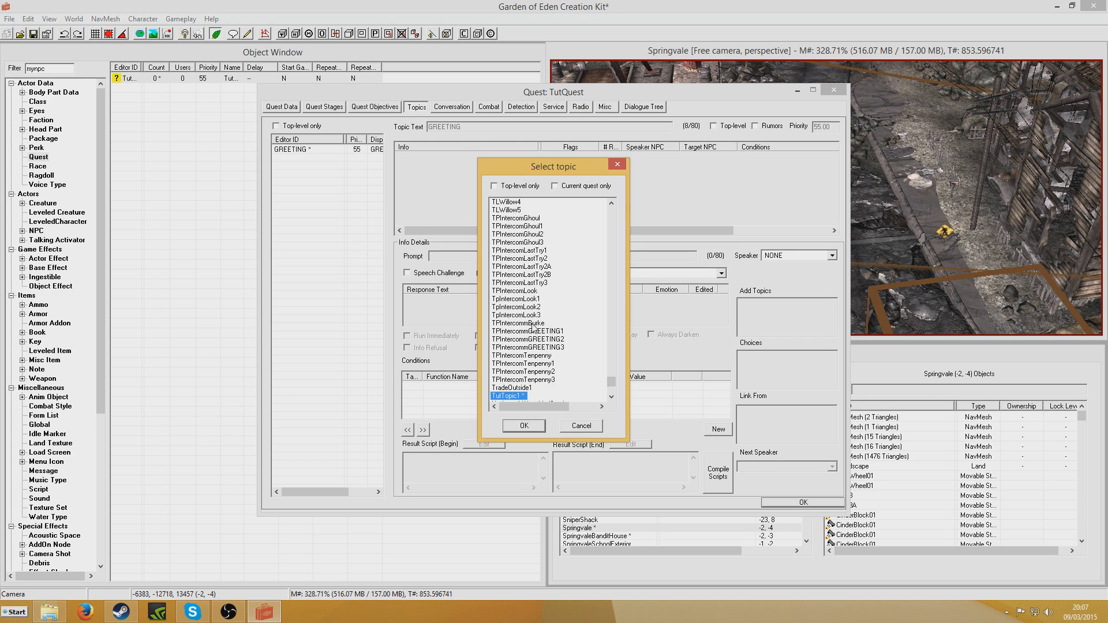
Step: Add TutTopic1 and, filtering on 'Tutorial', a second tutorial topic to TutQuest's topics
{"action": "left_click", "coordinate": [524, 425]}
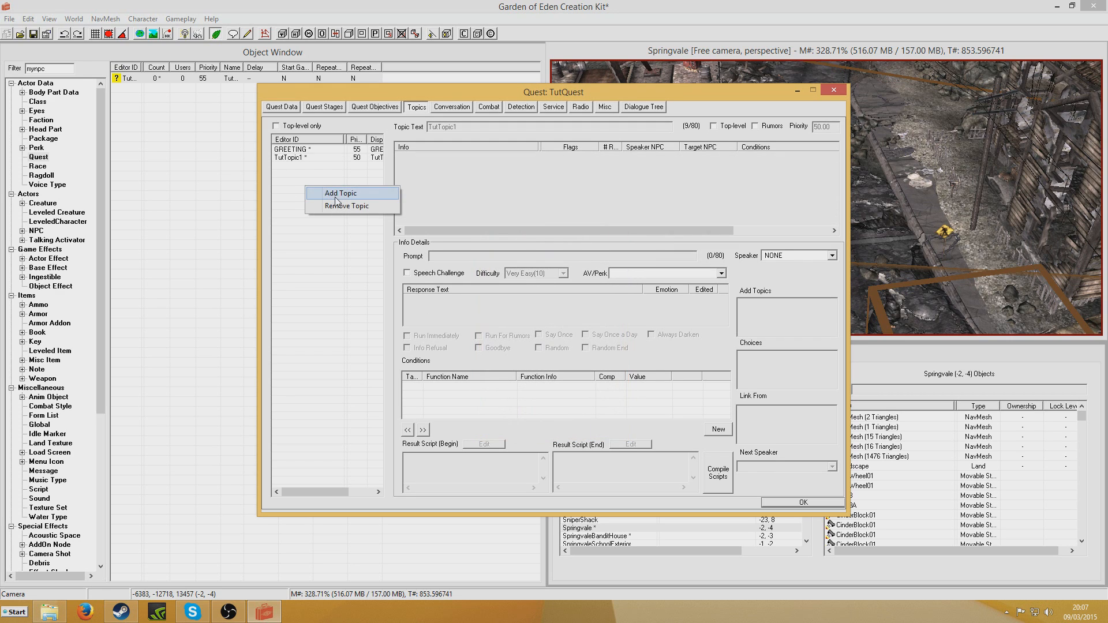
{"action": "left_click", "coordinate": [340, 193]}
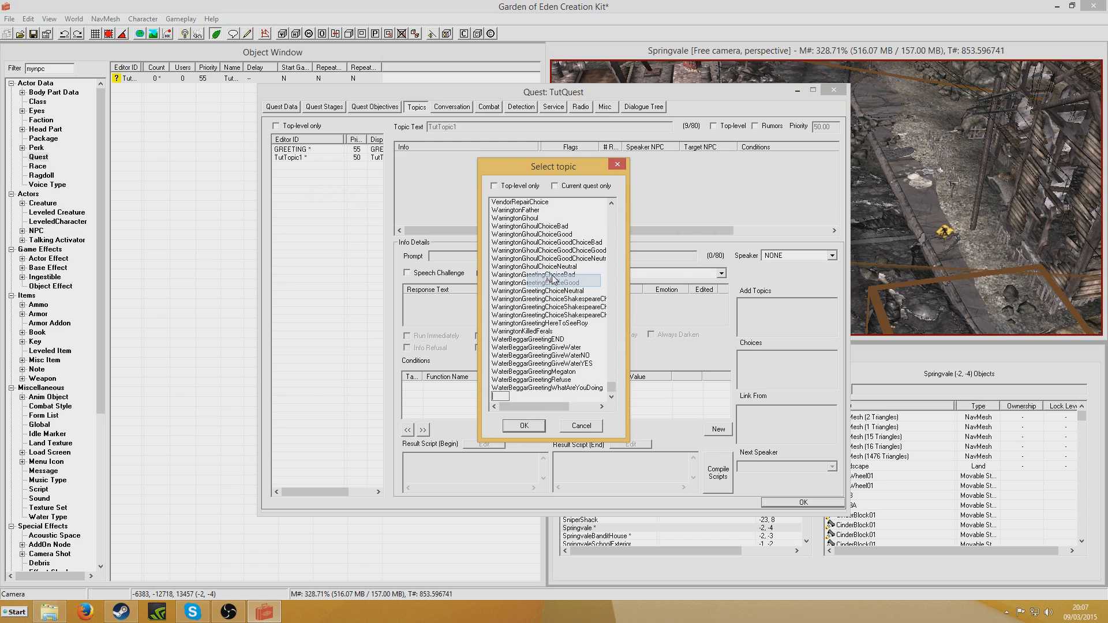
{"action": "type", "text": "Tutorial"}
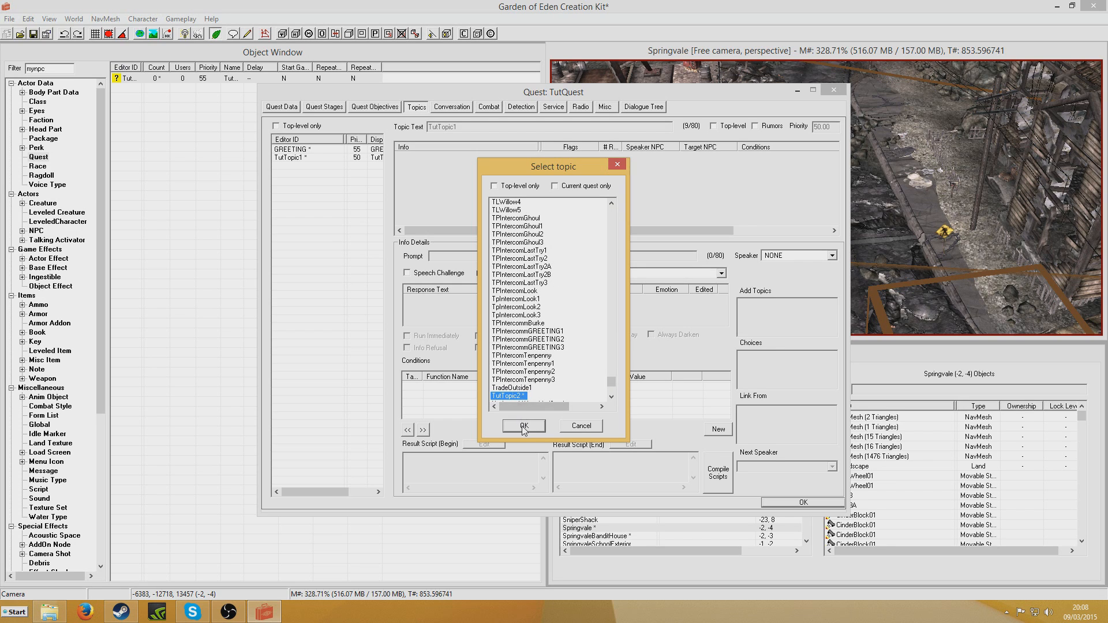
{"action": "left_click", "coordinate": [524, 426]}
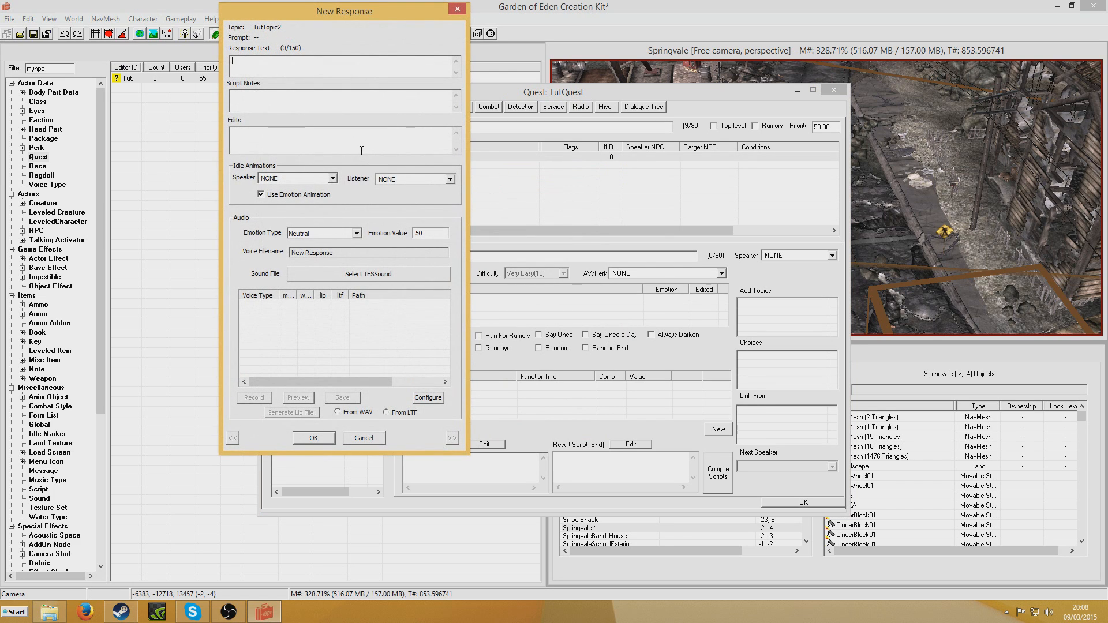
Step: Give TutTopic2 a 'Goodbye' response prompted 'See you later' that ends the conversation
{"action": "type", "text": "Goodbye"}
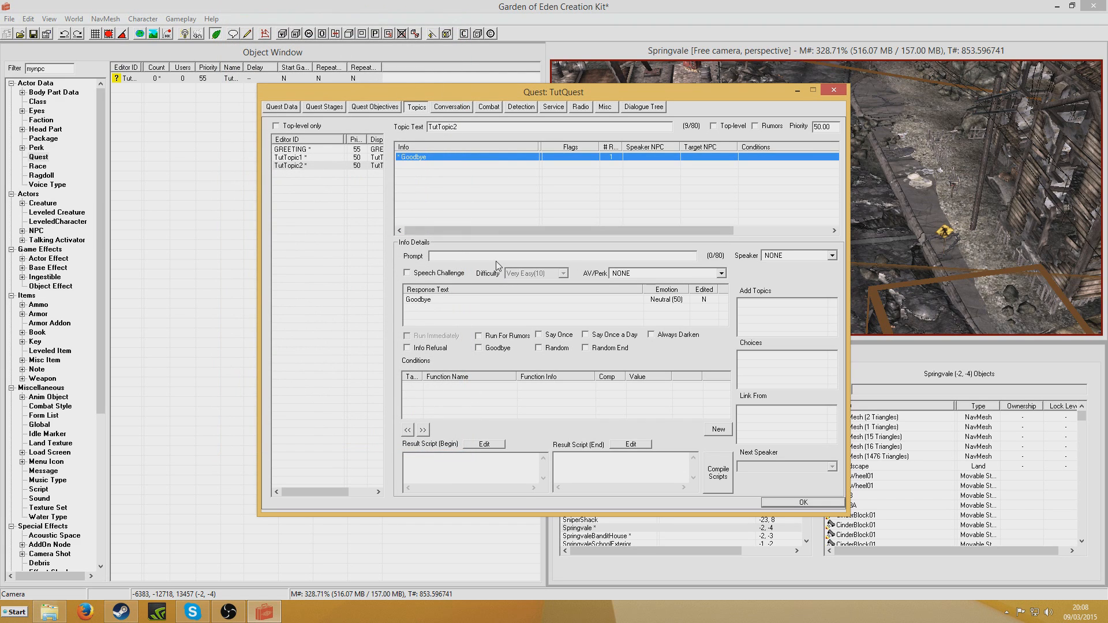
{"action": "type", "text": "See you later"}
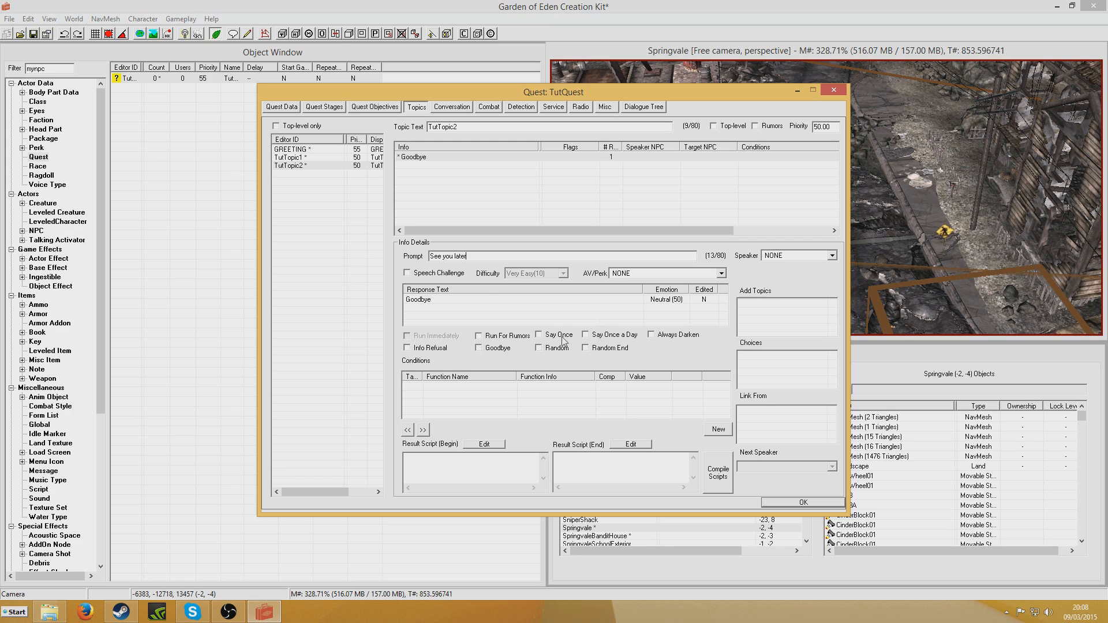
{"action": "left_click", "coordinate": [478, 348]}
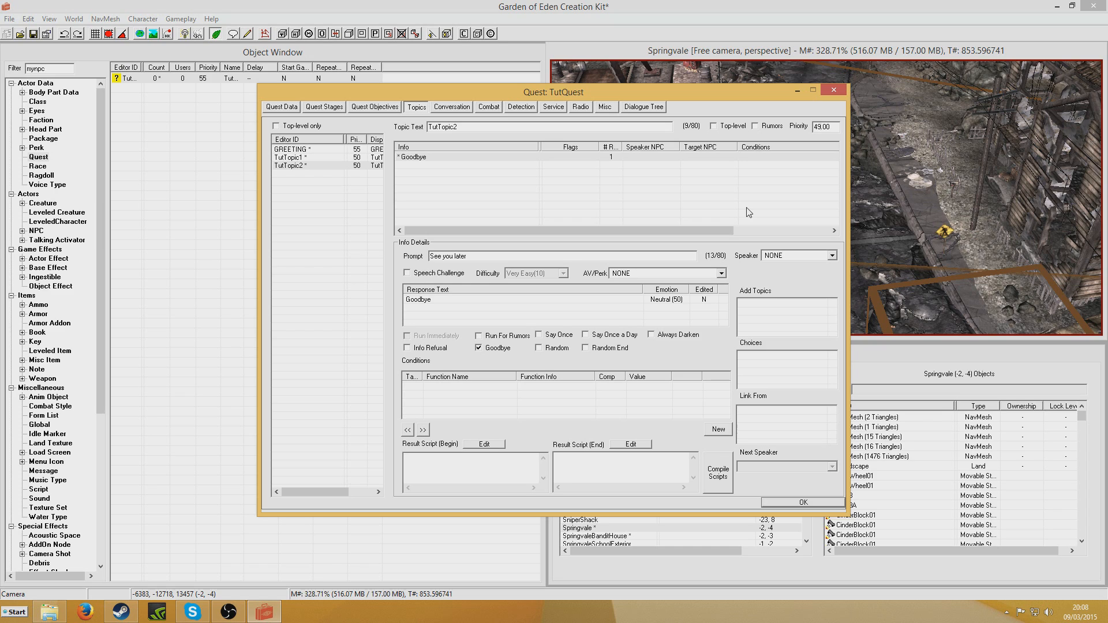
{"action": "left_click", "coordinate": [291, 149]}
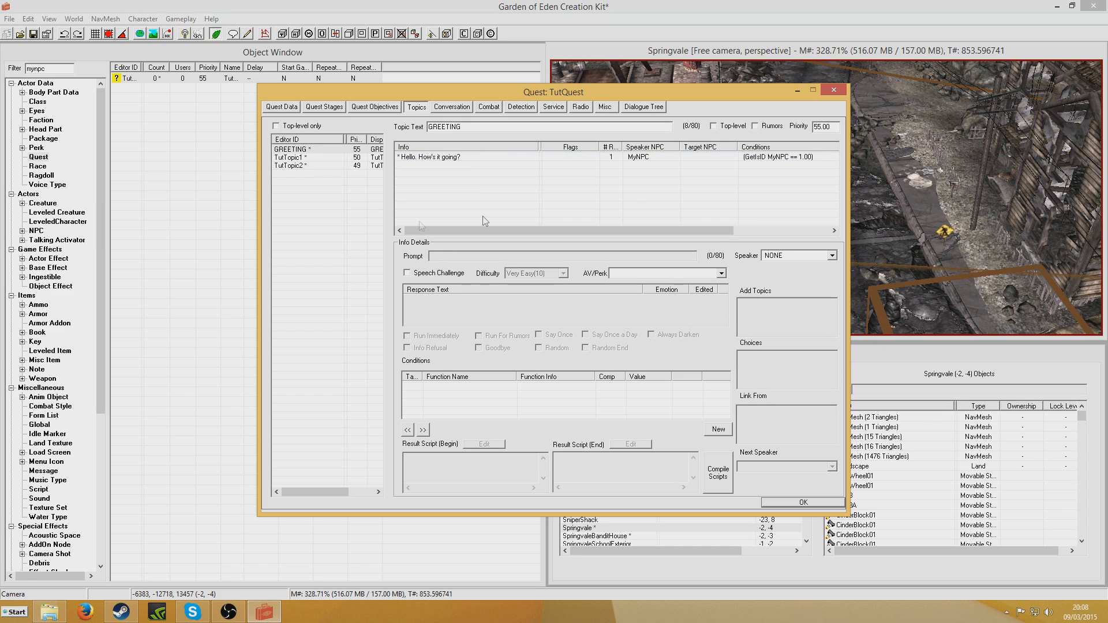
{"action": "left_click", "coordinate": [291, 157]}
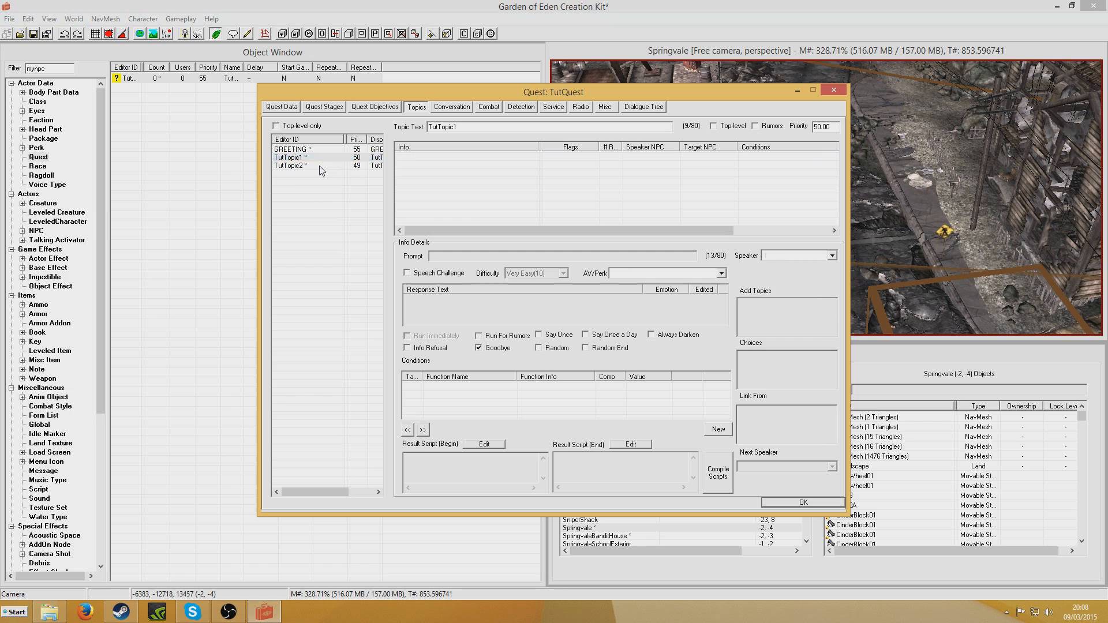
{"action": "left_click", "coordinate": [291, 167]}
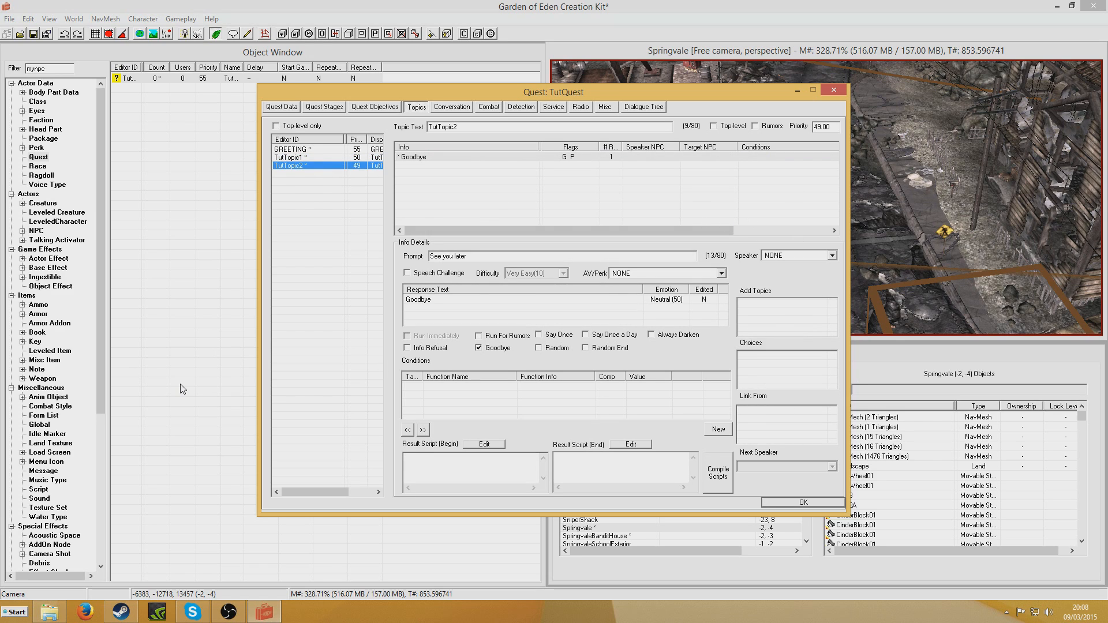
{"action": "mouse_move", "coordinate": [702, 432]}
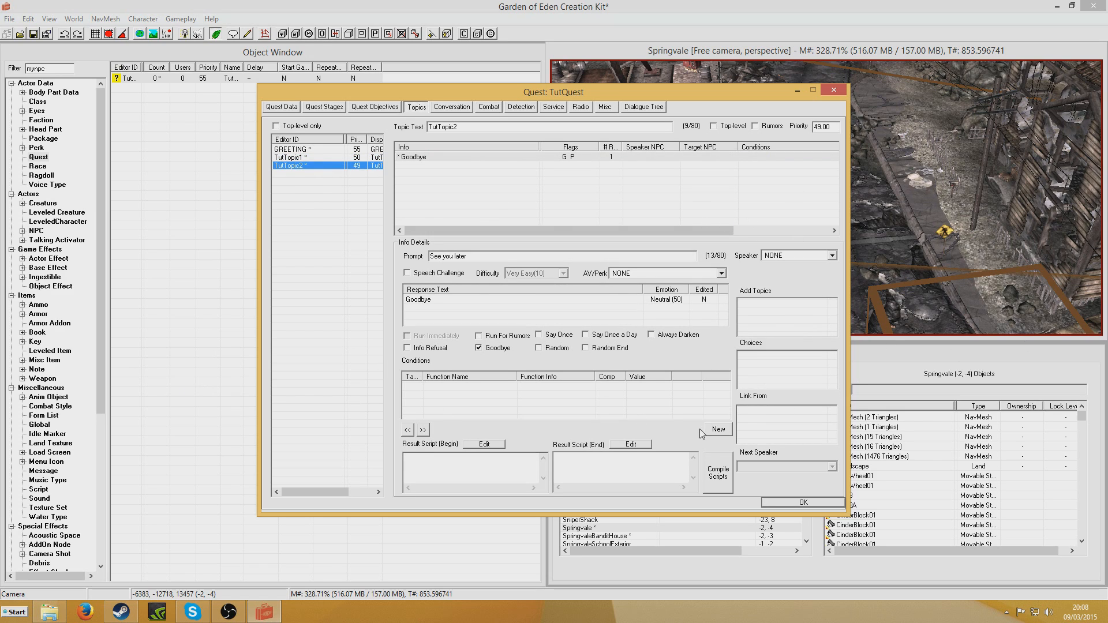
{"action": "mouse_move", "coordinate": [678, 357]}
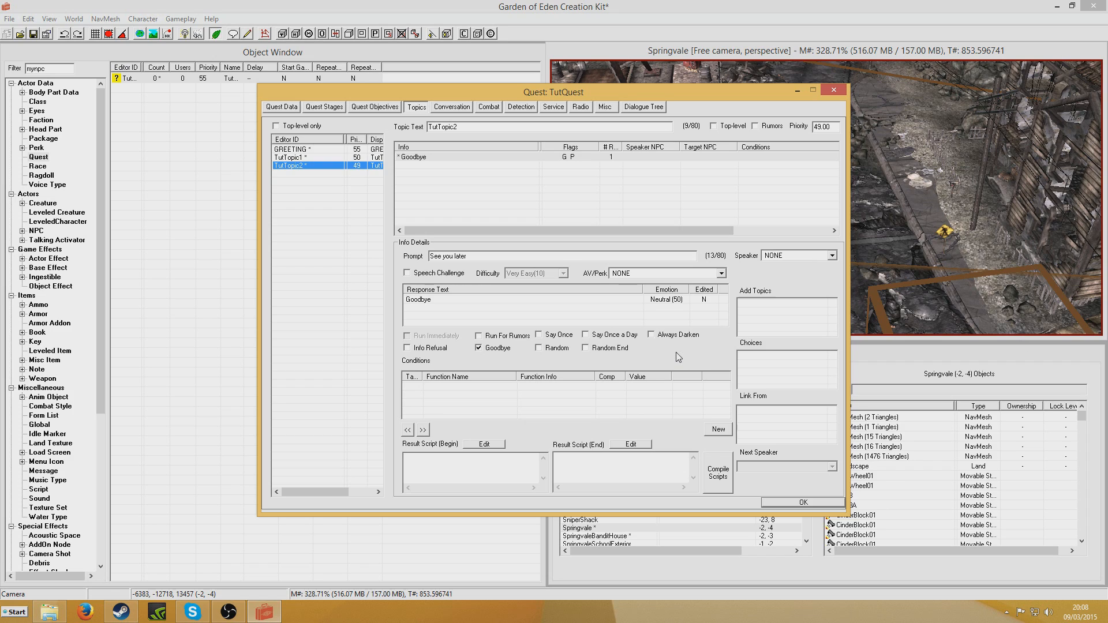
{"action": "mouse_move", "coordinate": [301, 256]}
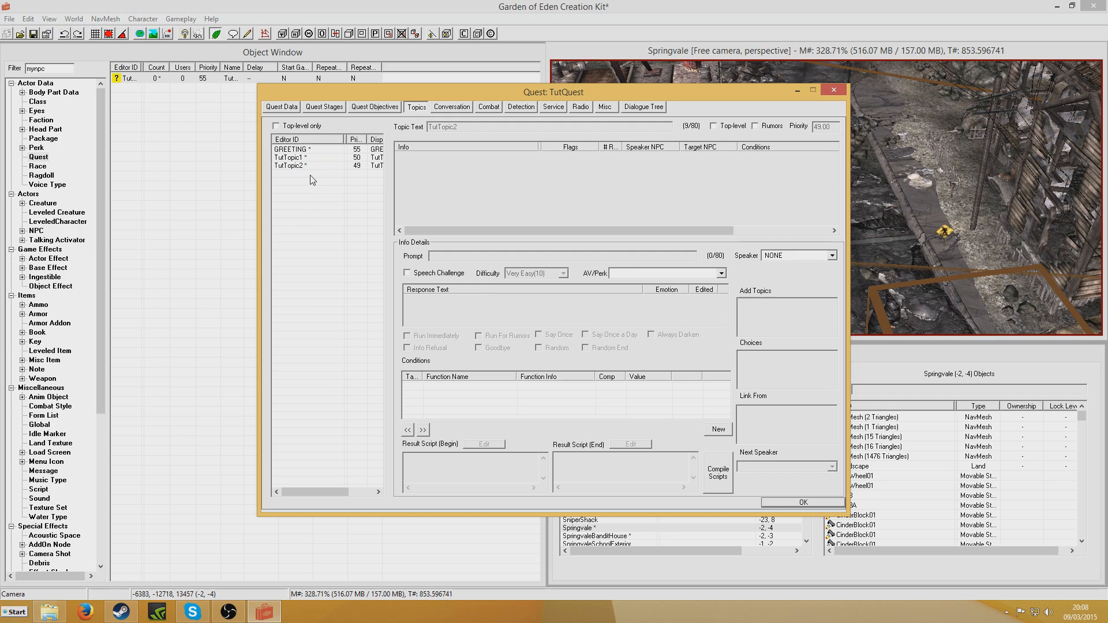
Step: Restrict the Goodbye response to MyNPC with a GetIsID condition, then move to TutTopic1
{"action": "left_click", "coordinate": [290, 166]}
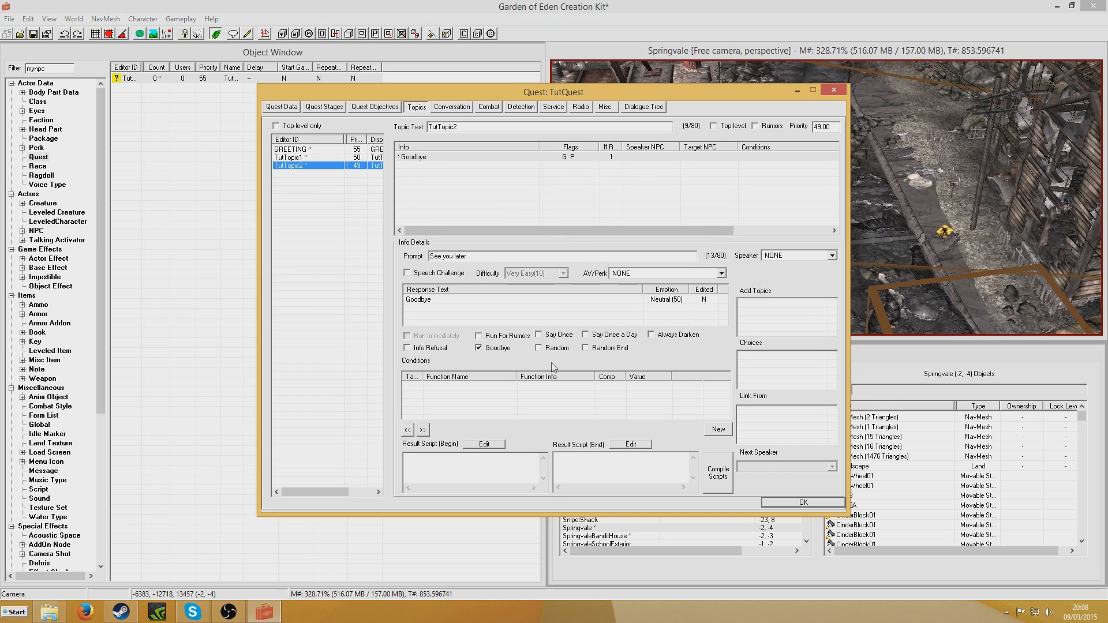
{"action": "left_click", "coordinate": [718, 429]}
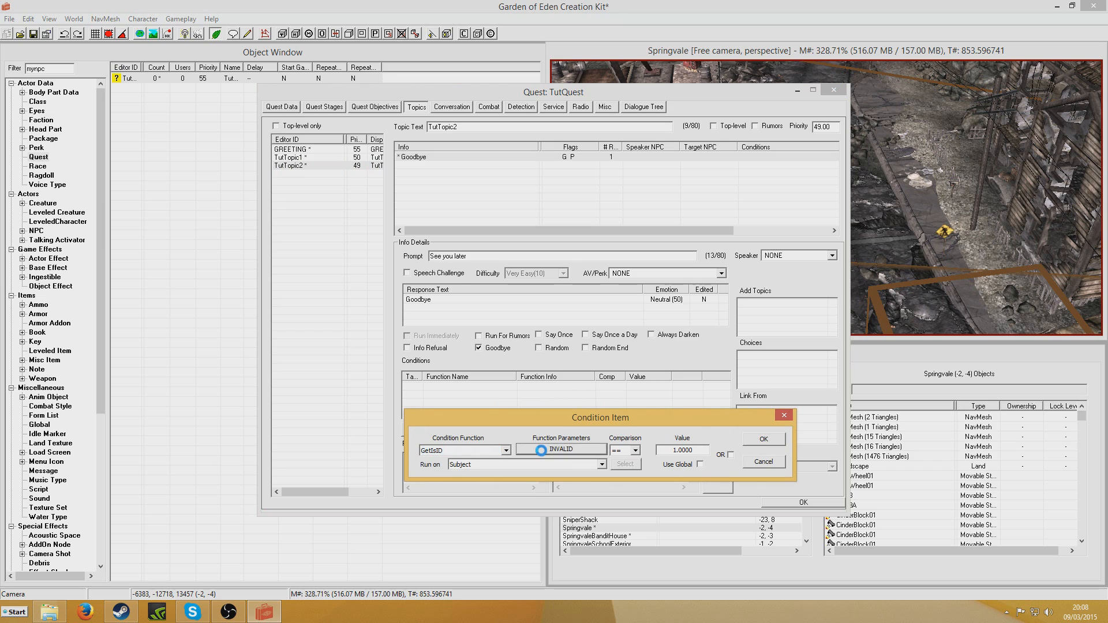
{"action": "left_click", "coordinate": [561, 449]}
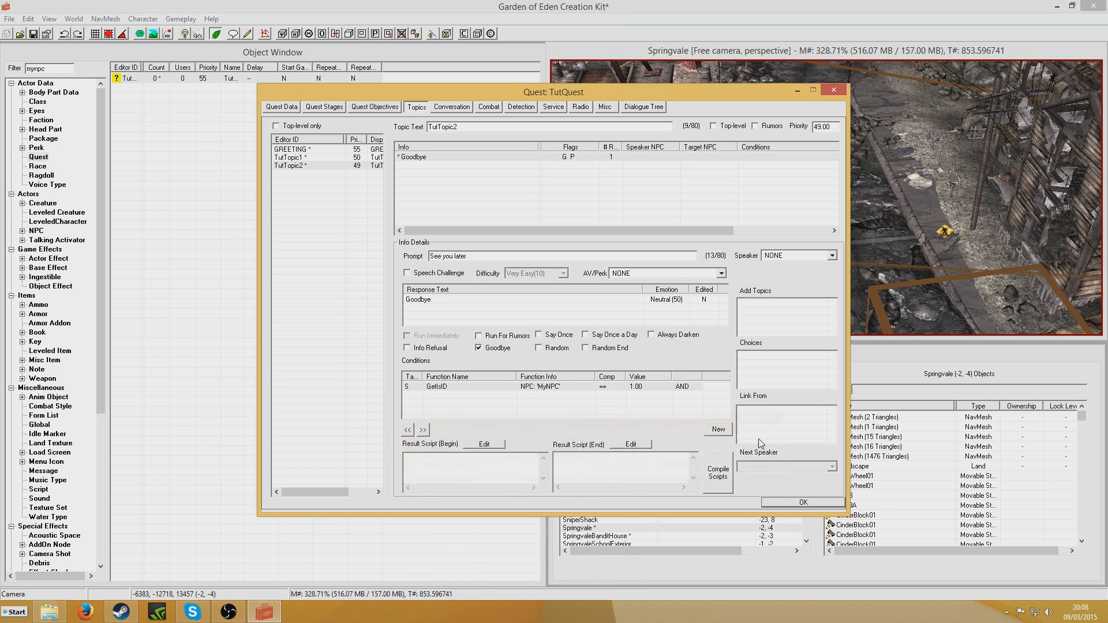
{"action": "left_click", "coordinate": [287, 157]}
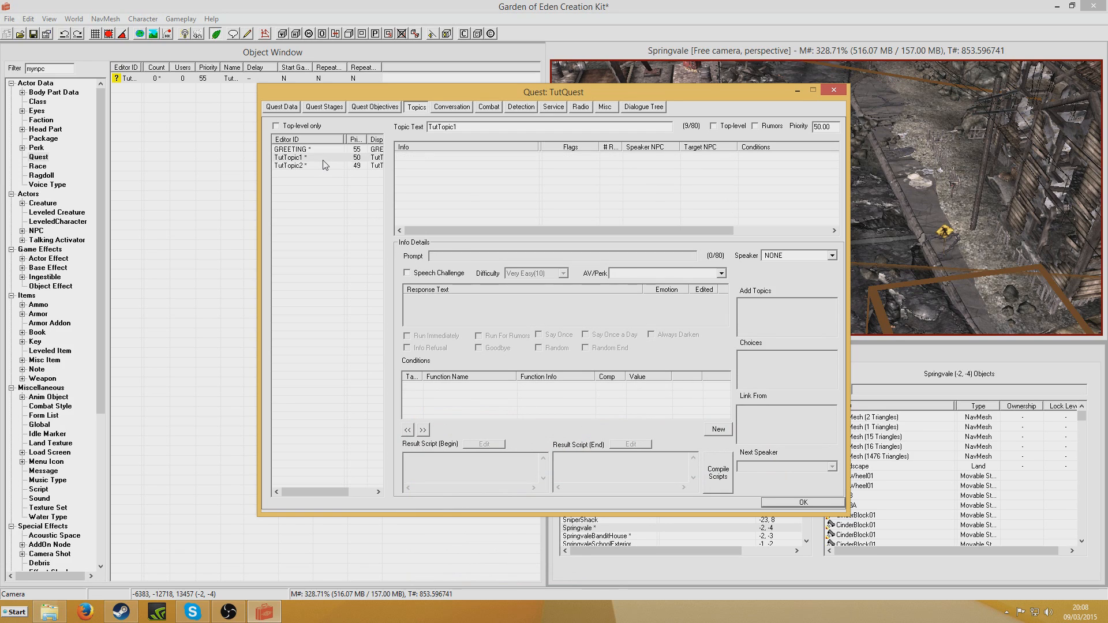
{"action": "left_click", "coordinate": [307, 156]}
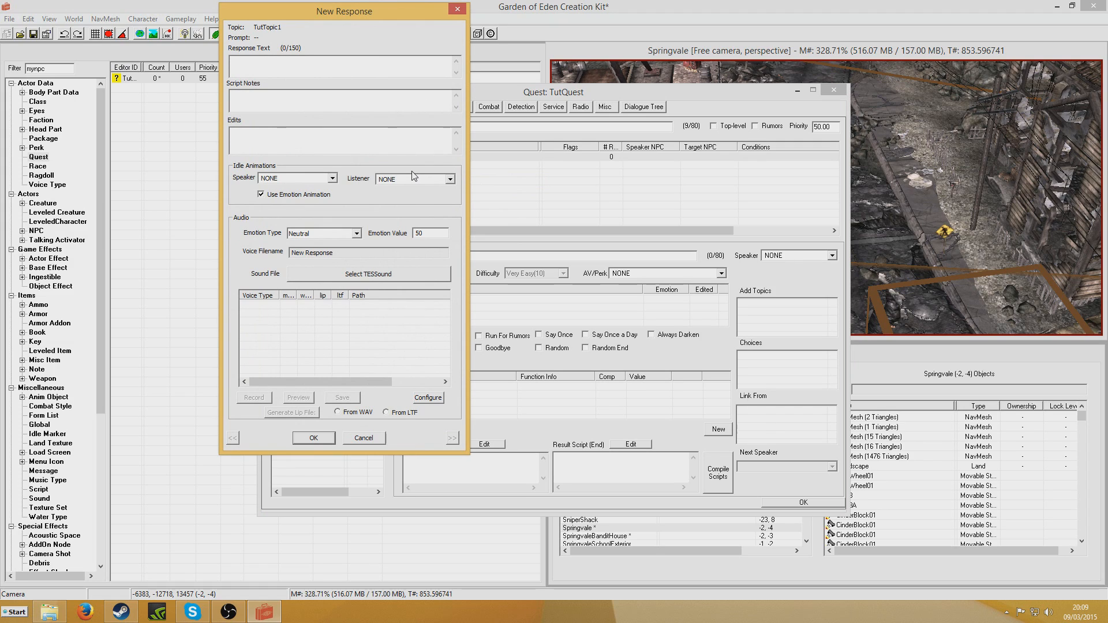
Step: Write TutTopic1's money reply and condition it on MyNPC and TutQuest stage 10
{"action": "type", "text": "Yes. I was"}
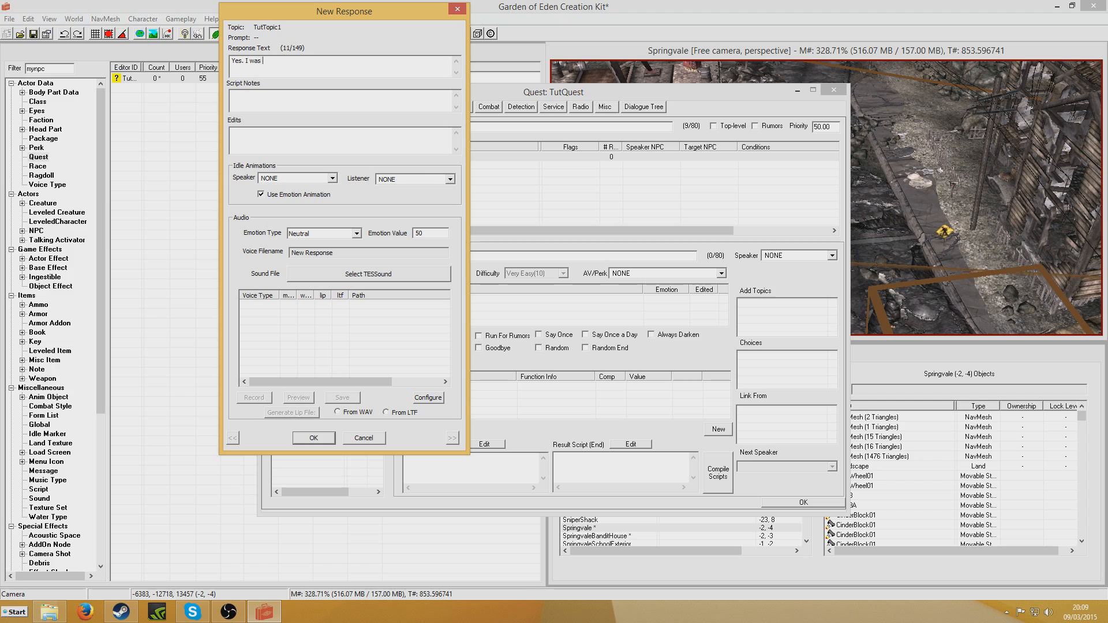
{"action": "type", "text": "lo"}
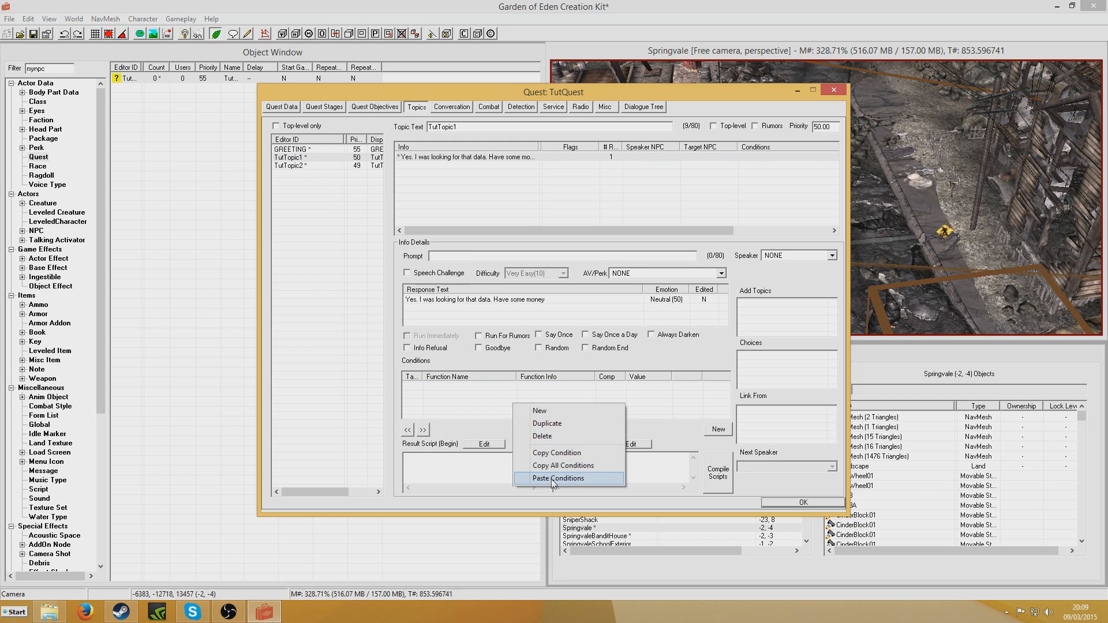
{"action": "left_click", "coordinate": [557, 478]}
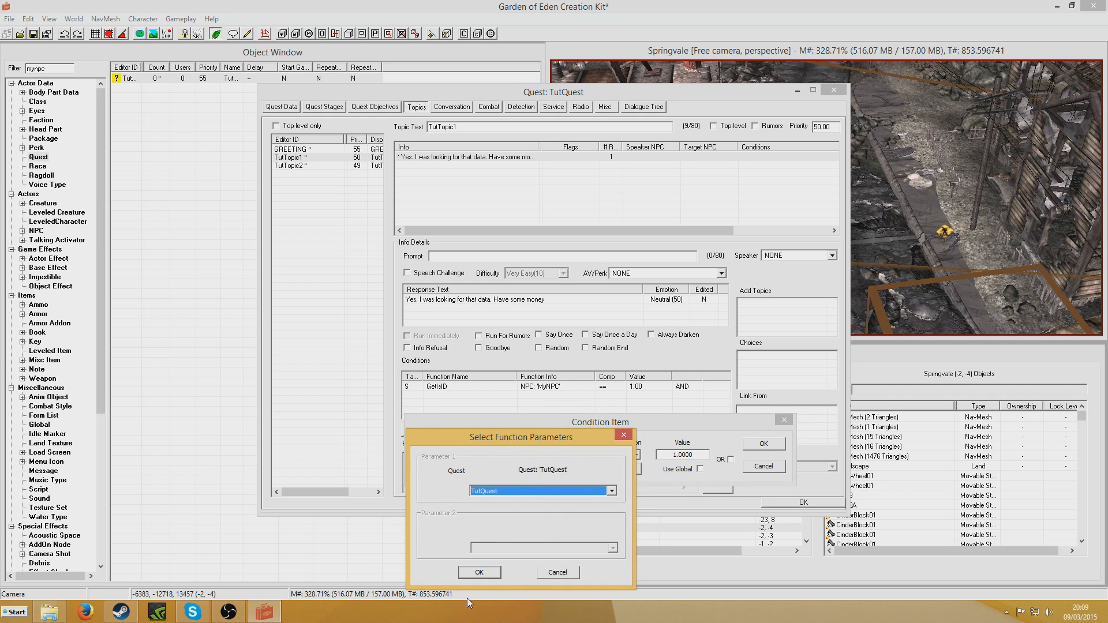
{"action": "left_click", "coordinate": [479, 573]}
{"action": "type", "text": "10.0000"}
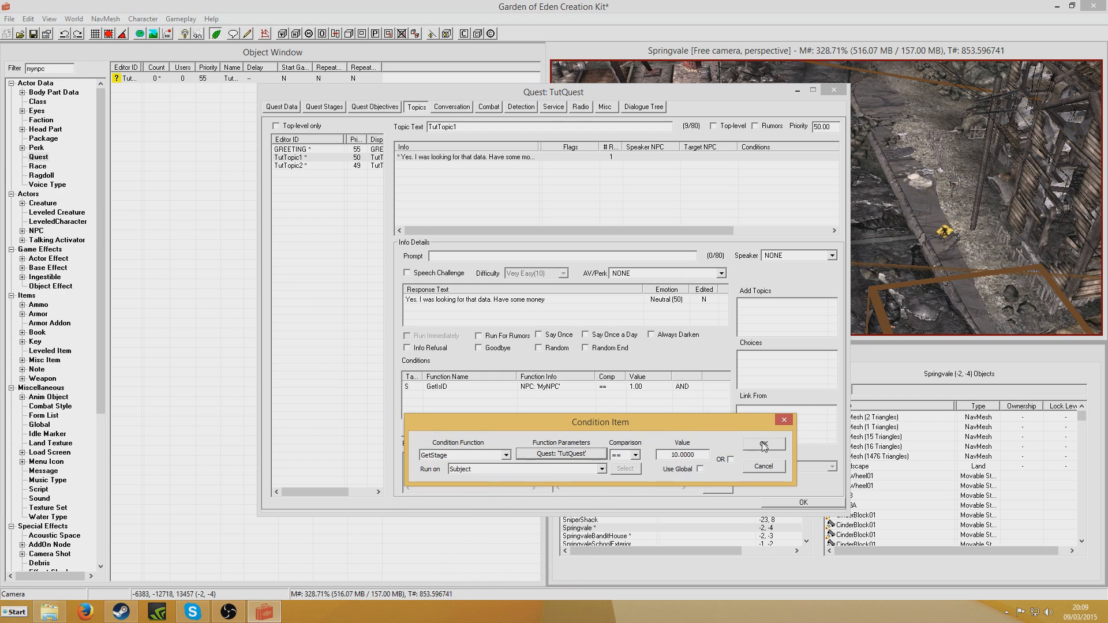
{"action": "left_click", "coordinate": [764, 443]}
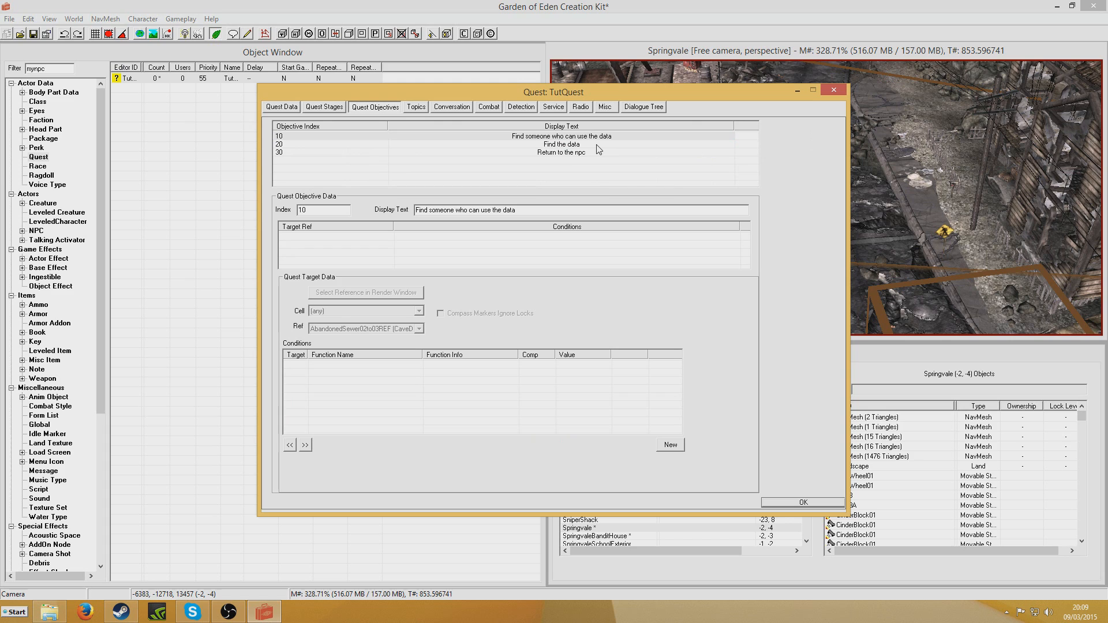
Step: Set TutTopic1's prompt to 'I've found this data. Is it any use to you?'
{"action": "left_click", "coordinate": [415, 106]}
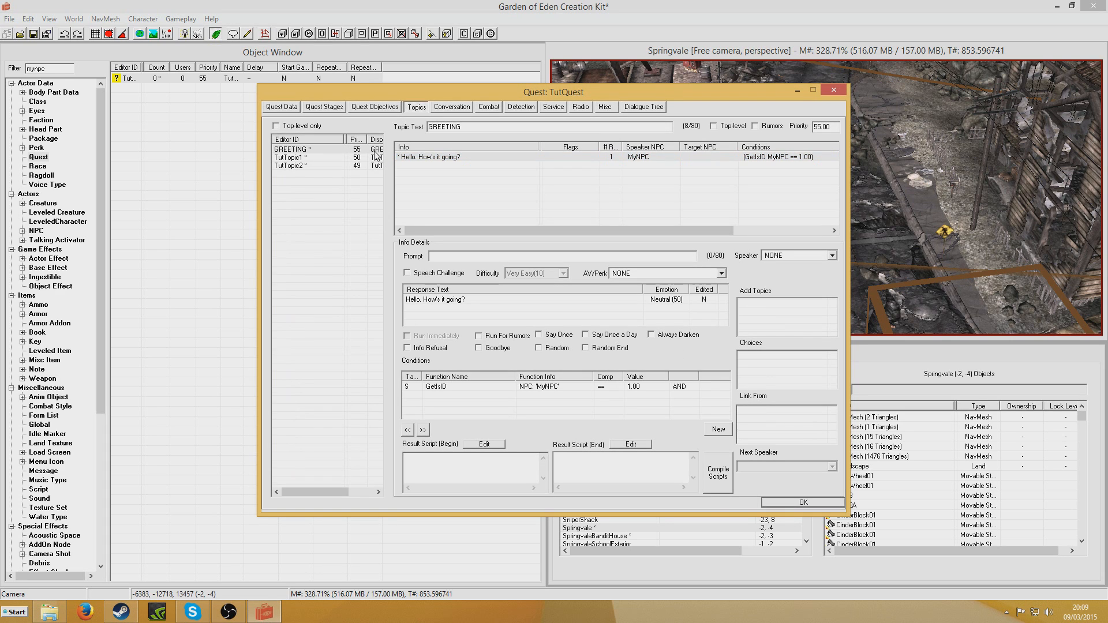
{"action": "left_click", "coordinate": [307, 167]}
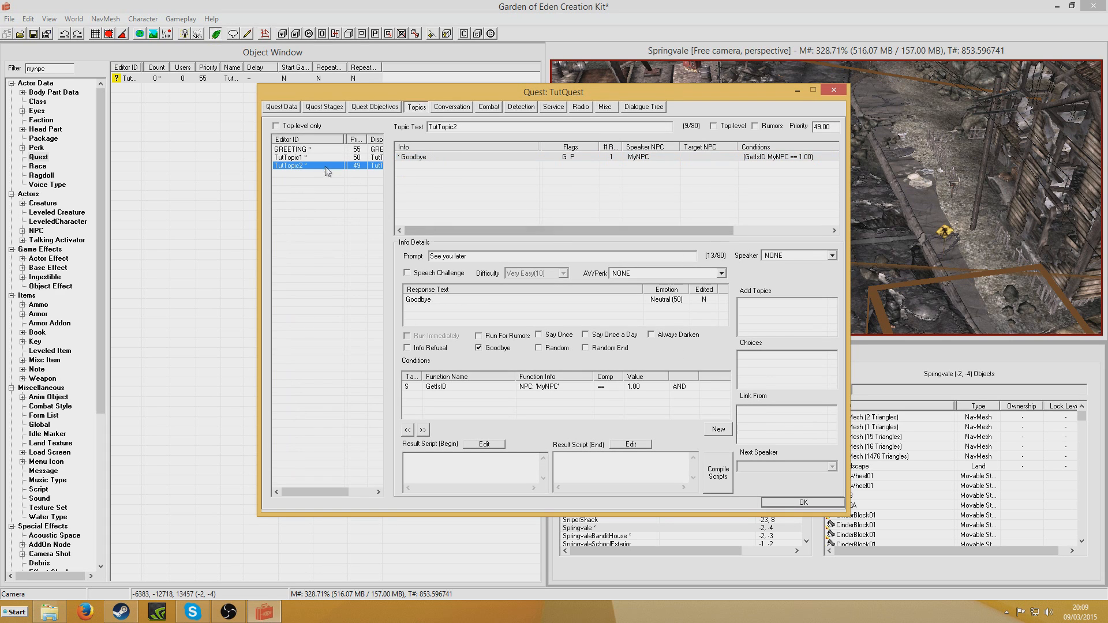
{"action": "left_click", "coordinate": [301, 157]}
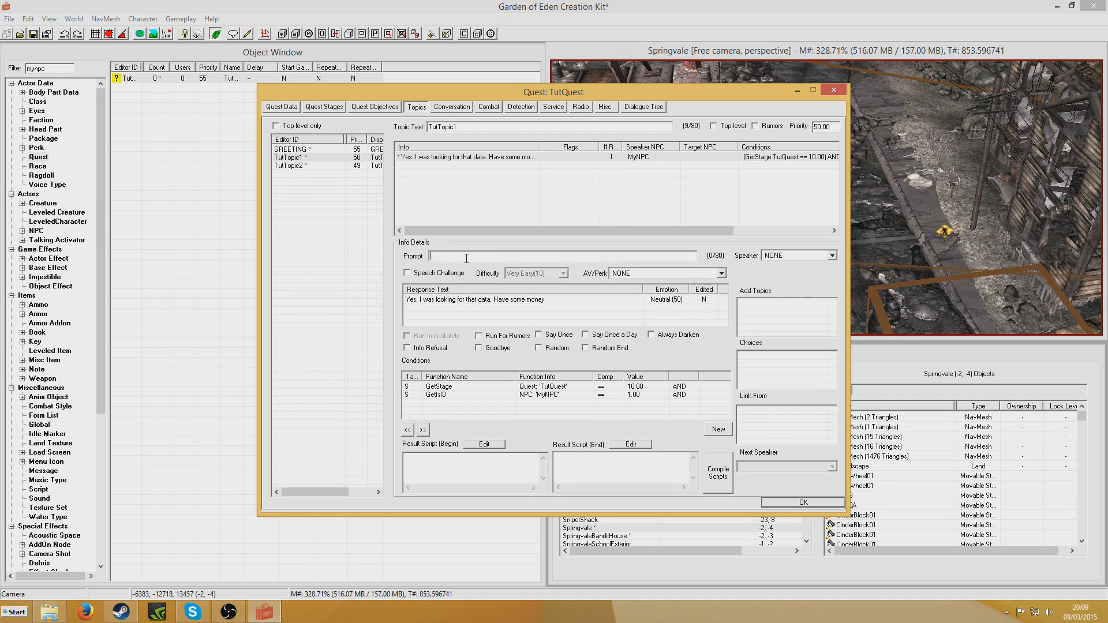
{"action": "type", "text": "I've found this data. I"}
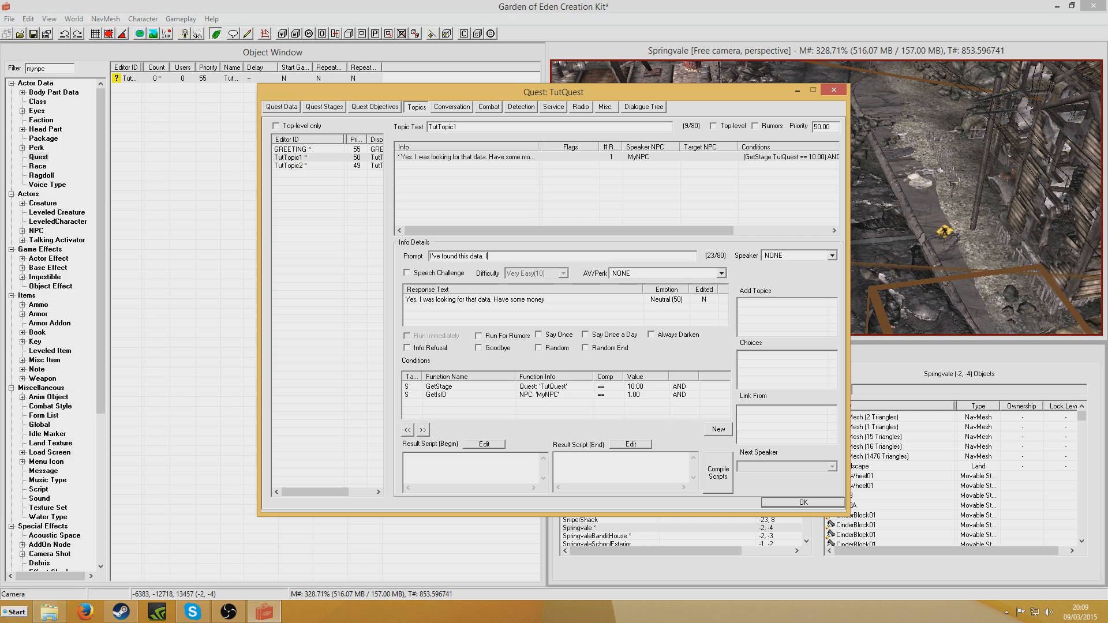
{"action": "type", "text": "s it any use"}
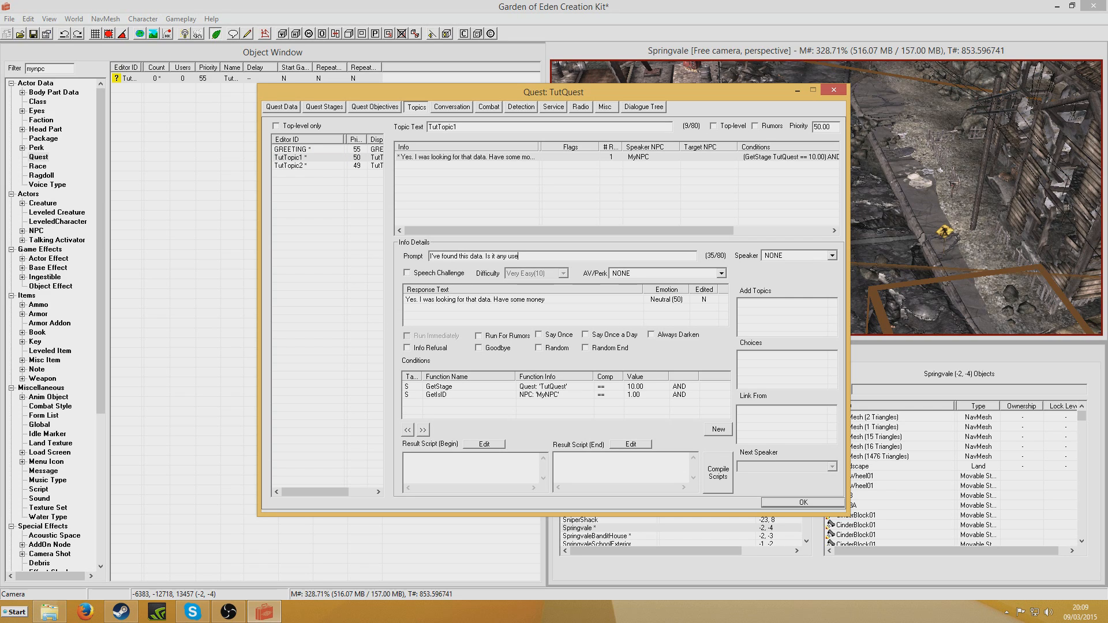
{"action": "type", "text": "to you?"}
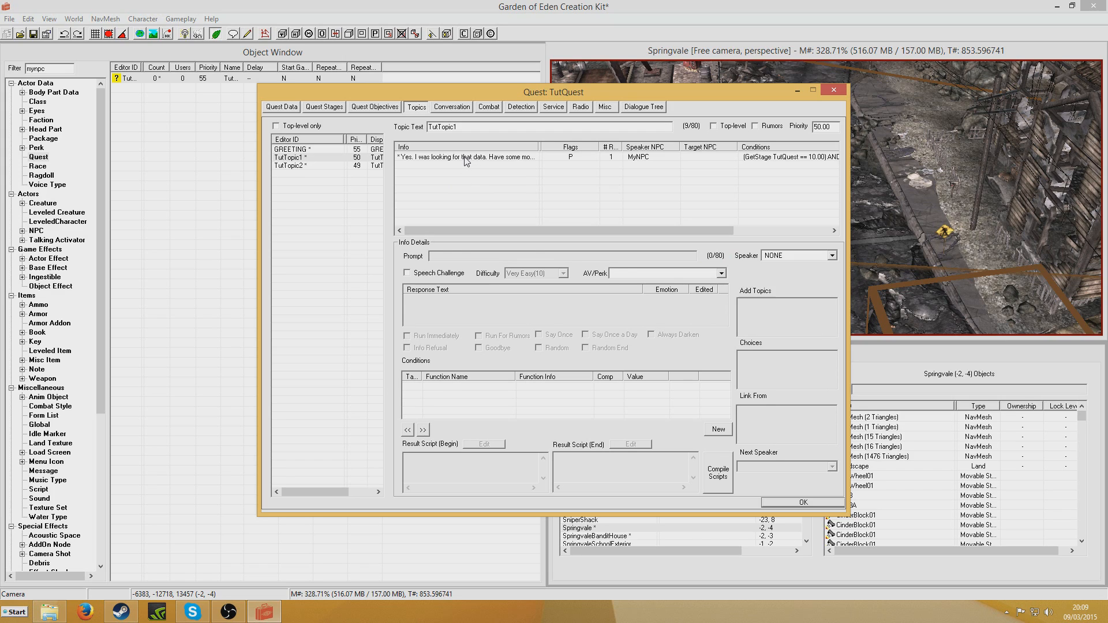
Step: Give the money reply a SetStage TutQuest 40 result script
{"action": "left_click", "coordinate": [464, 157]}
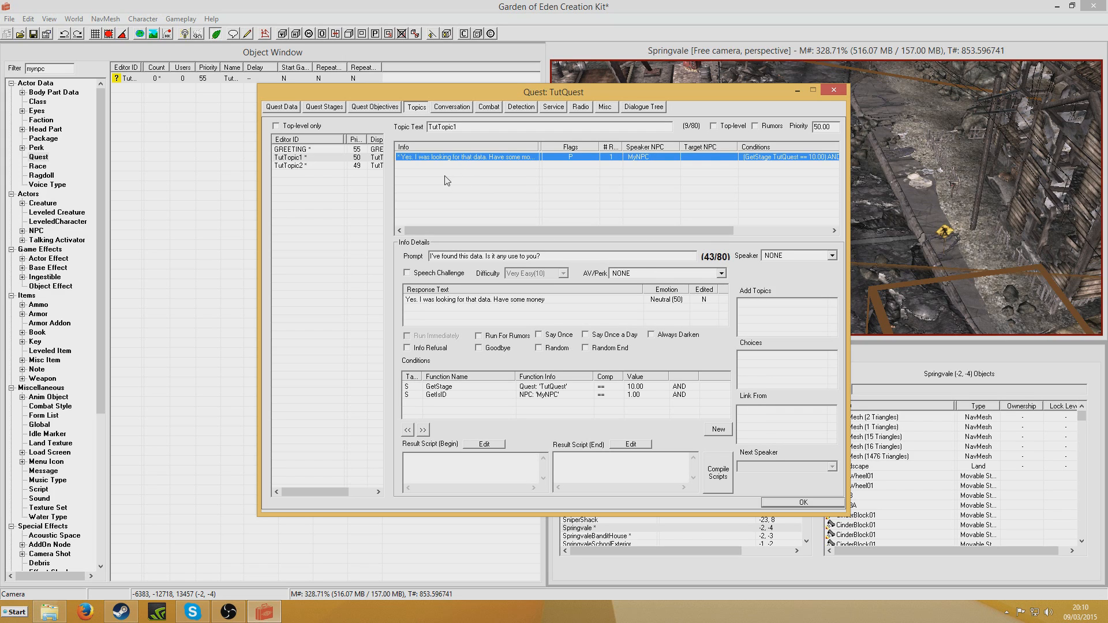
{"action": "mouse_move", "coordinate": [639, 512]}
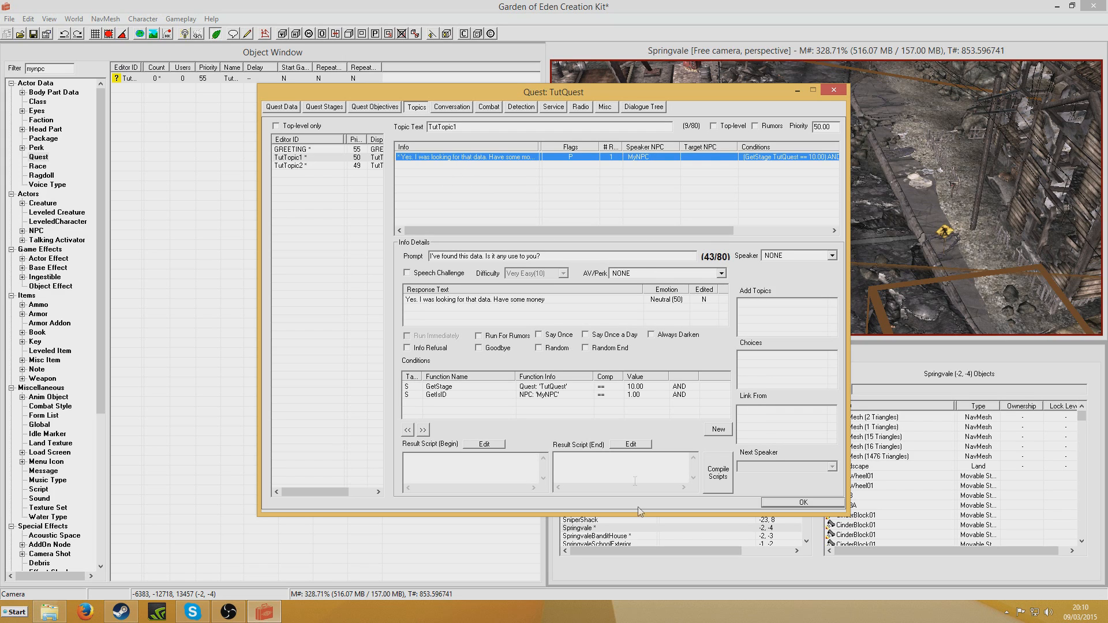
{"action": "type", "text": "SetStage TutQuest"}
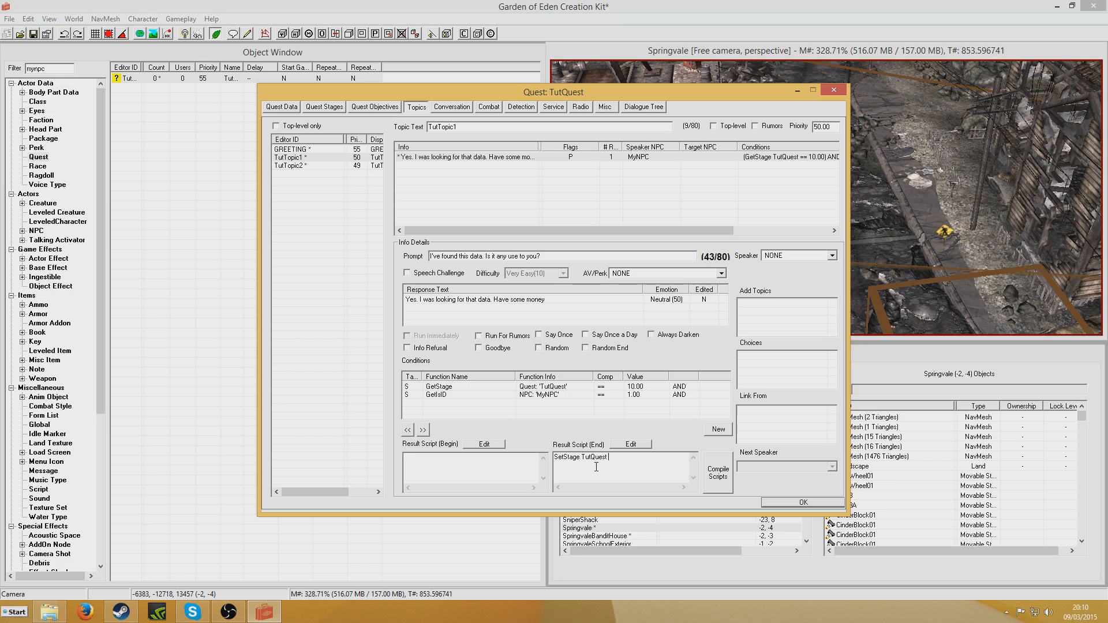
{"action": "type", "text": "40"}
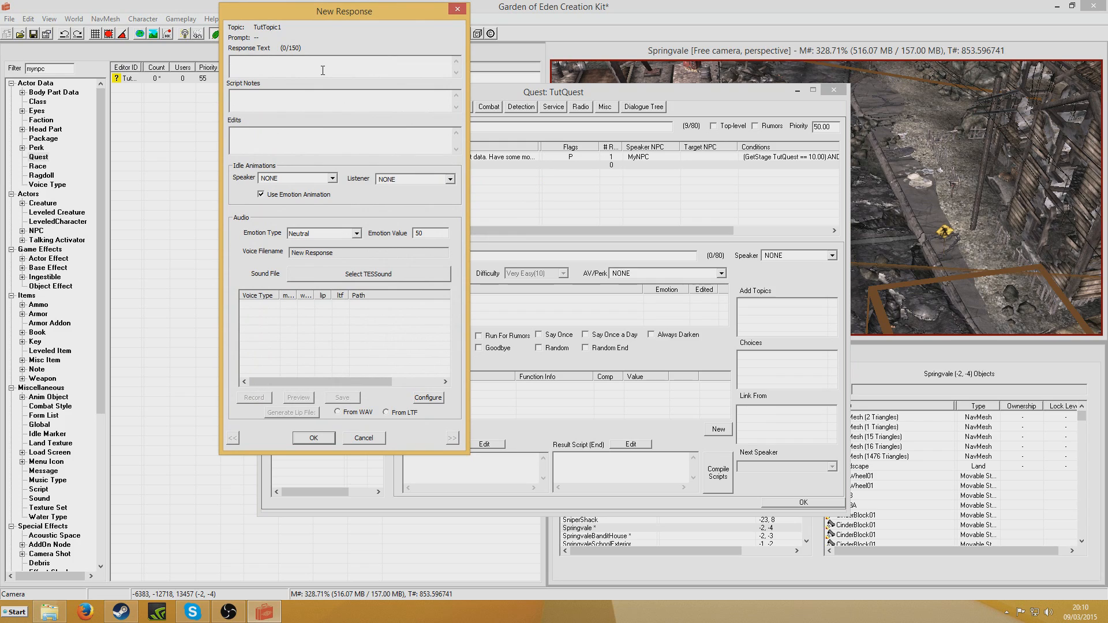
Step: Add a TutTopic1 reply directing the player to the terminal for some data
{"action": "type", "text": "Yes. I'd like you to get"}
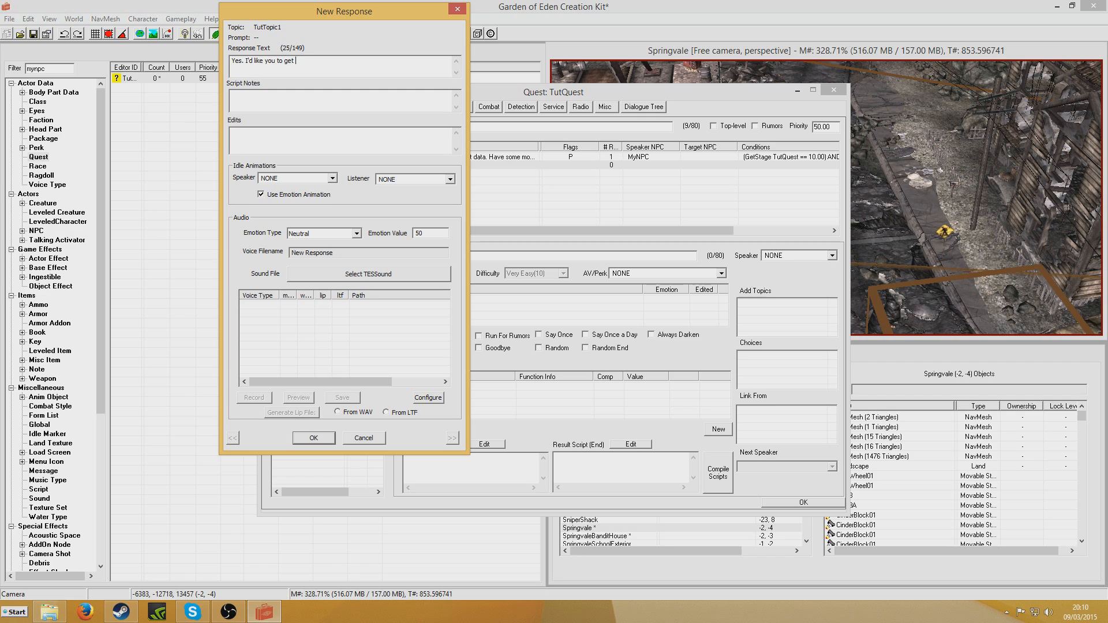
{"action": "type", "text": "some data for me. T"}
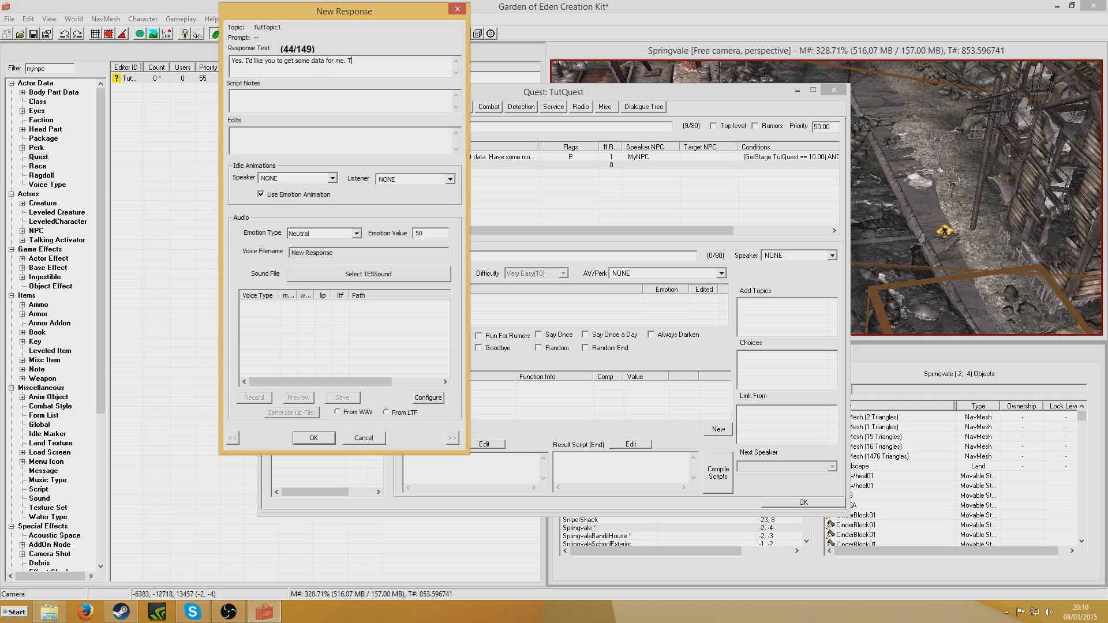
{"action": "type", "text": "he terminal is"}
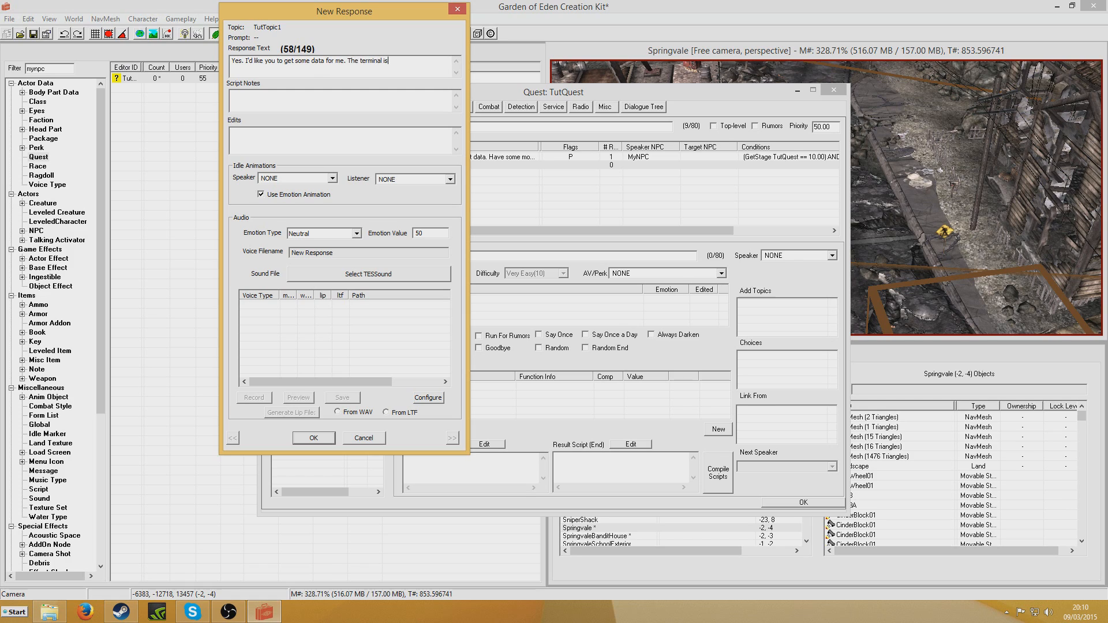
{"action": "type", "text": "around here somewhere."}
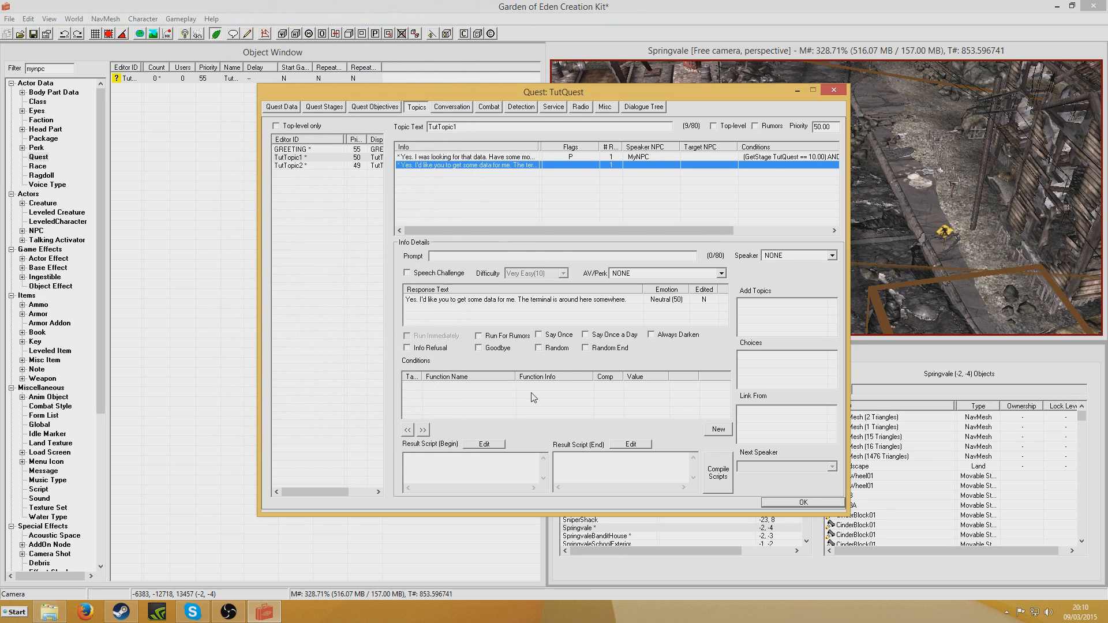
{"action": "mouse_move", "coordinate": [530, 358]}
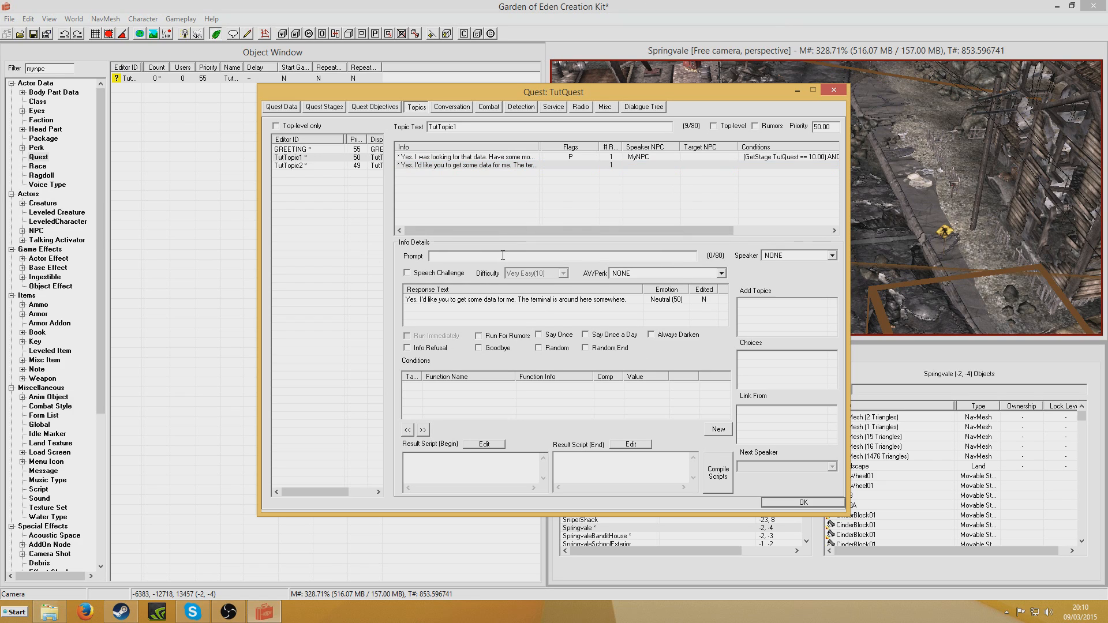
{"action": "type", "text": "Have"}
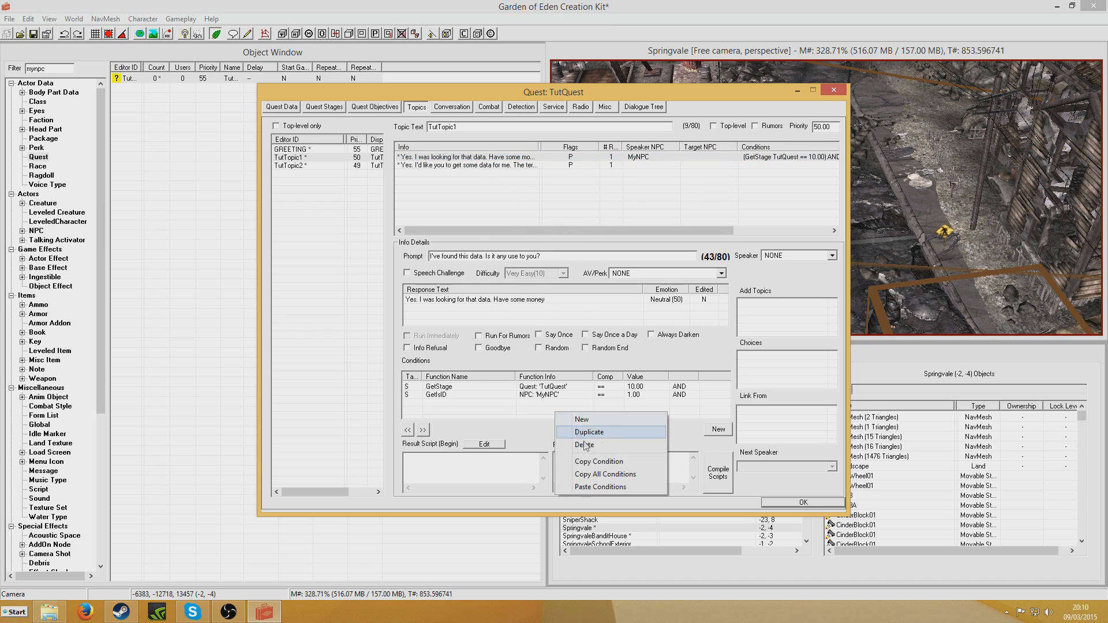
Step: Reuse the money reply's conditions with GetStage below 10 and add a SetStage tutquest 20 script
{"action": "left_click", "coordinate": [478, 166]}
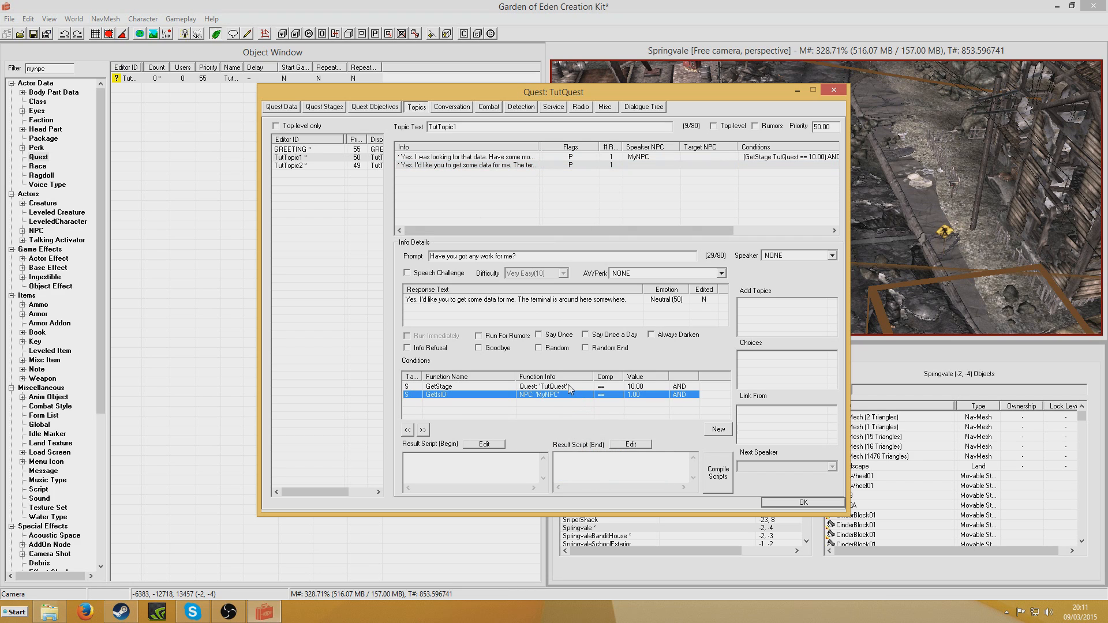
{"action": "left_click", "coordinate": [634, 428]}
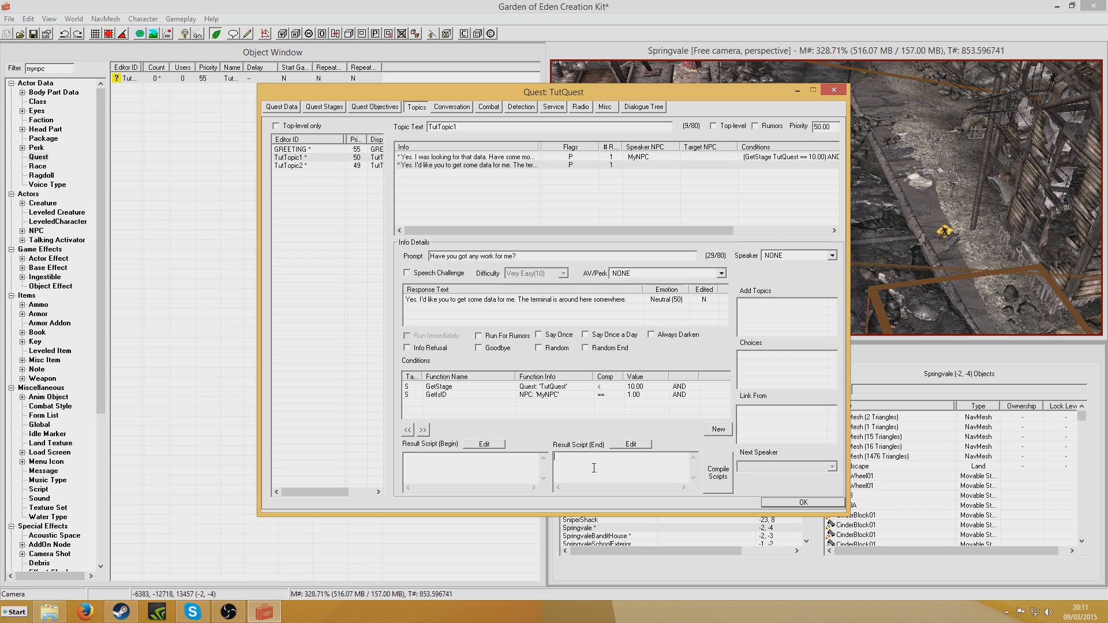
{"action": "type", "text": "SetStage"}
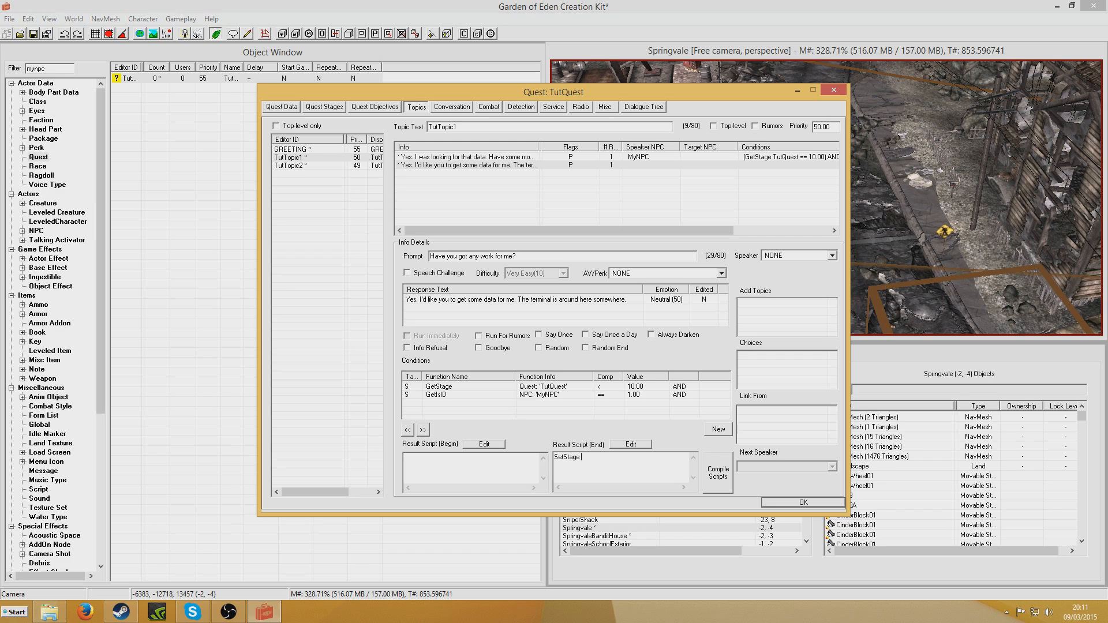
{"action": "type", "text": "tutquest 20"}
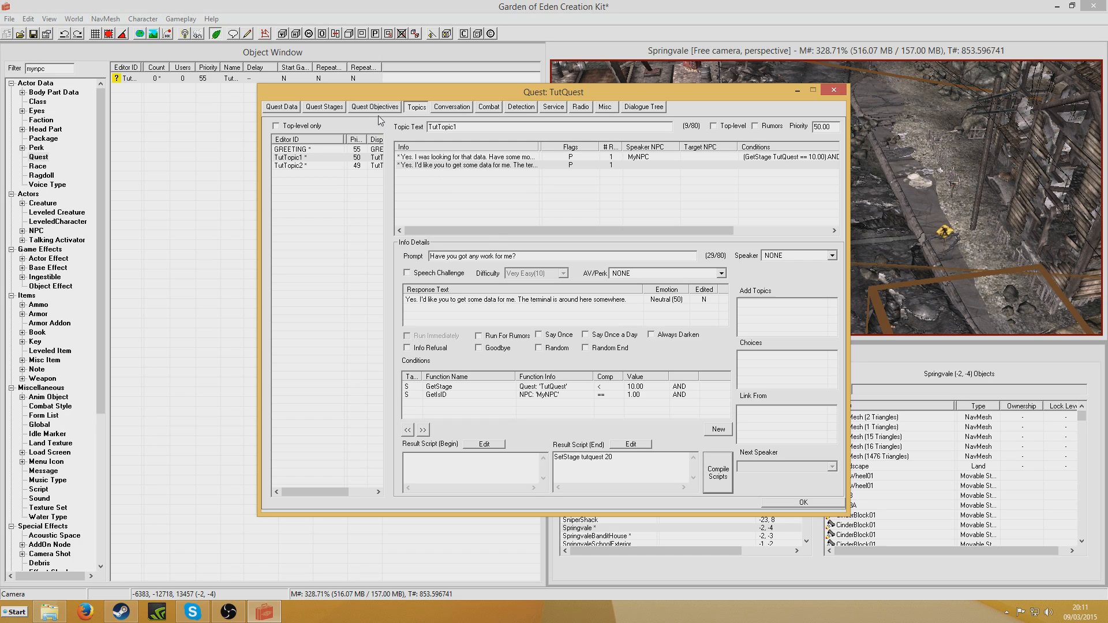
{"action": "left_click", "coordinate": [374, 106]}
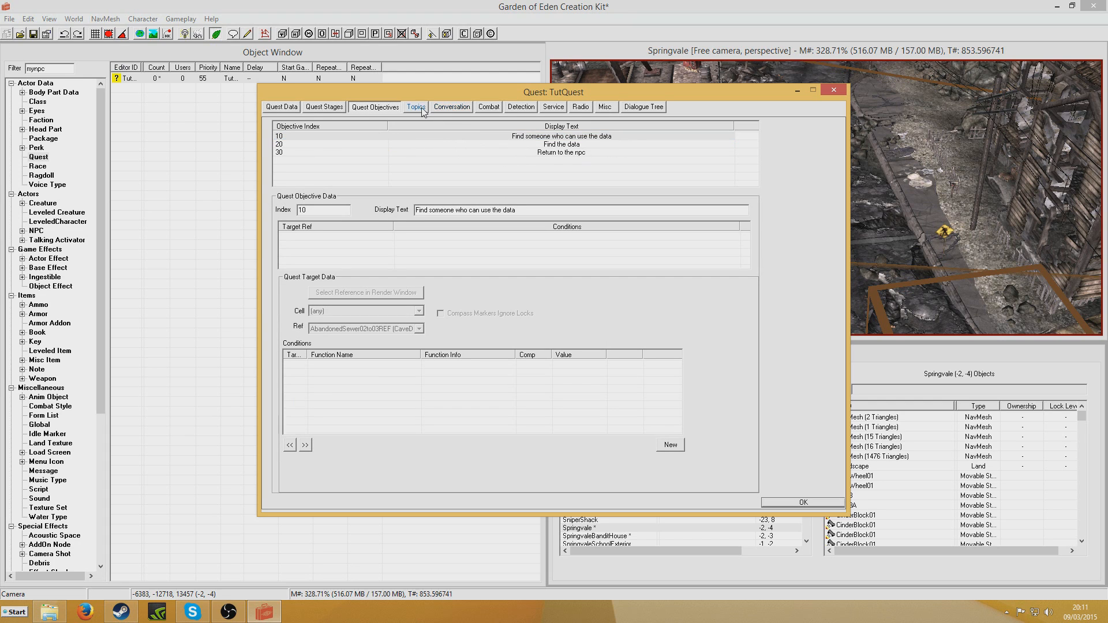
Step: Add a 'Thanks for getting that data for me' reply to TutTopic1 with its prompt
{"action": "left_click", "coordinate": [415, 106]}
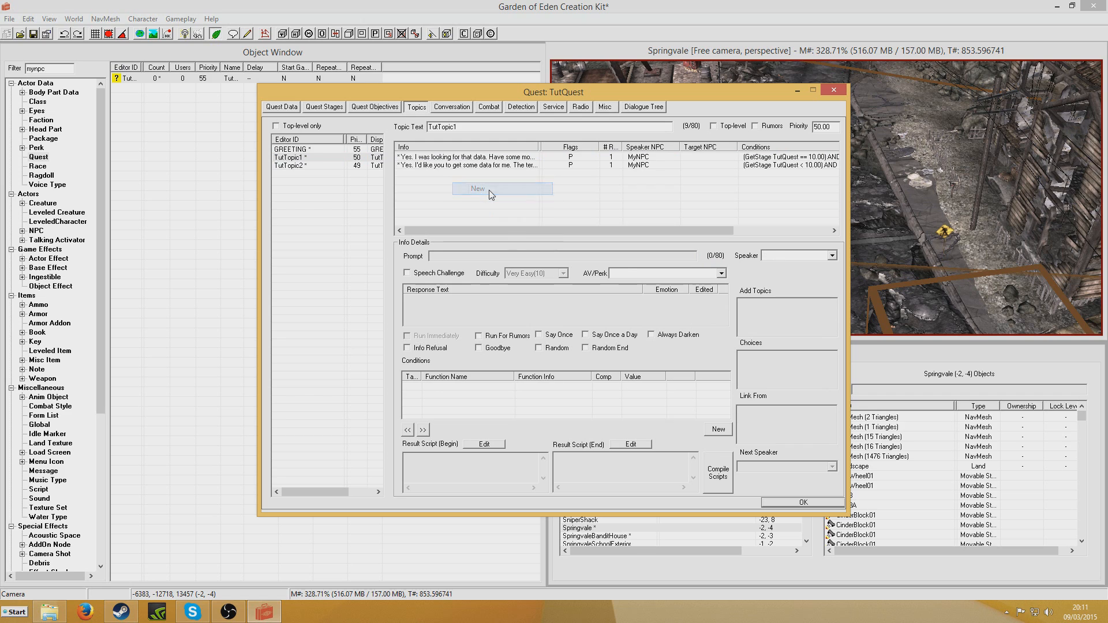
{"action": "left_click", "coordinate": [502, 189]}
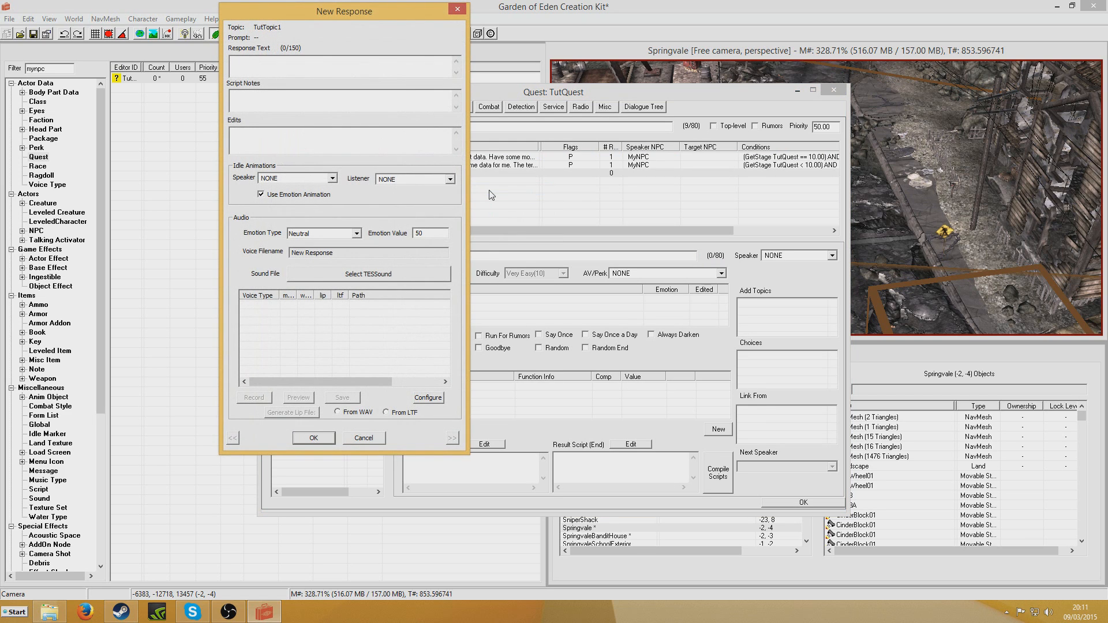
{"action": "type", "text": "Than"}
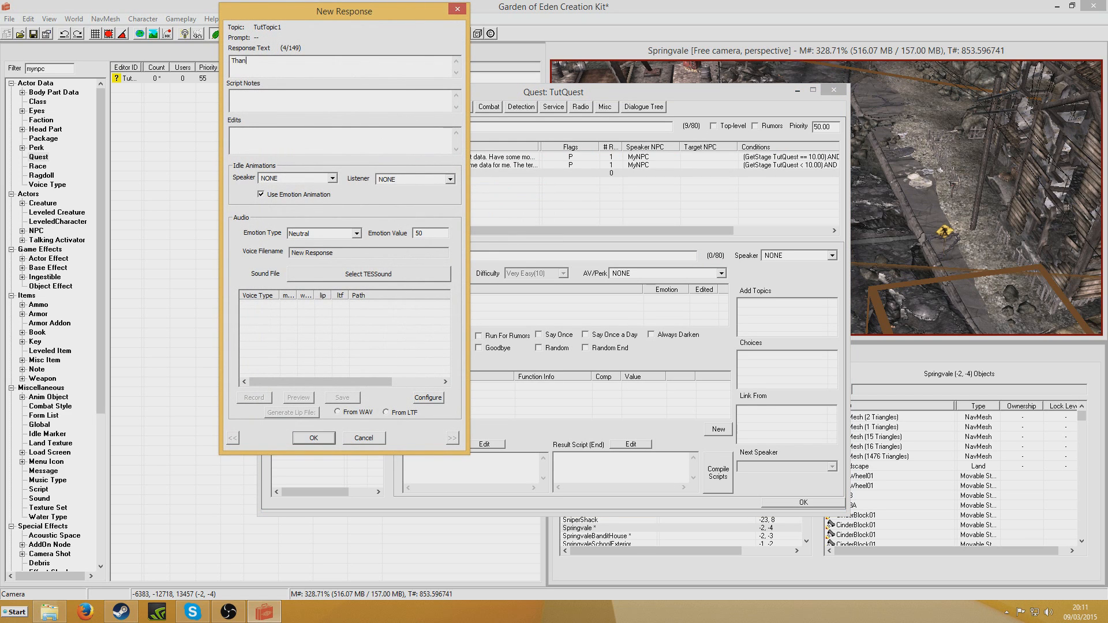
{"action": "type", "text": "Thanks for getting that"}
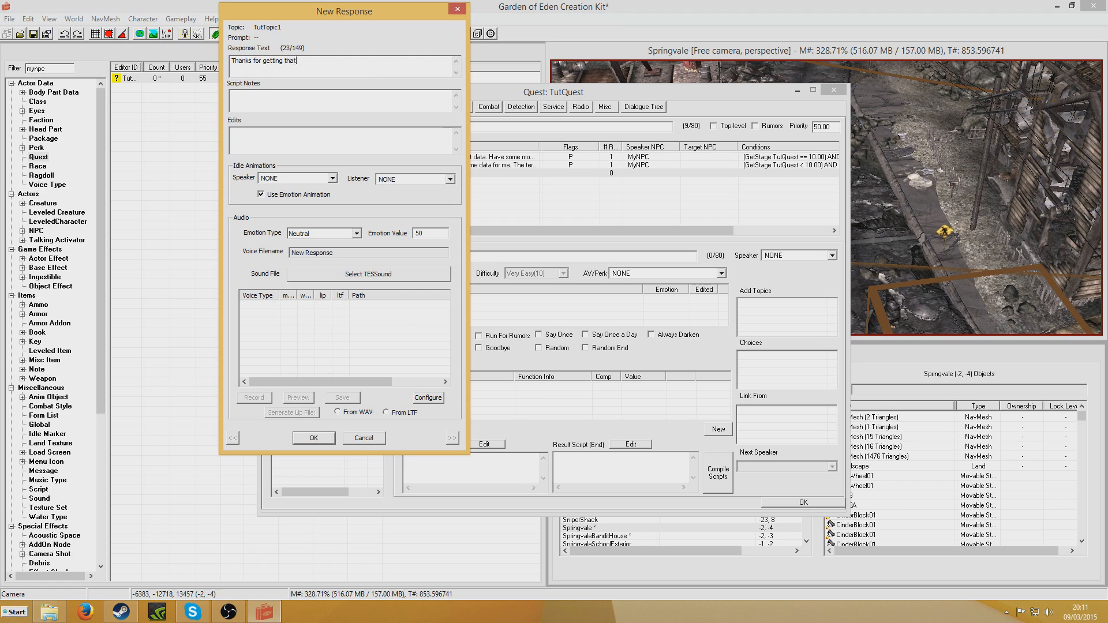
{"action": "type", "text": "data for me"}
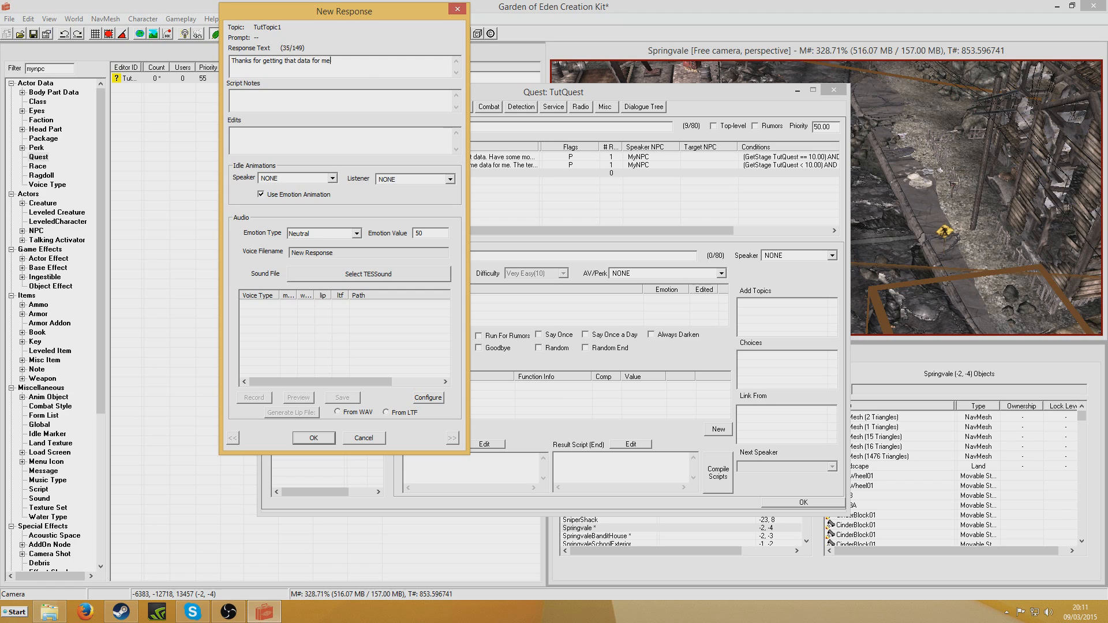
{"action": "type", "text": "Have some money"}
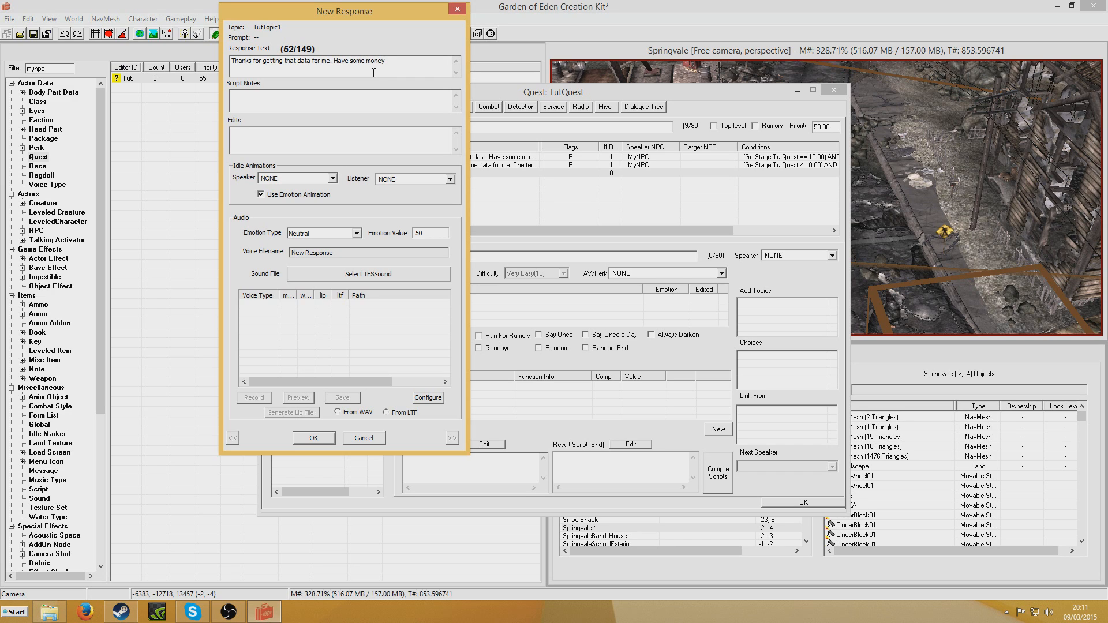
{"action": "left_click", "coordinate": [313, 437]}
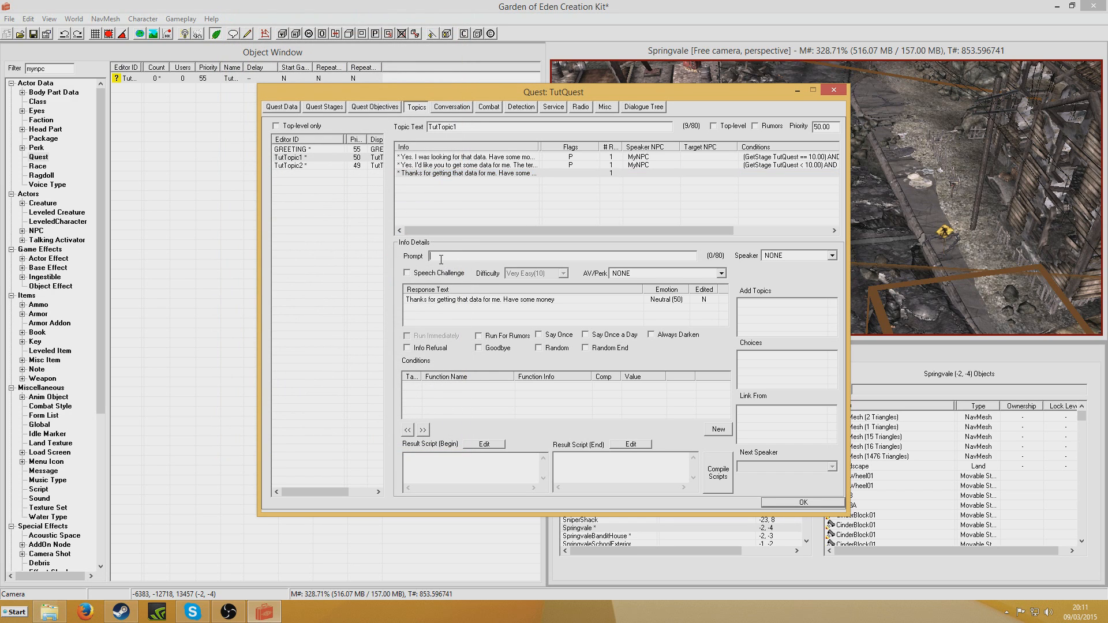
{"action": "type", "text": "I've got the data for you here."}
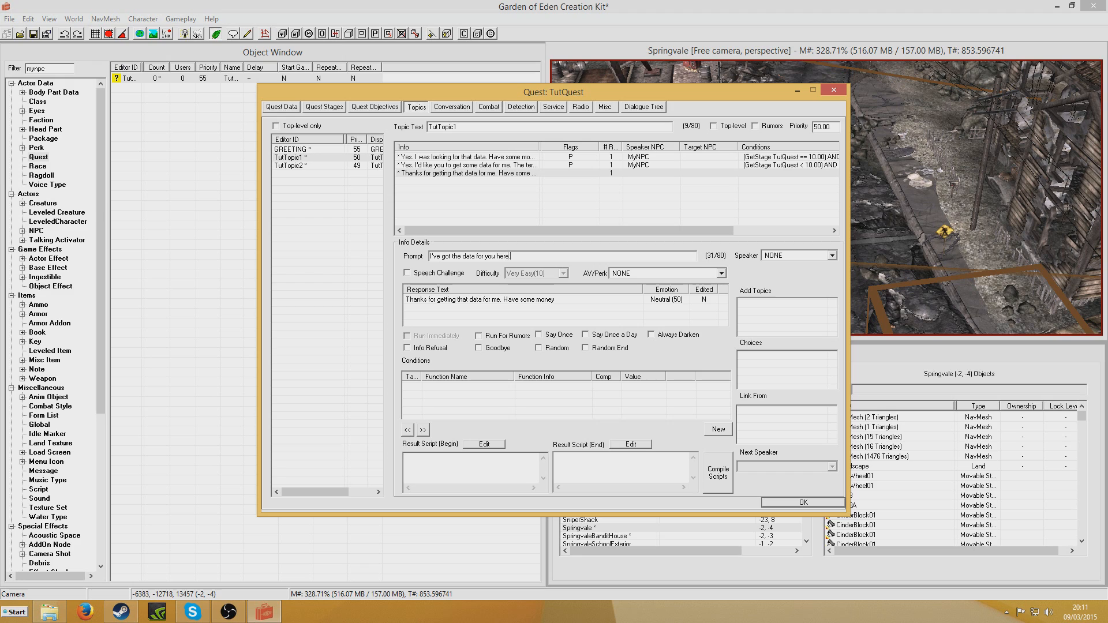
Step: Paste the conditions, require TutQuest stage 30, and set stage 40 in the result script
{"action": "right_click", "coordinate": [502, 395]}
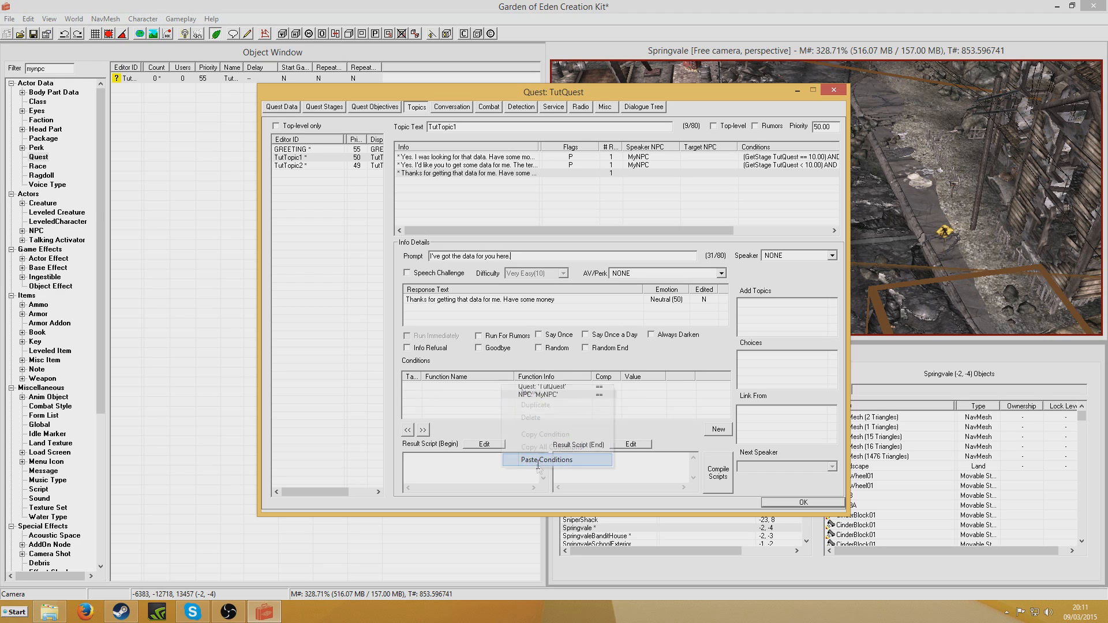
{"action": "left_click", "coordinate": [546, 460]}
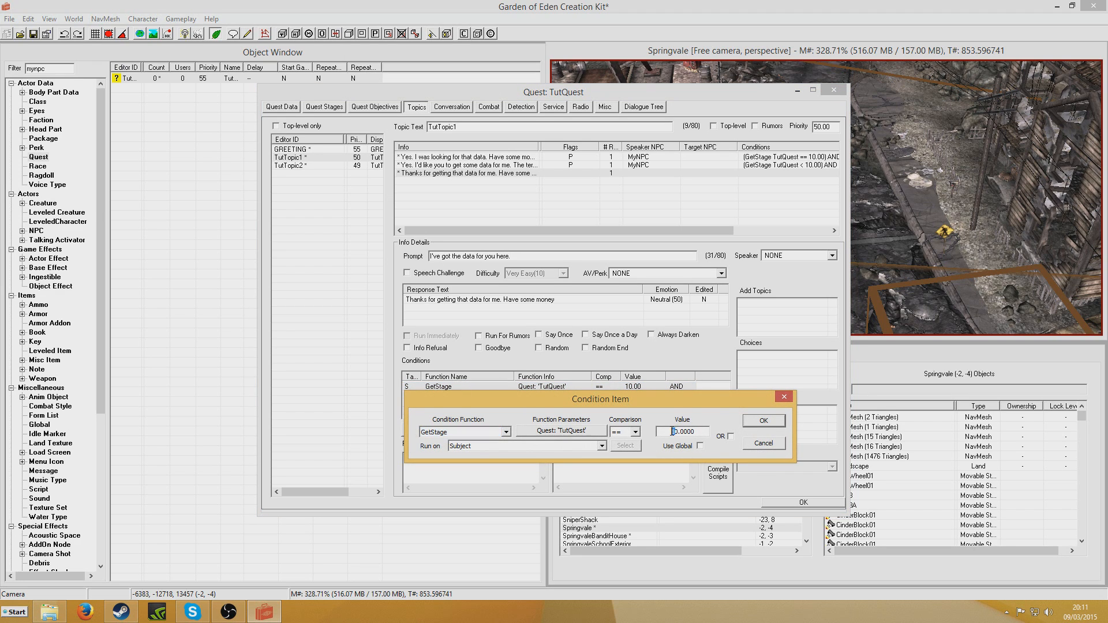
{"action": "type", "text": "20.0000"}
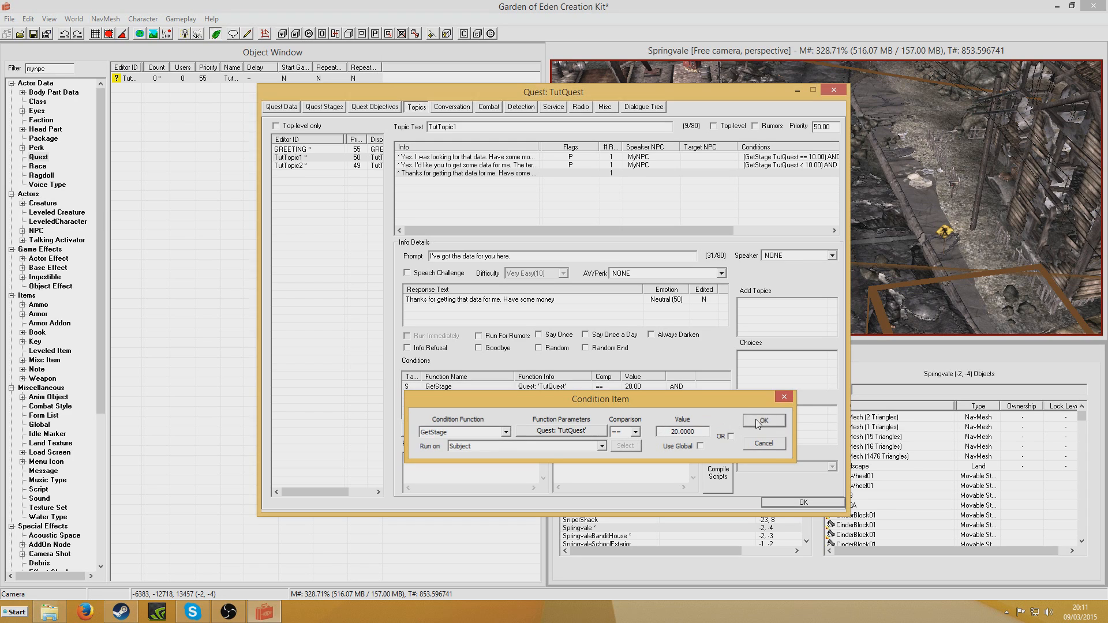
{"action": "left_click", "coordinate": [763, 420]}
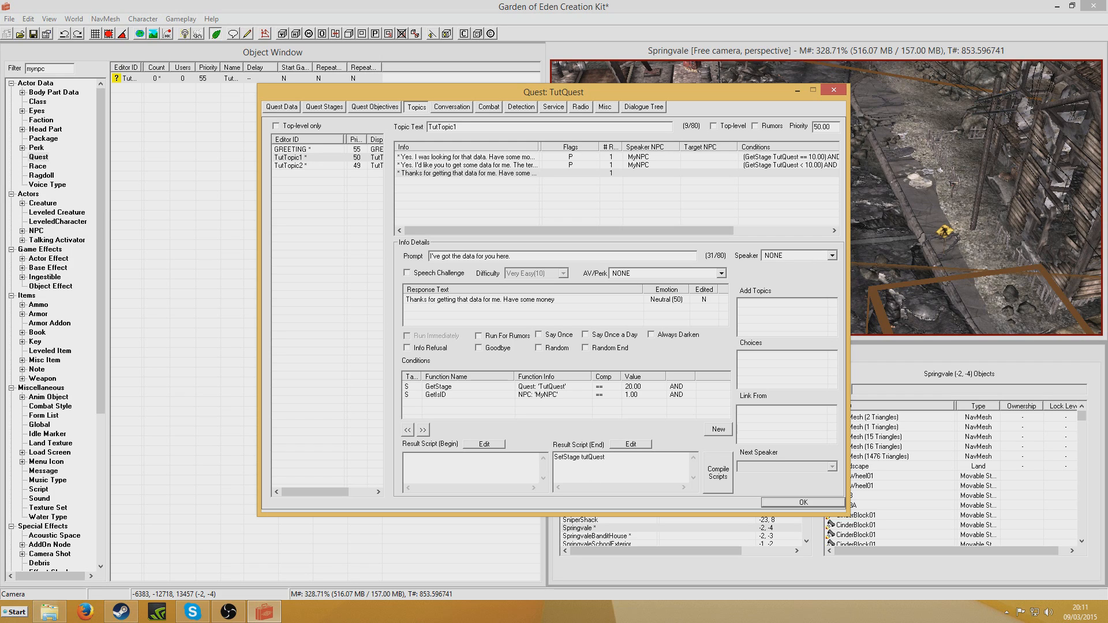
{"action": "type", "text": "40"}
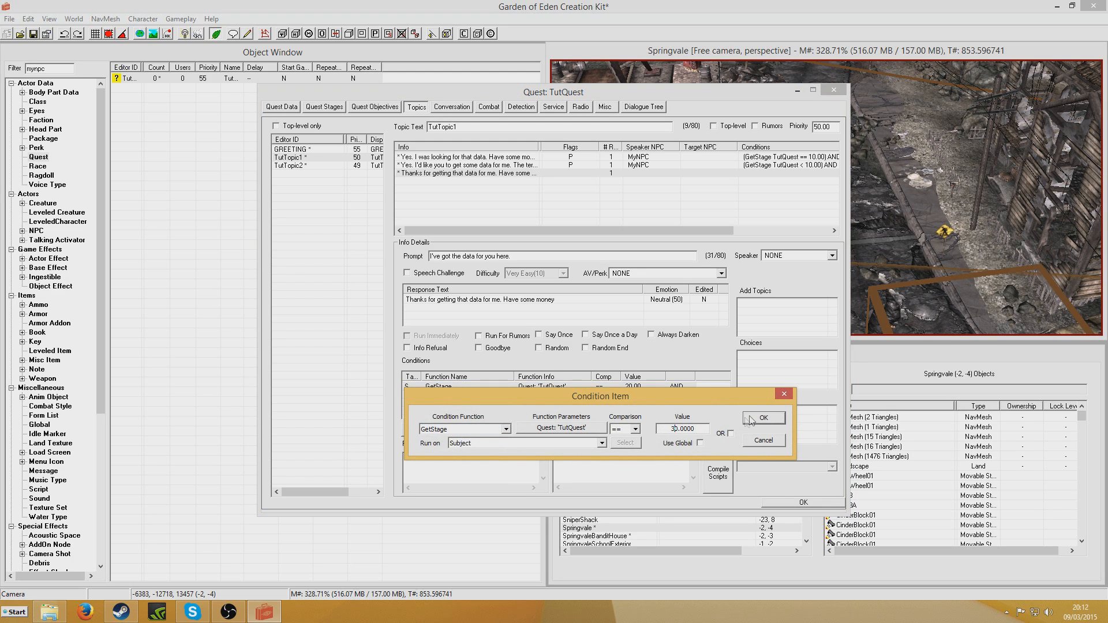
{"action": "left_click", "coordinate": [764, 418]}
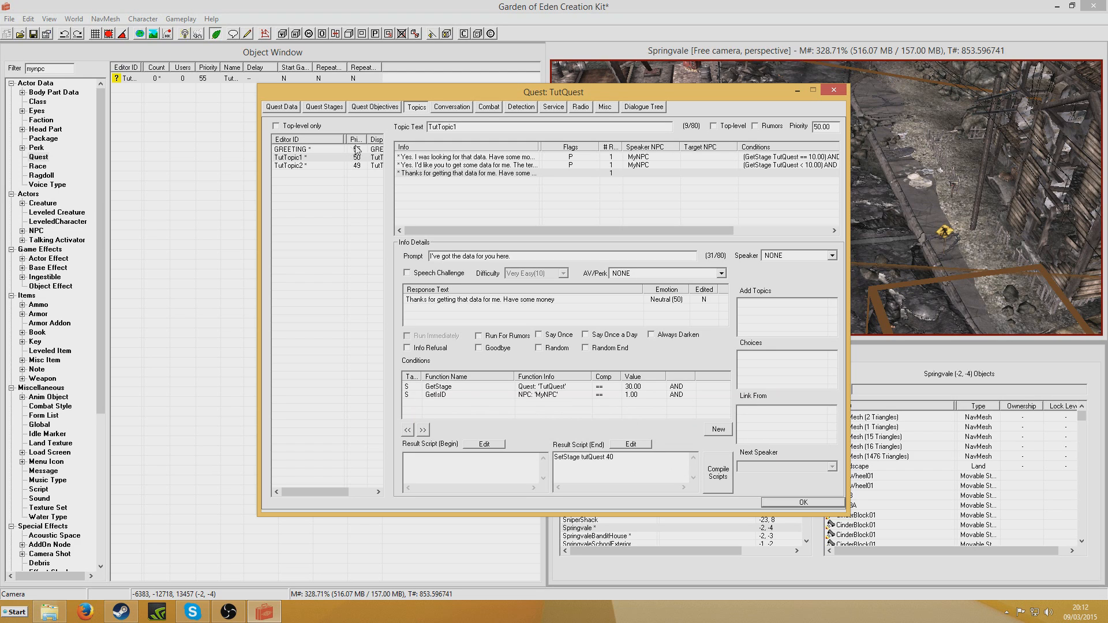
{"action": "left_click", "coordinate": [374, 106]}
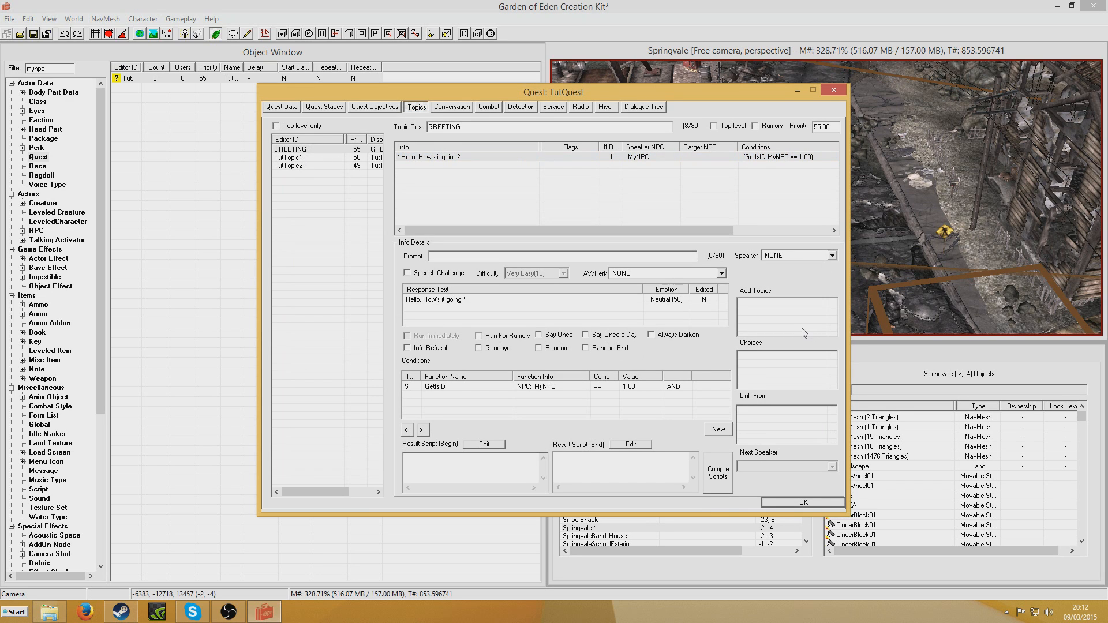
{"action": "mouse_move", "coordinate": [718, 252]}
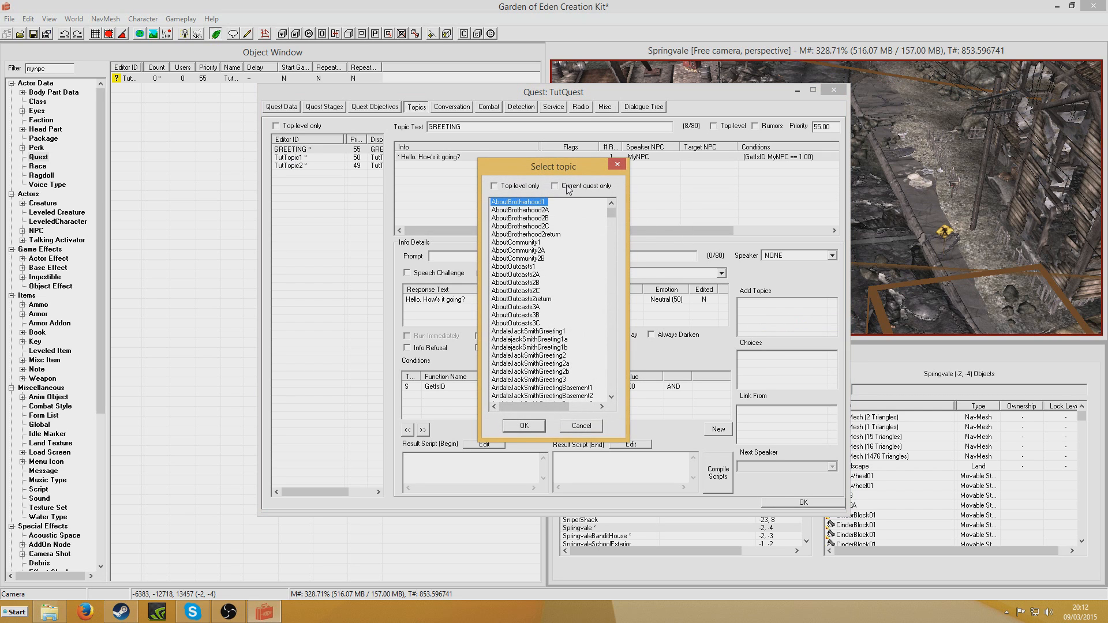
Step: Add TutTopic1 and TutTopic2 as follow-up topics of the GREETING response
{"action": "left_click", "coordinate": [555, 186]}
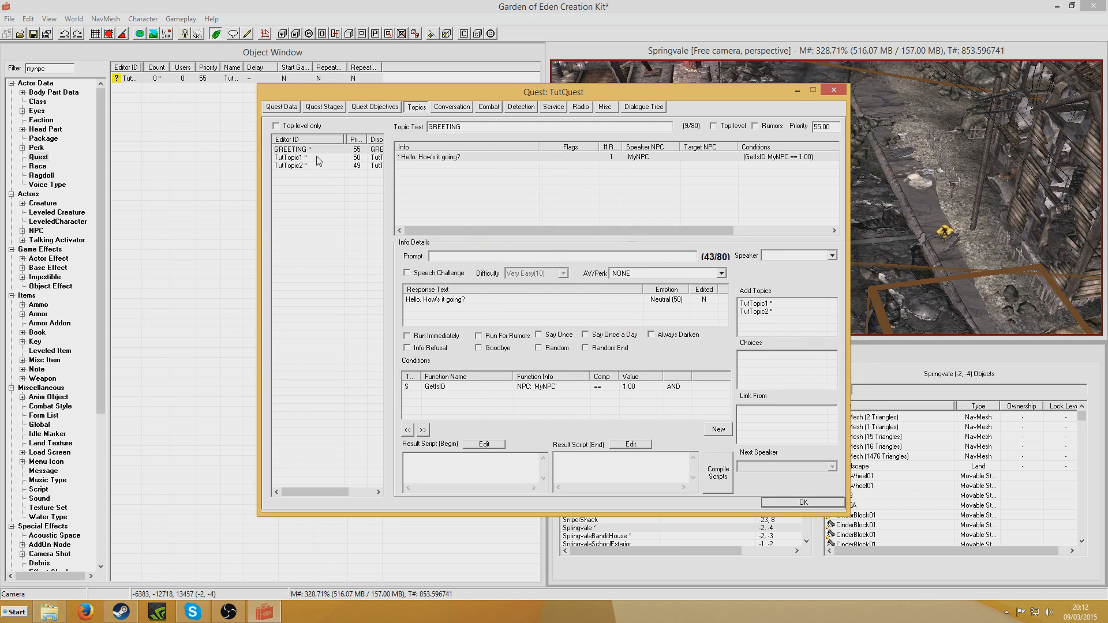
{"action": "left_click", "coordinate": [297, 166]}
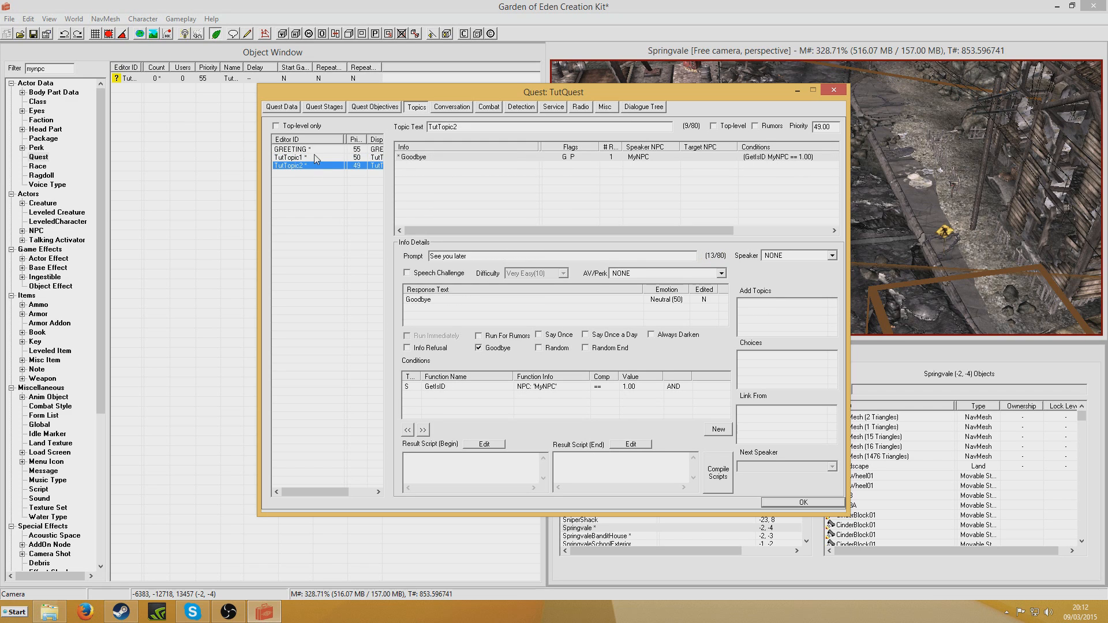
Step: Make the tutorial terminal a persistent reference for the Find the data objective
{"action": "left_click", "coordinate": [374, 106]}
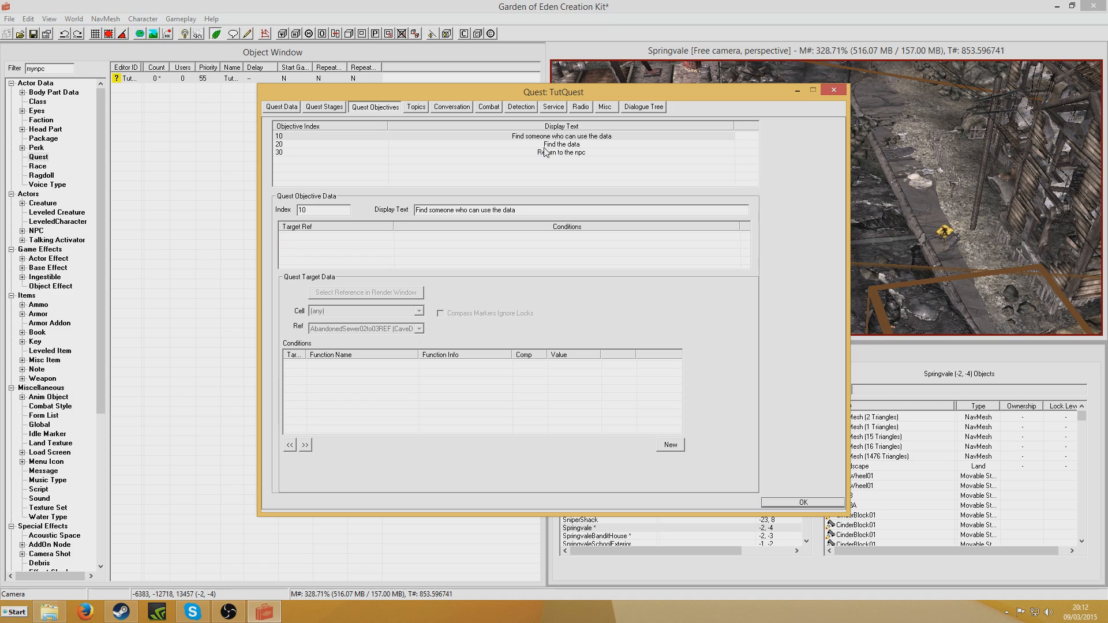
{"action": "left_click", "coordinate": [561, 136]}
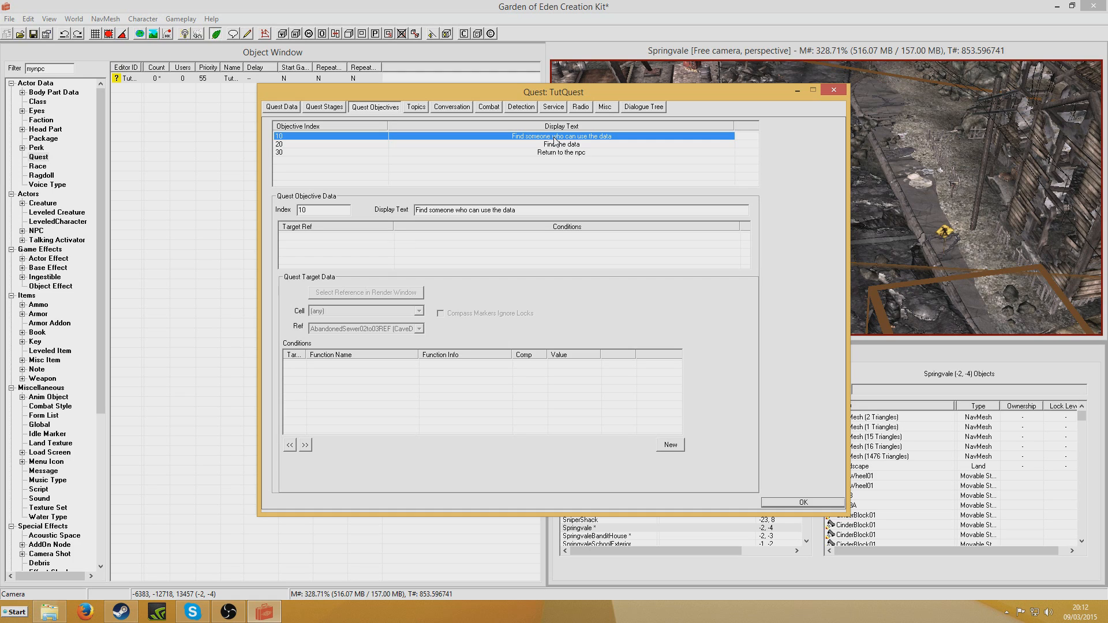
{"action": "mouse_move", "coordinate": [606, 148]}
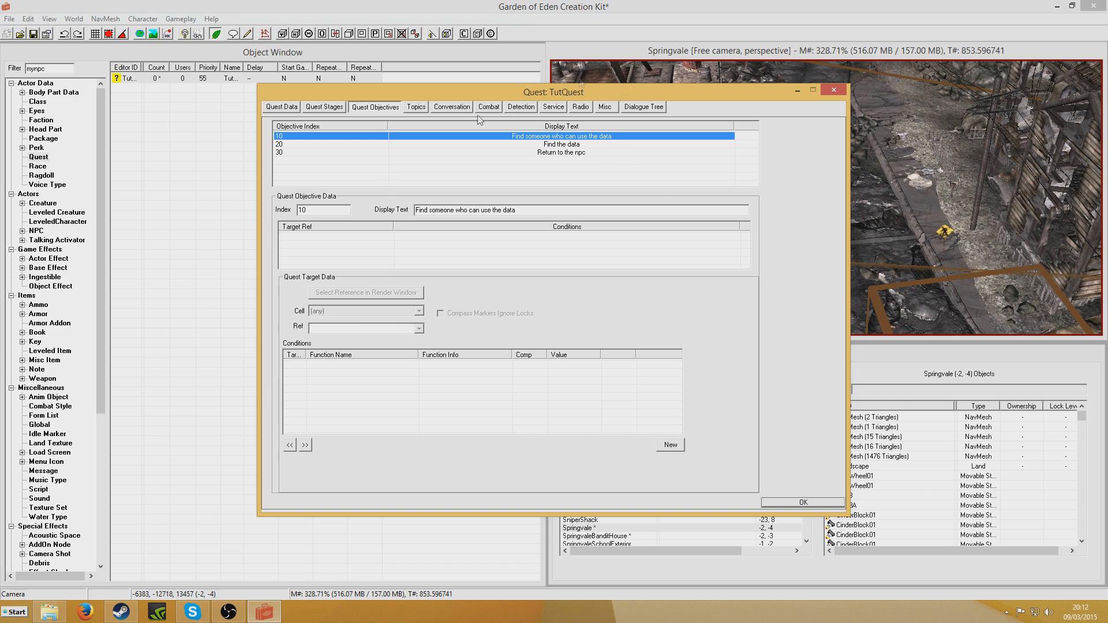
{"action": "left_click", "coordinate": [561, 145]}
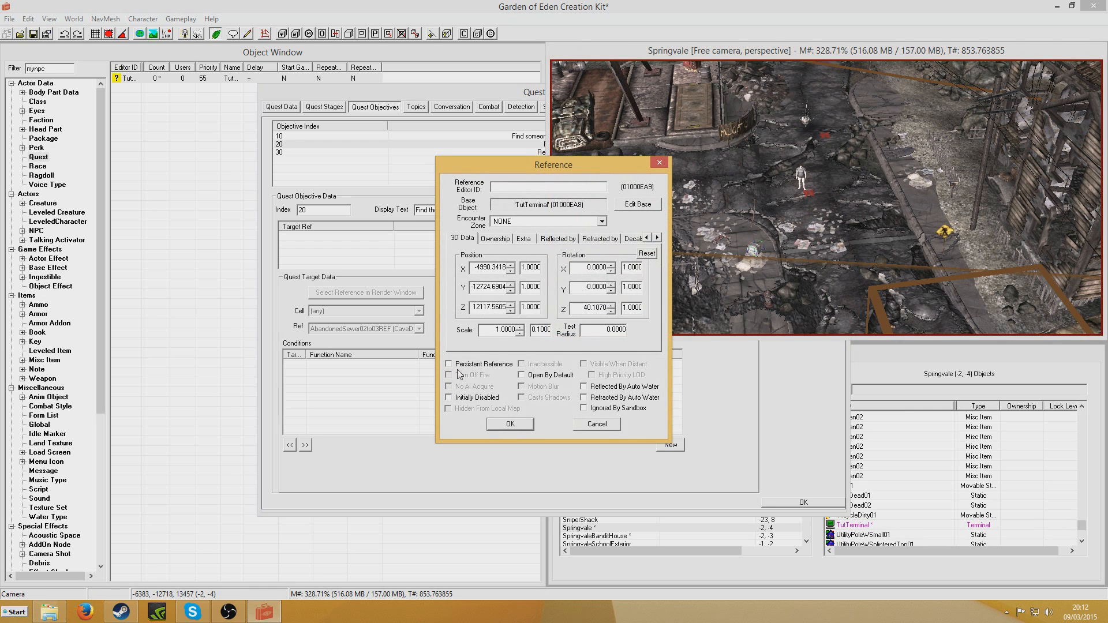
{"action": "left_click", "coordinate": [448, 363]}
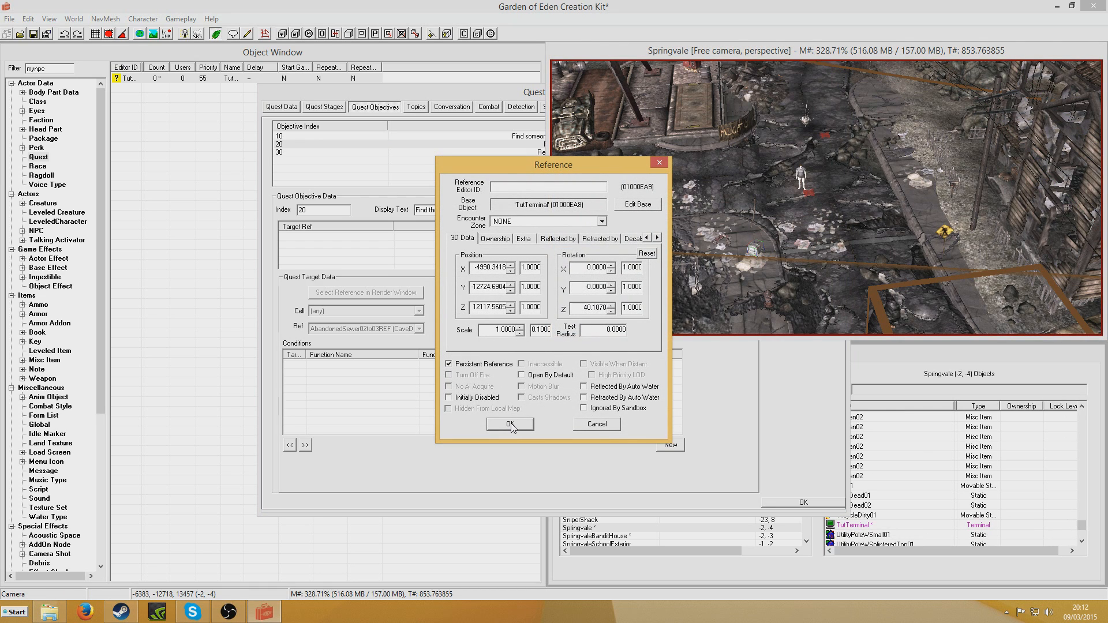
{"action": "left_click", "coordinate": [510, 425]}
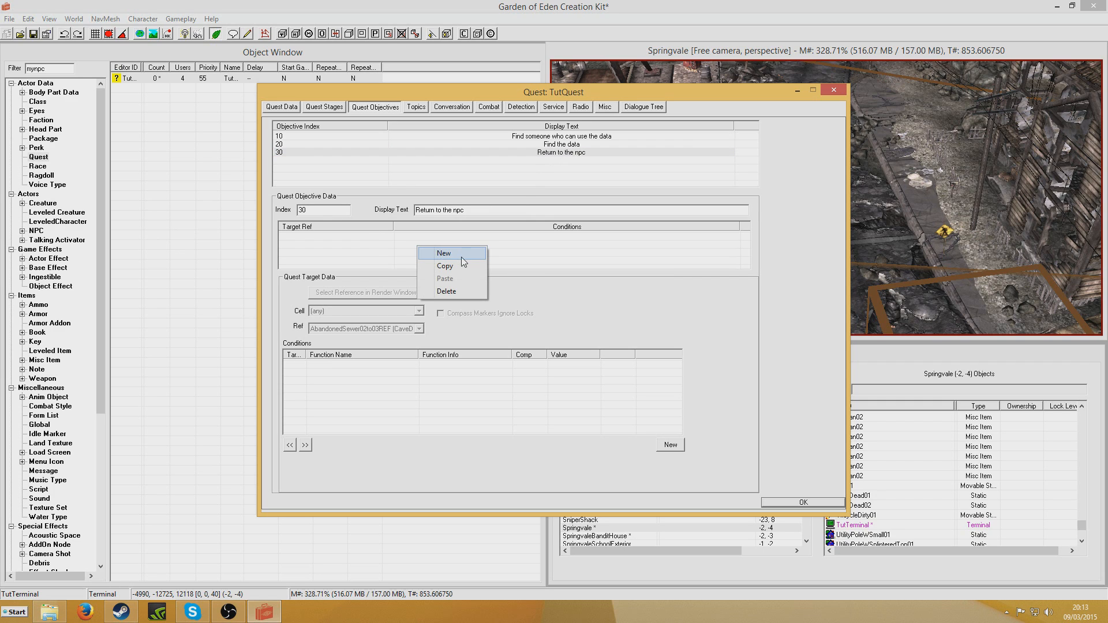
Step: Target MyNPC for the Return to the npc objective and close the quest window
{"action": "left_click", "coordinate": [443, 253]}
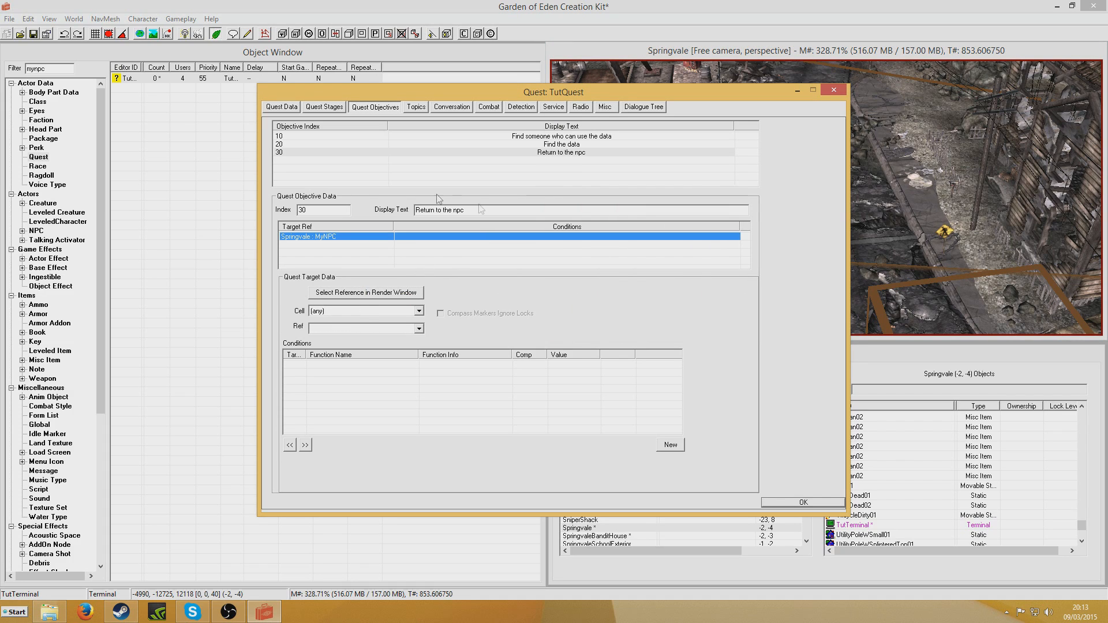
{"action": "left_click", "coordinate": [561, 152]}
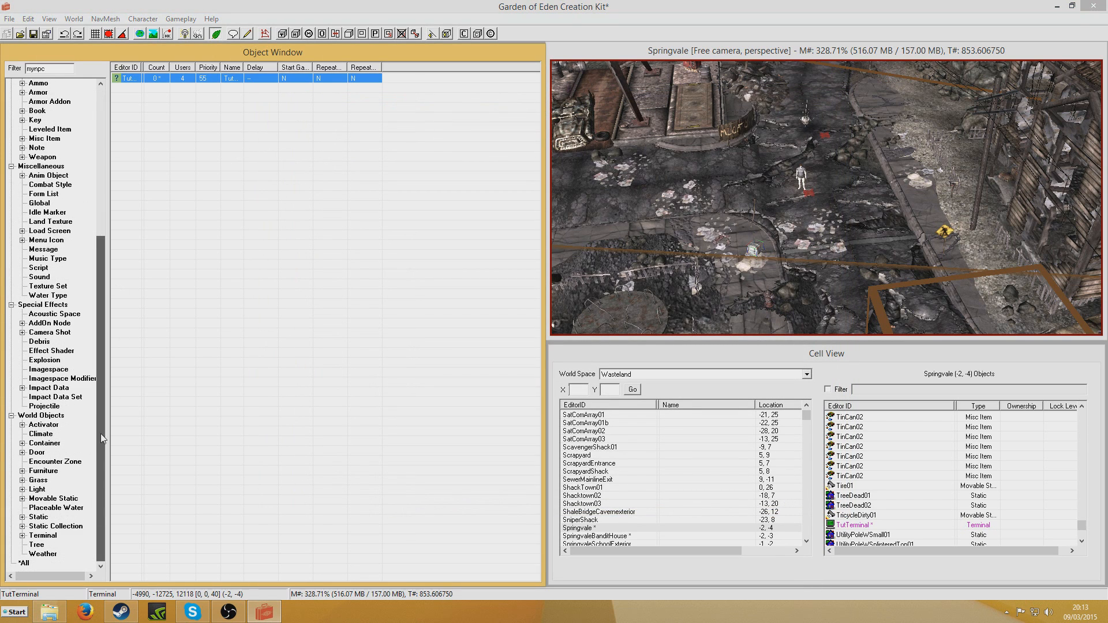
Step: Filter the Object Window for 'tut' and open TutTerminal for editing
{"action": "left_click", "coordinate": [41, 536]}
{"action": "type", "text": "t"}
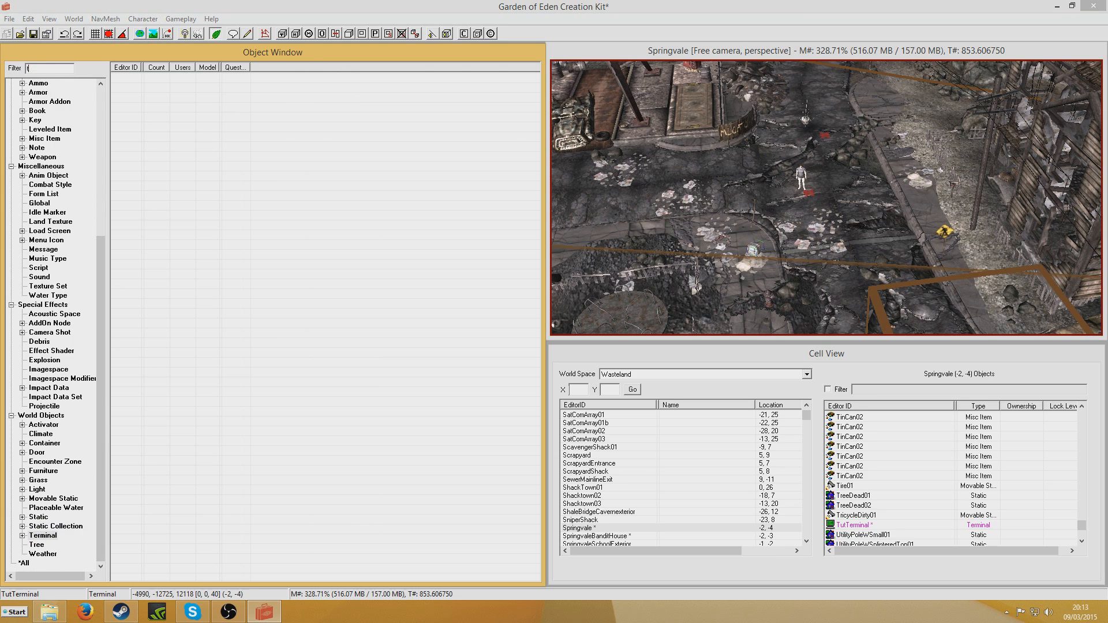
{"action": "type", "text": "ut"}
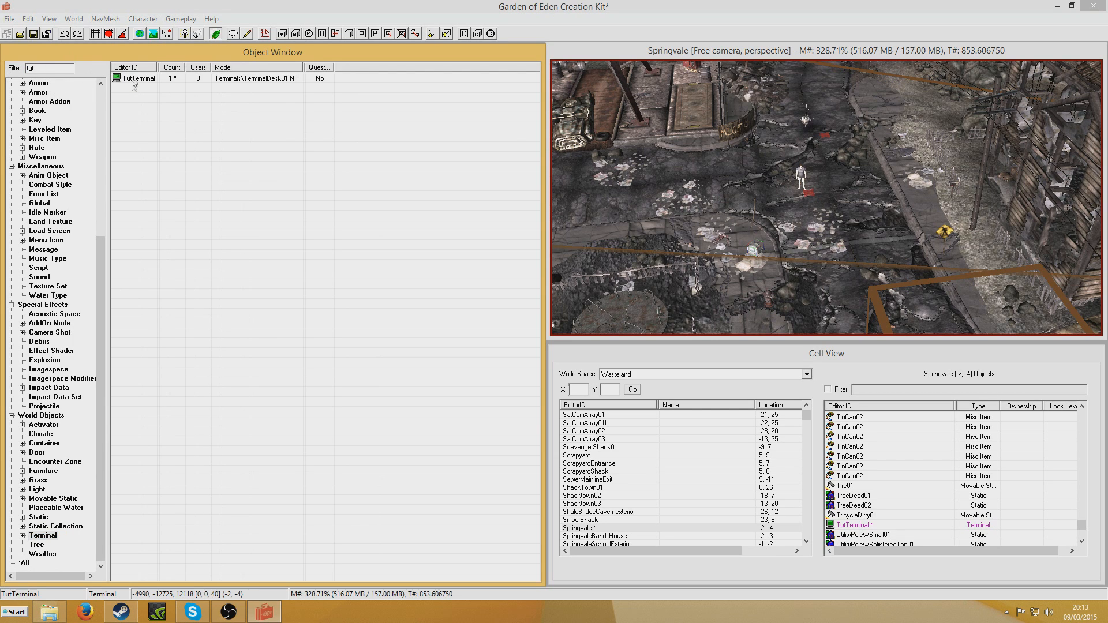
{"action": "double_click", "coordinate": [137, 79]}
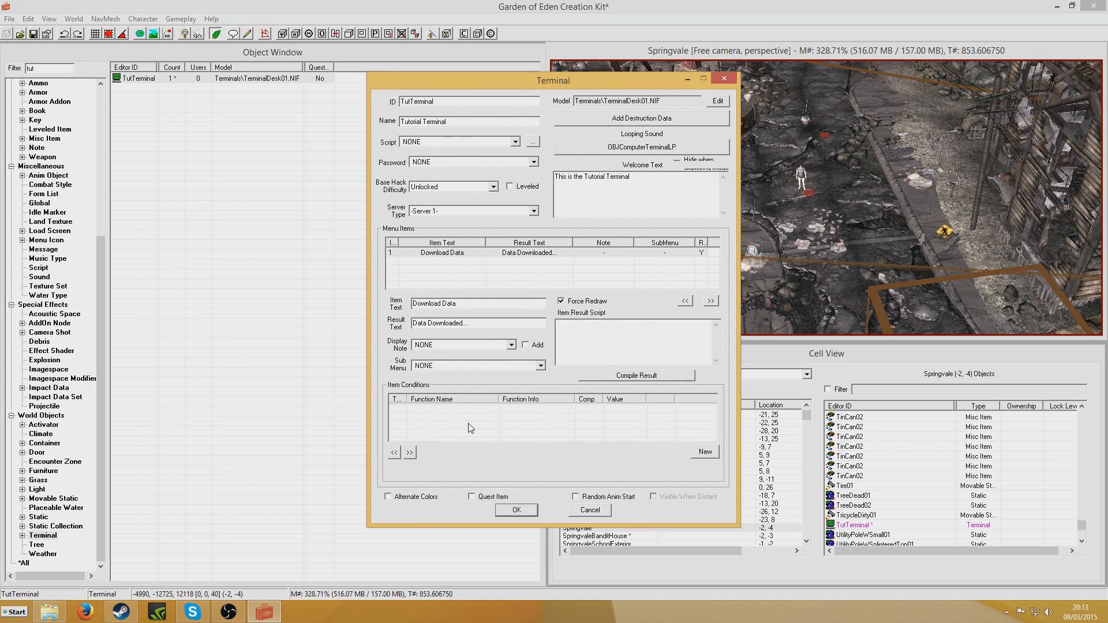
Step: Add a GetStage TutQuest condition, stage not equal to 10, to the Download Data item
{"action": "right_click", "coordinate": [469, 427]}
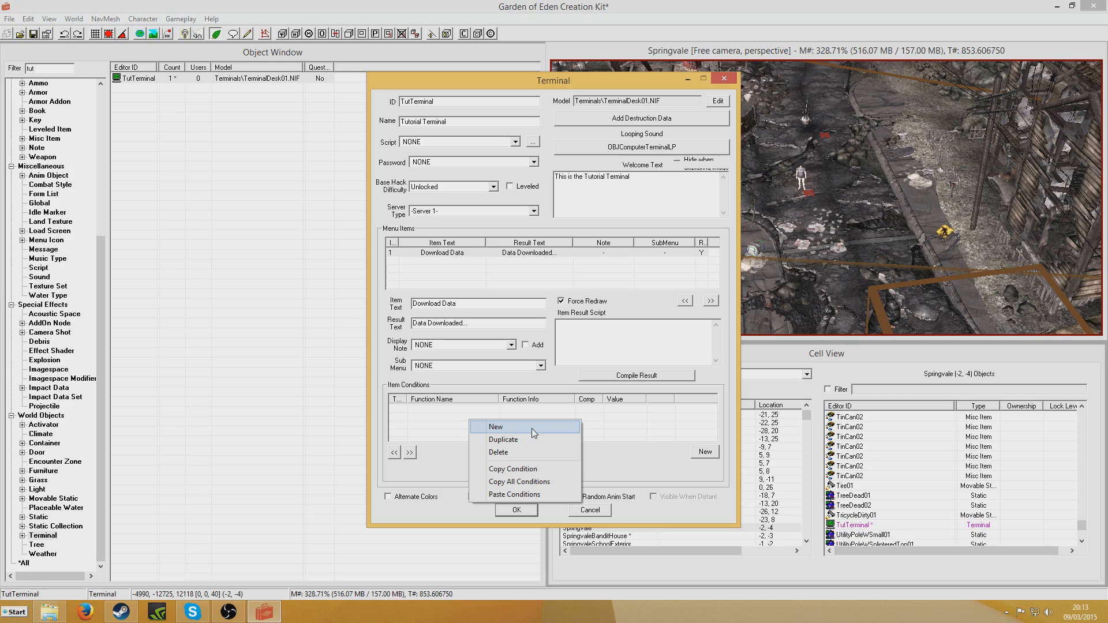
{"action": "left_click", "coordinate": [495, 427]}
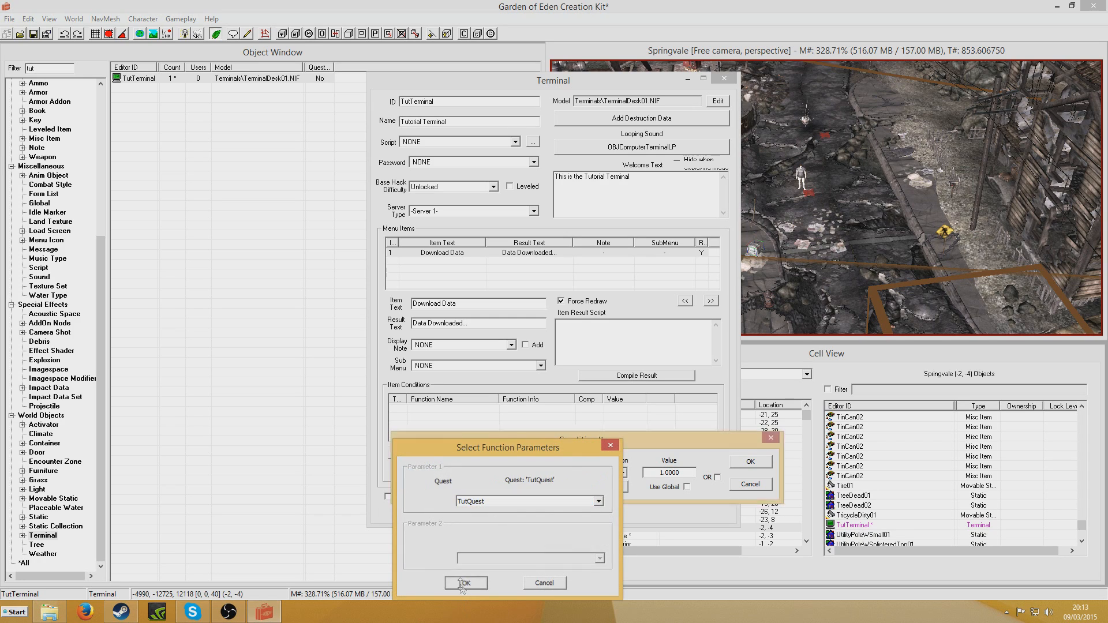
{"action": "left_click", "coordinate": [466, 582]}
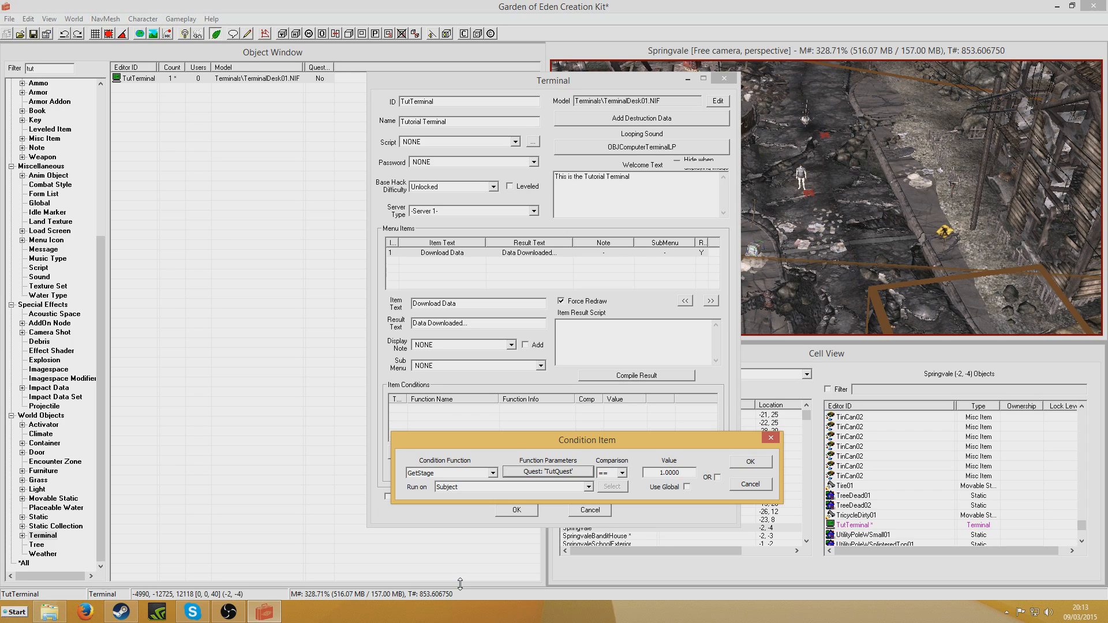
{"action": "left_click", "coordinate": [620, 473]}
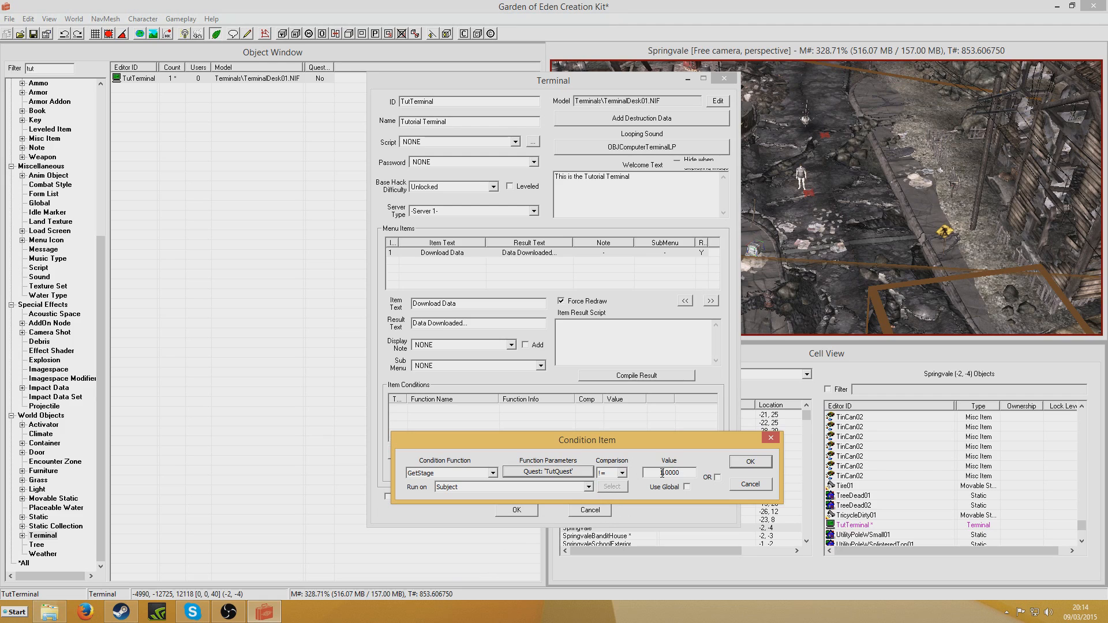
{"action": "left_click", "coordinate": [751, 462]}
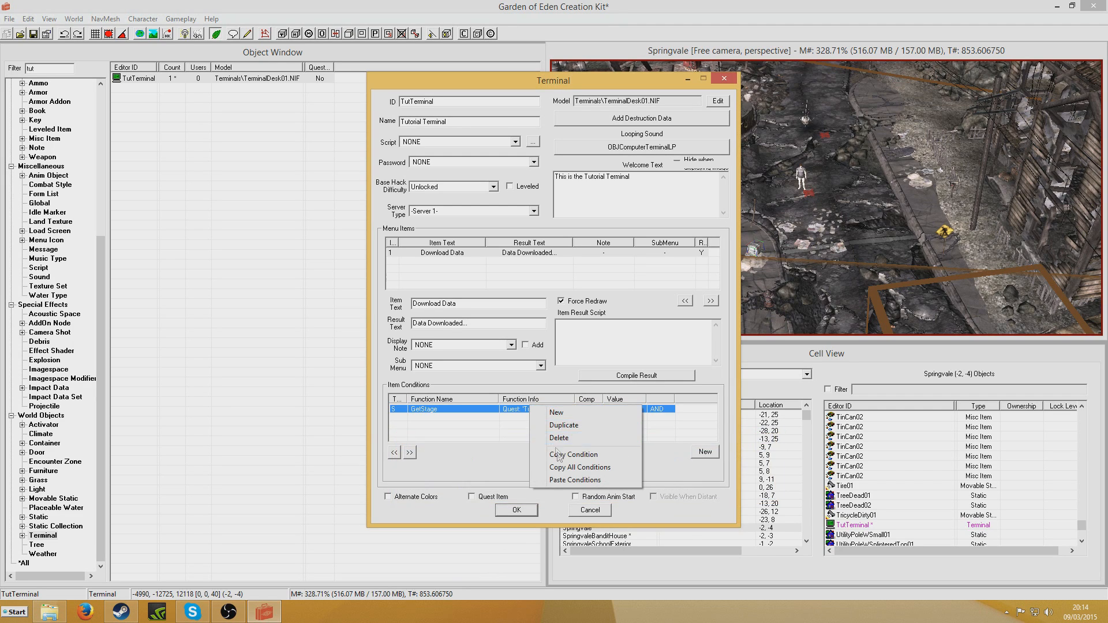
Step: Copy the condition and change it to require TutQuest stage below 30
{"action": "left_click", "coordinate": [563, 425]}
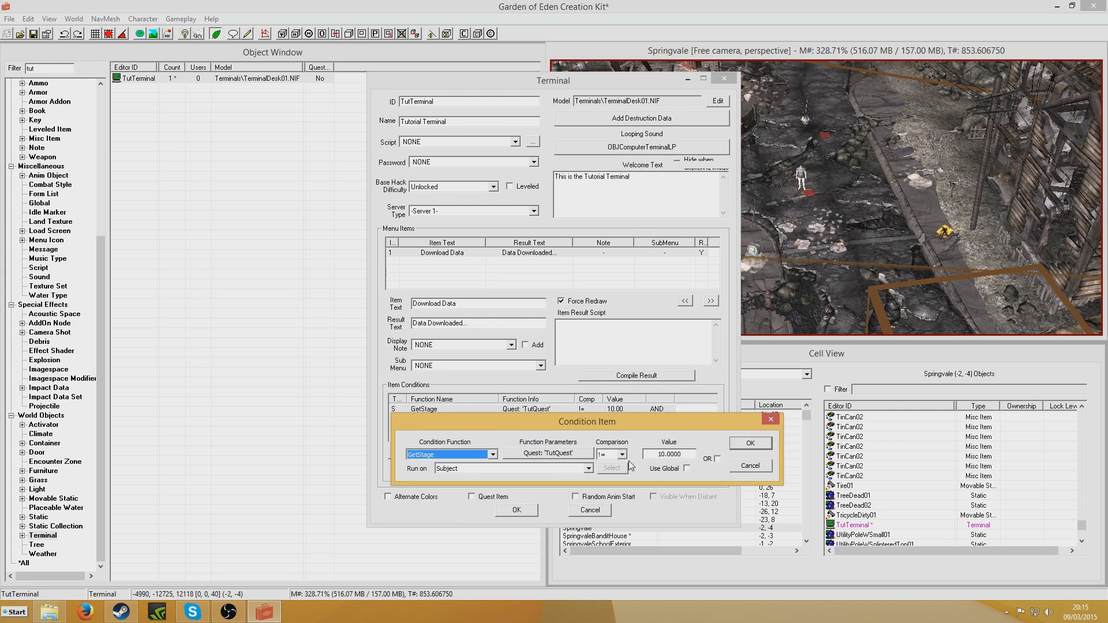
{"action": "left_click", "coordinate": [622, 455]}
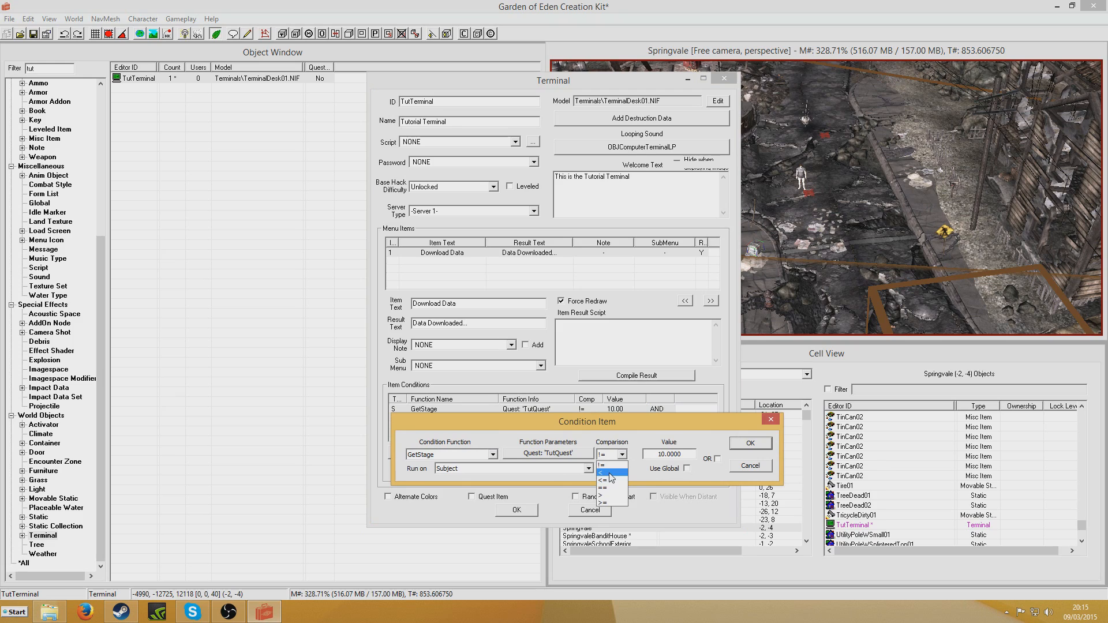
{"action": "left_click", "coordinate": [610, 472]}
{"action": "type", "text": "30.0000"}
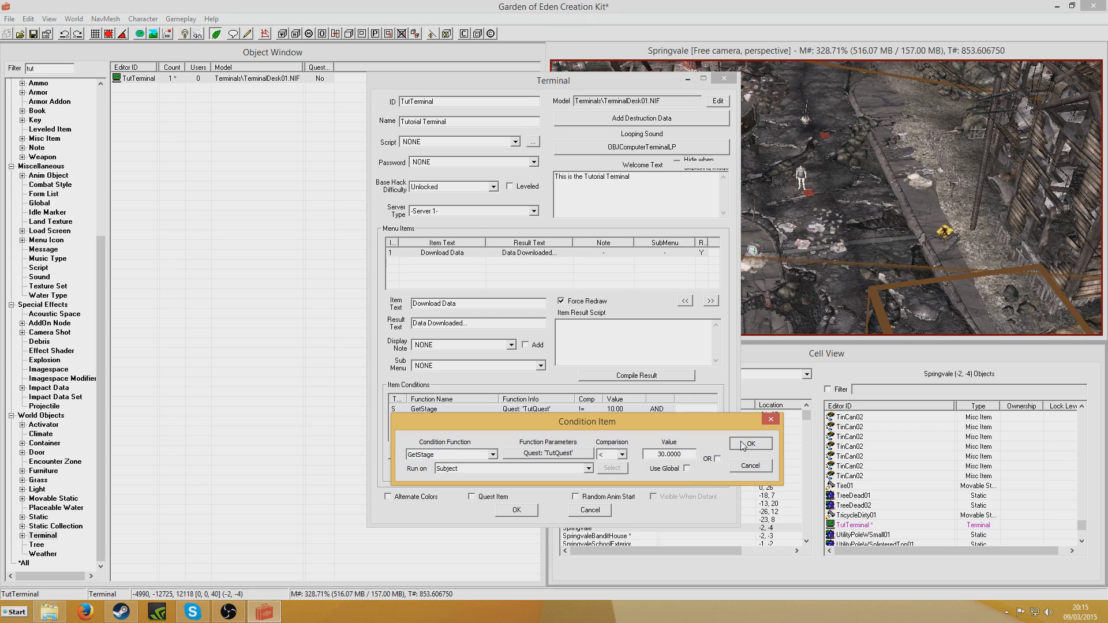
{"action": "left_click", "coordinate": [750, 444]}
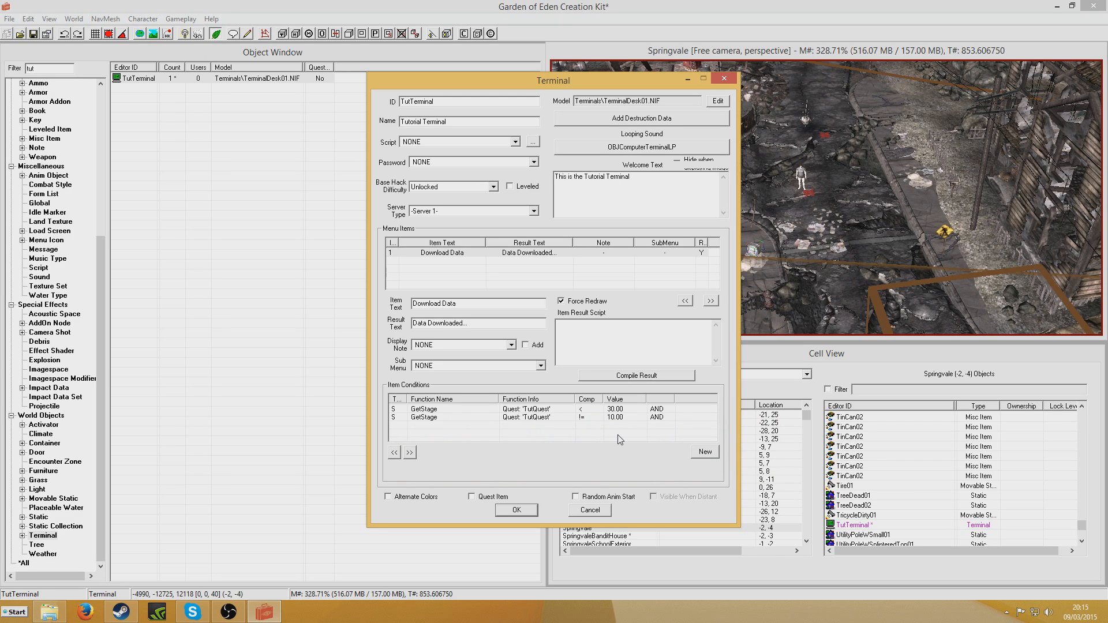
{"action": "mouse_move", "coordinate": [622, 422]}
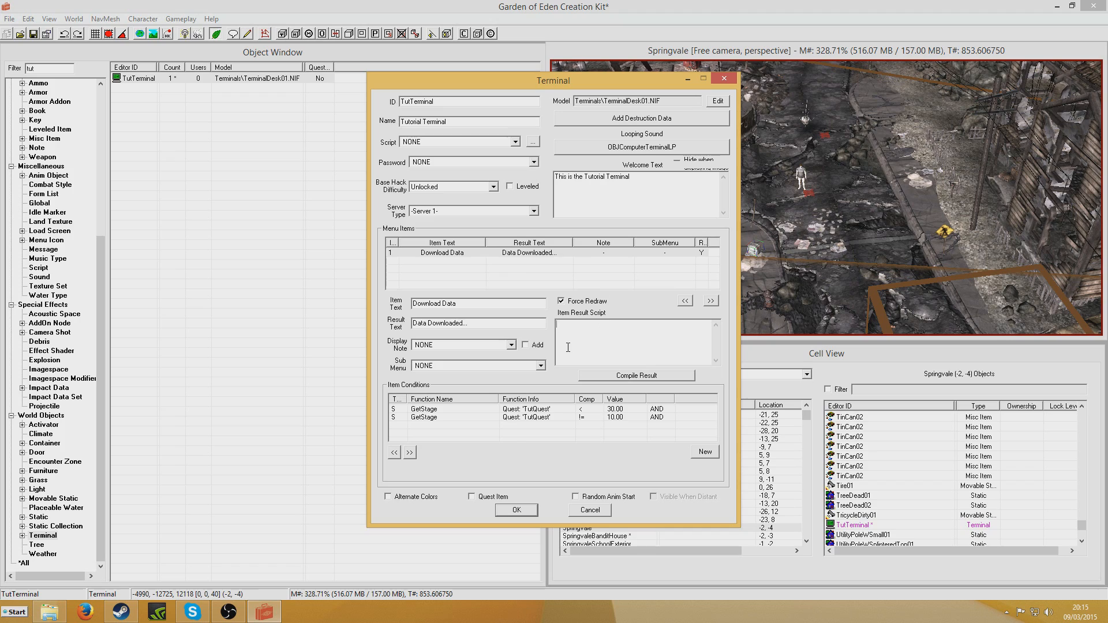
Step: Write the If GetStage TutQuest < 10 branch that sets TutQuest to stage 10
{"action": "type", "text": "If G"}
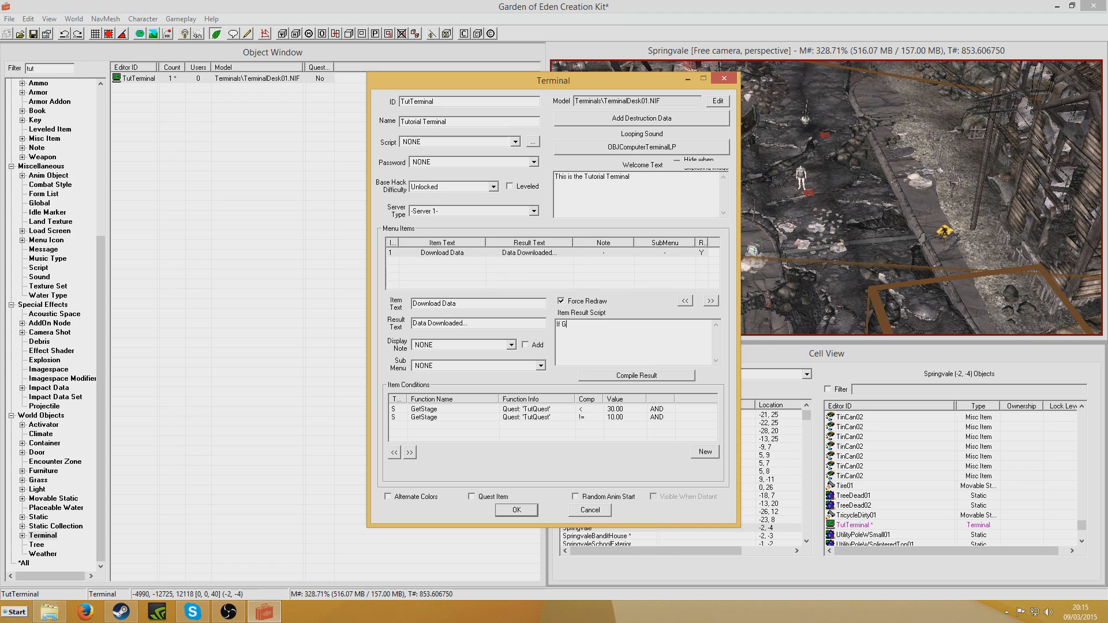
{"action": "type", "text": "etStage T"}
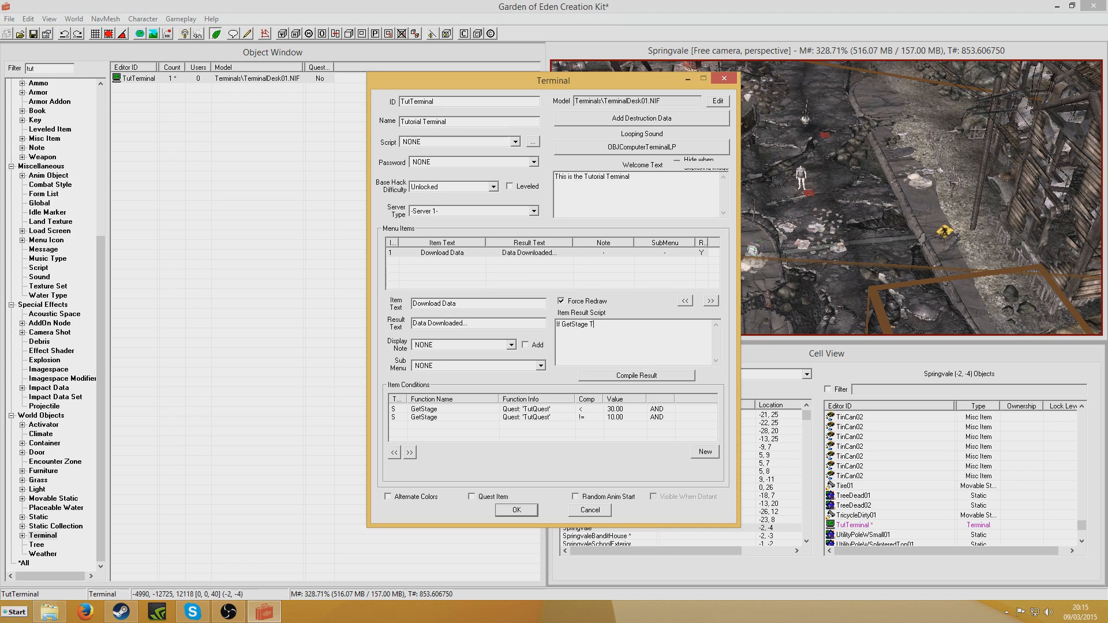
{"action": "type", "text": "utQuest"}
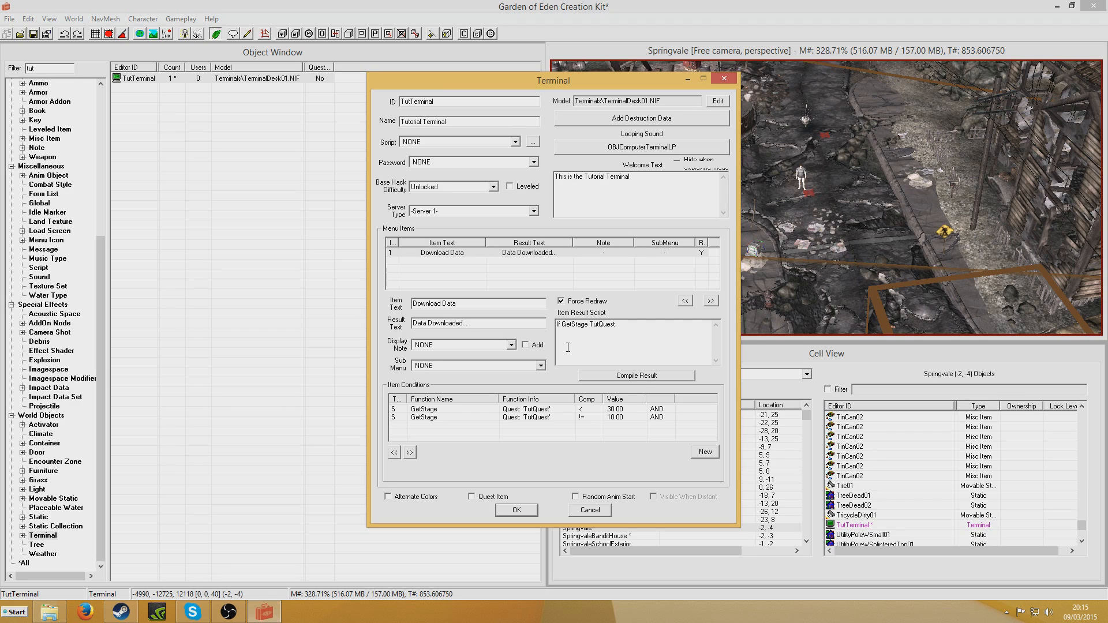
{"action": "type", "text": "<"}
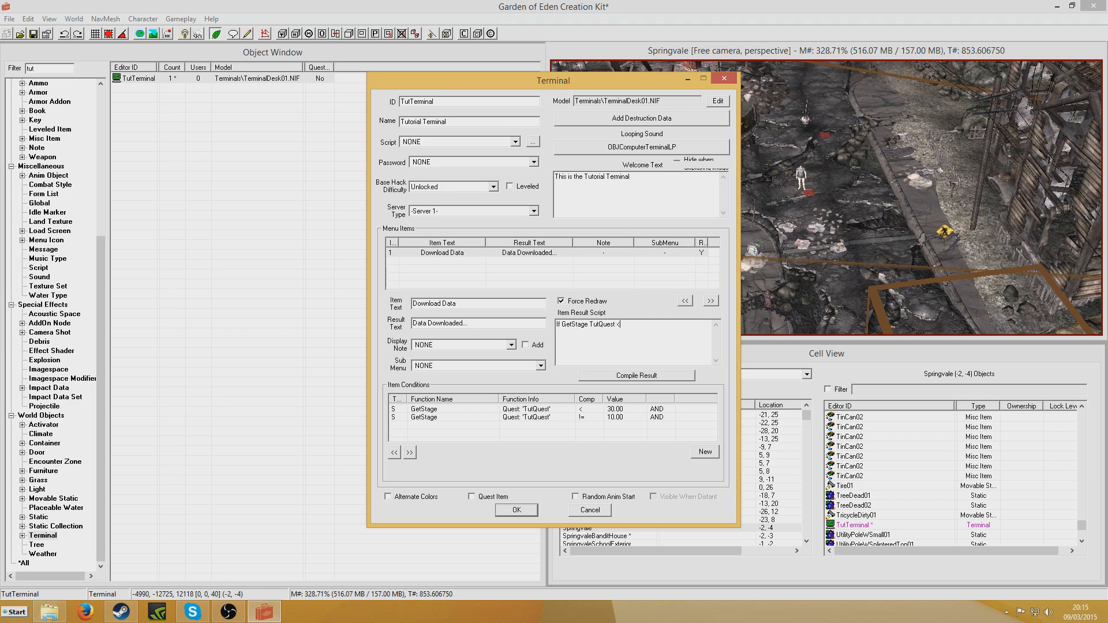
{"action": "type", "text": "10"}
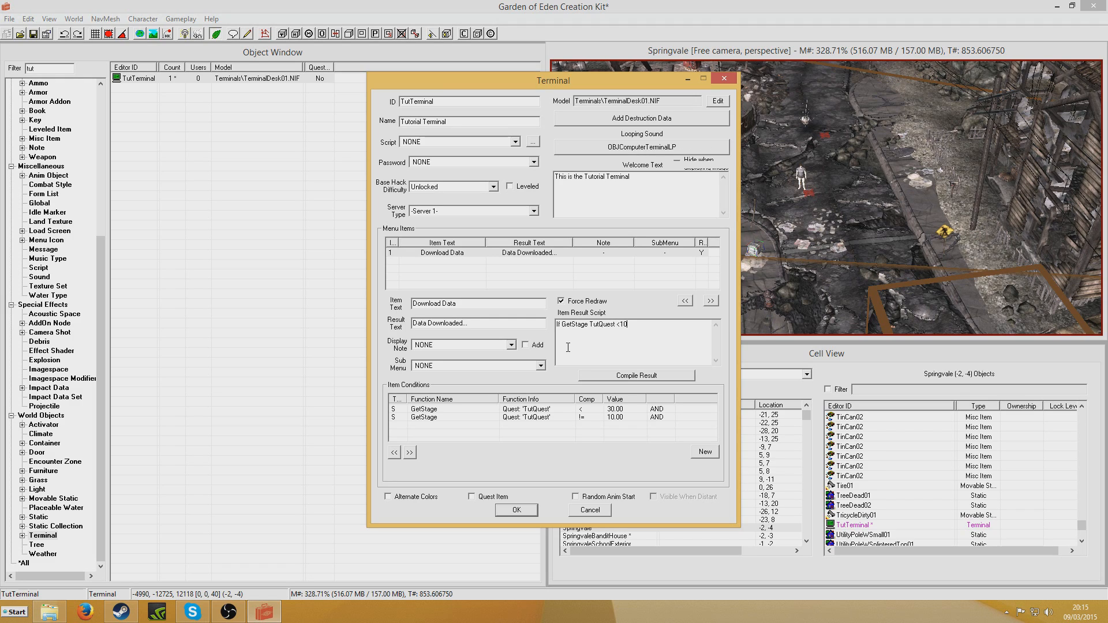
{"action": "type", "text": "#"}
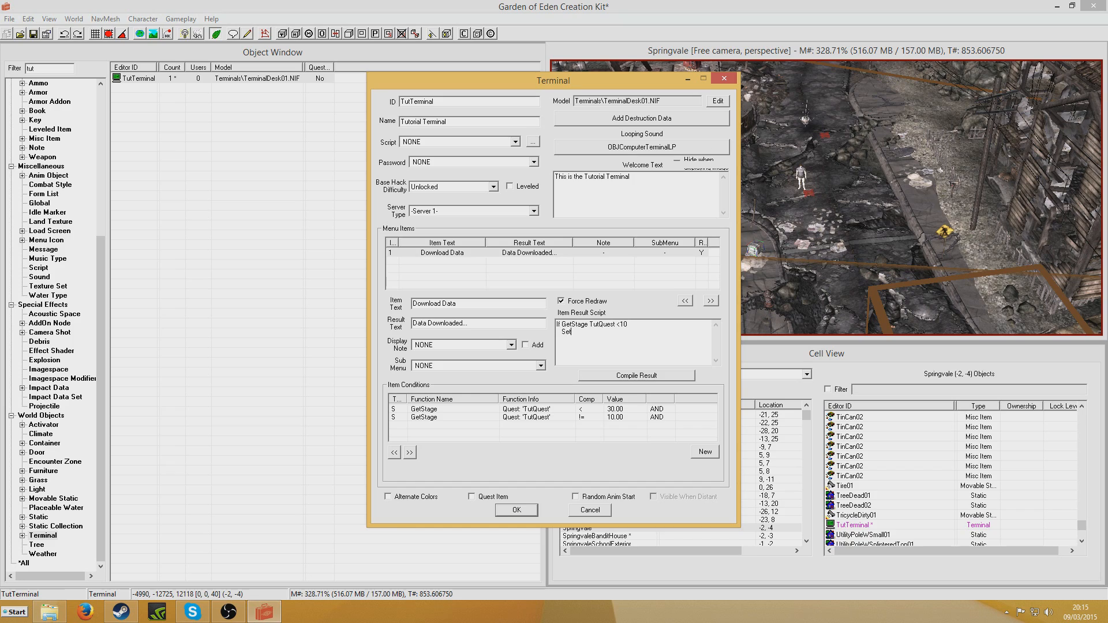
{"action": "type", "text": "SetStage tutQuest 10"}
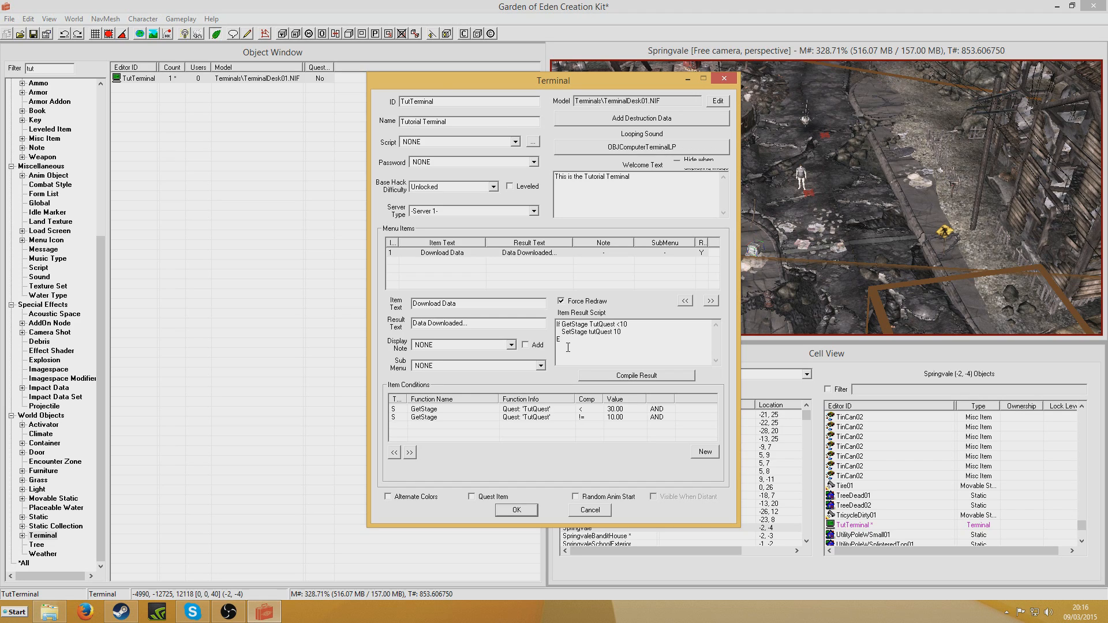
Step: Add the Elseif GetStage tutQuest == 20 branch that sets stage 30 and finish the script
{"action": "type", "text": "Elseif"}
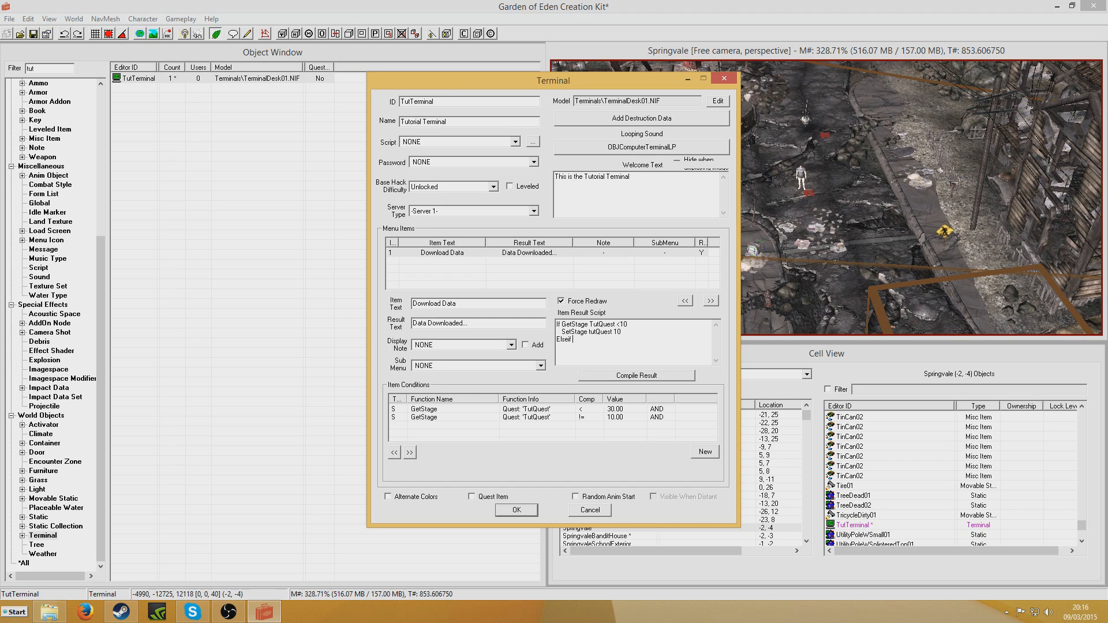
{"action": "type", "text": "GetStage"}
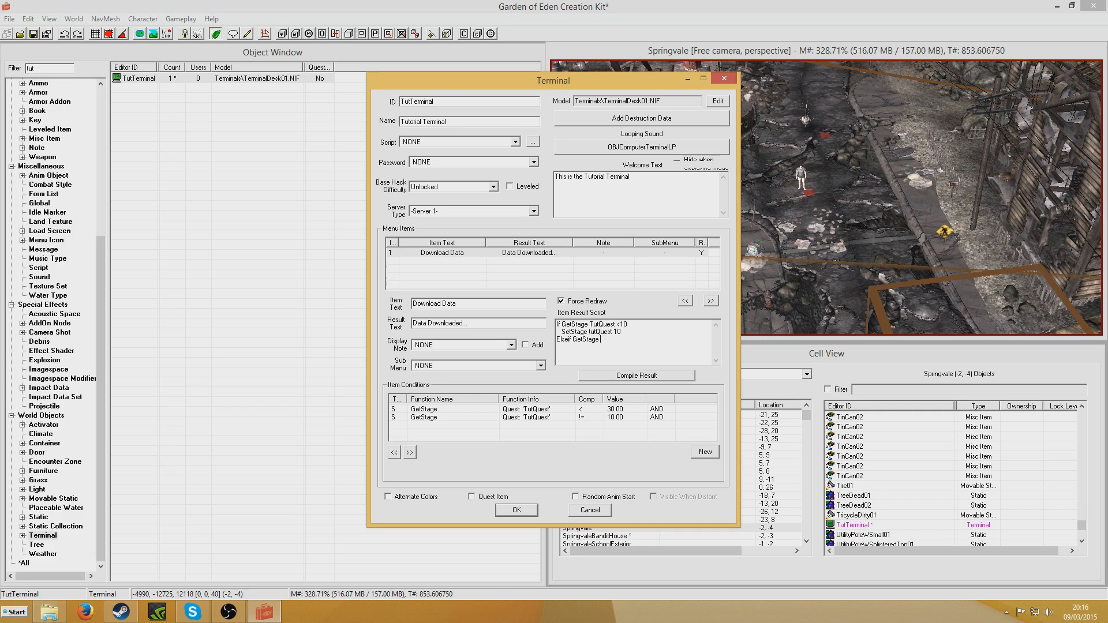
{"action": "type", "text": "tutQuest"}
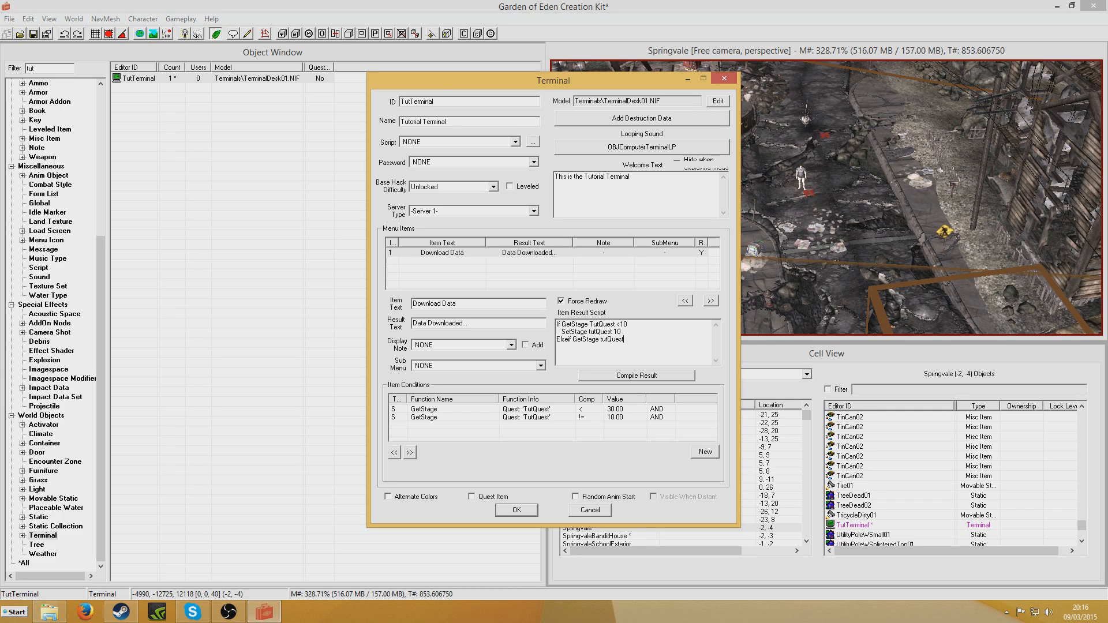
{"action": "type", "text": "=="}
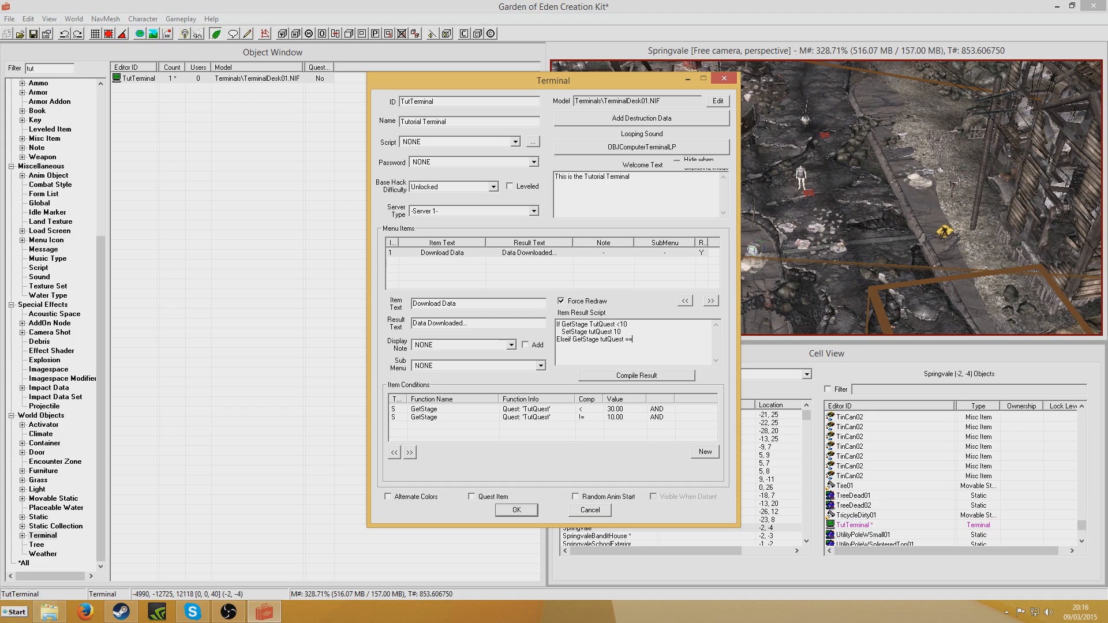
{"action": "type", "text": "20"}
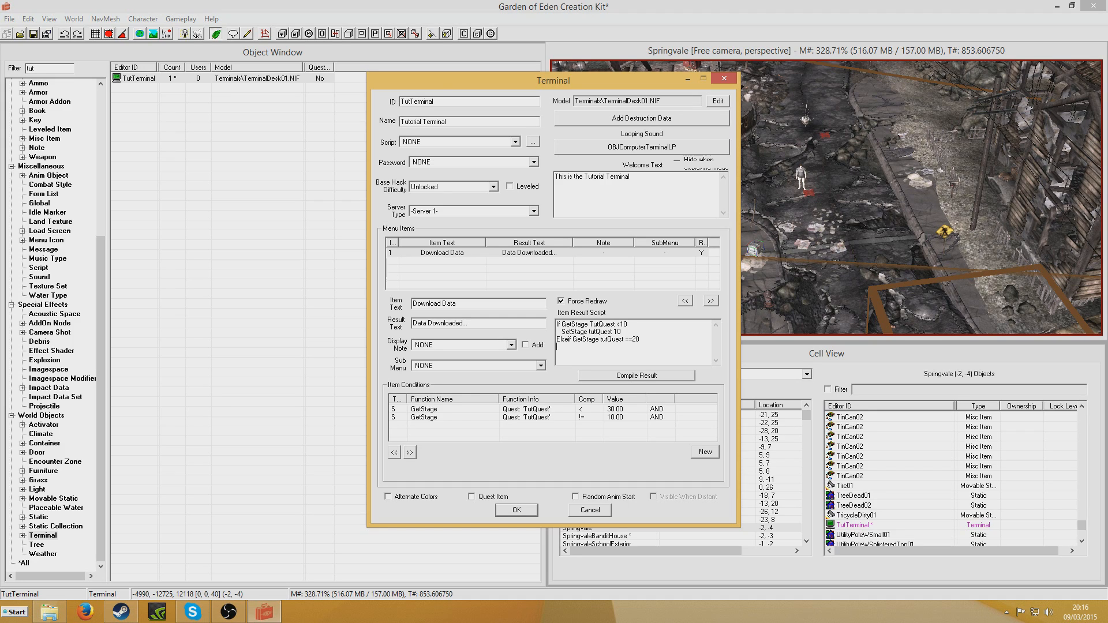
{"action": "type", "text": "SetStage T"}
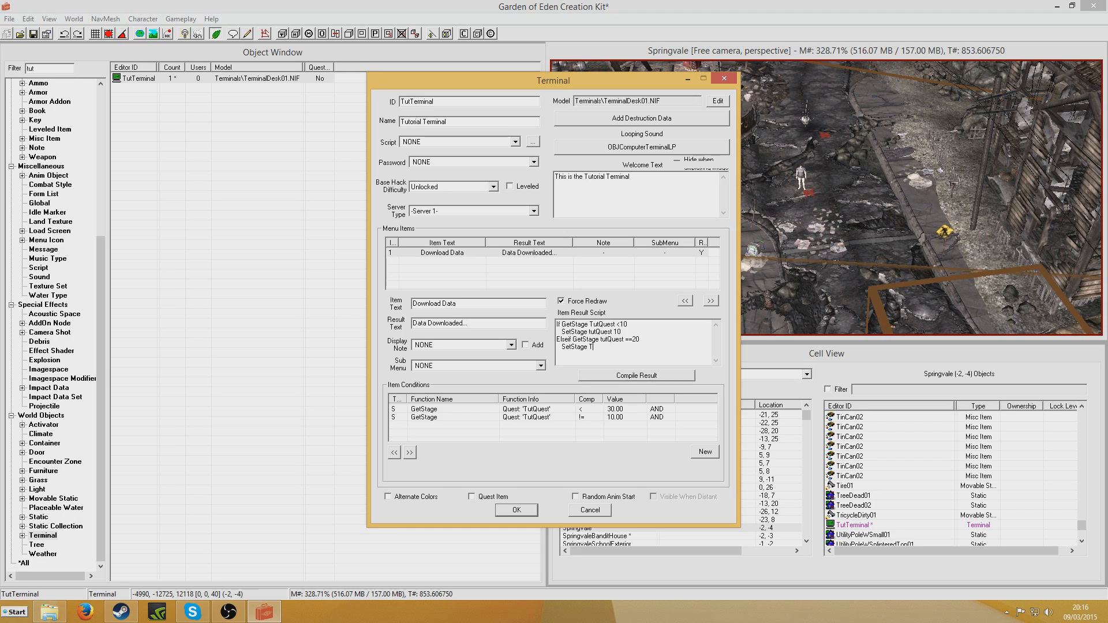
{"action": "type", "text": "utQuest"}
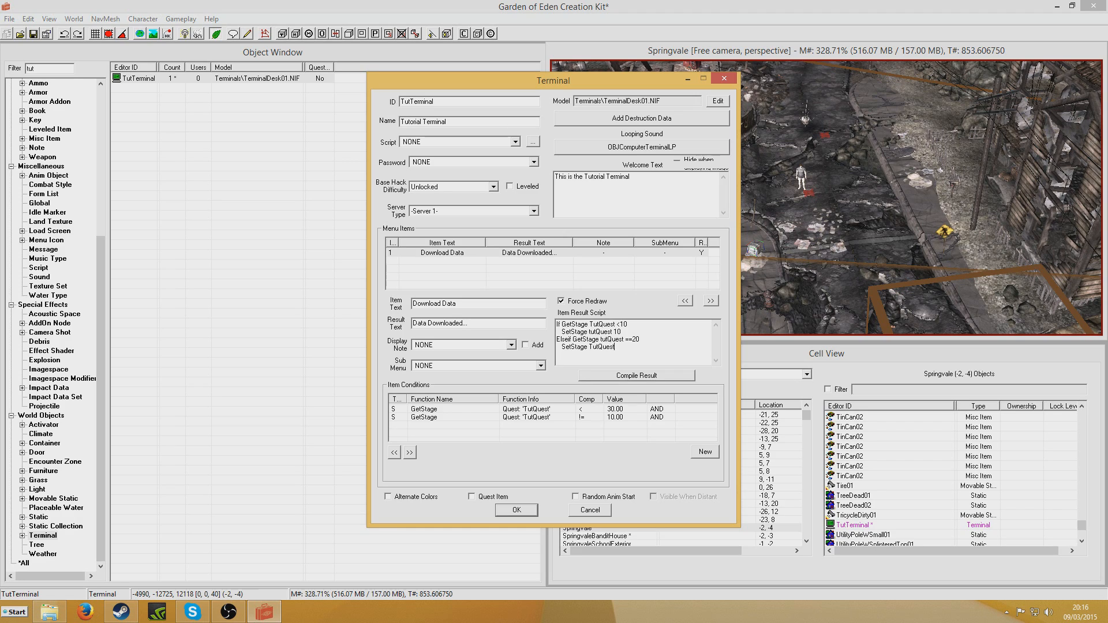
{"action": "type", "text": "30"}
{"action": "type", "text": "Endif"}
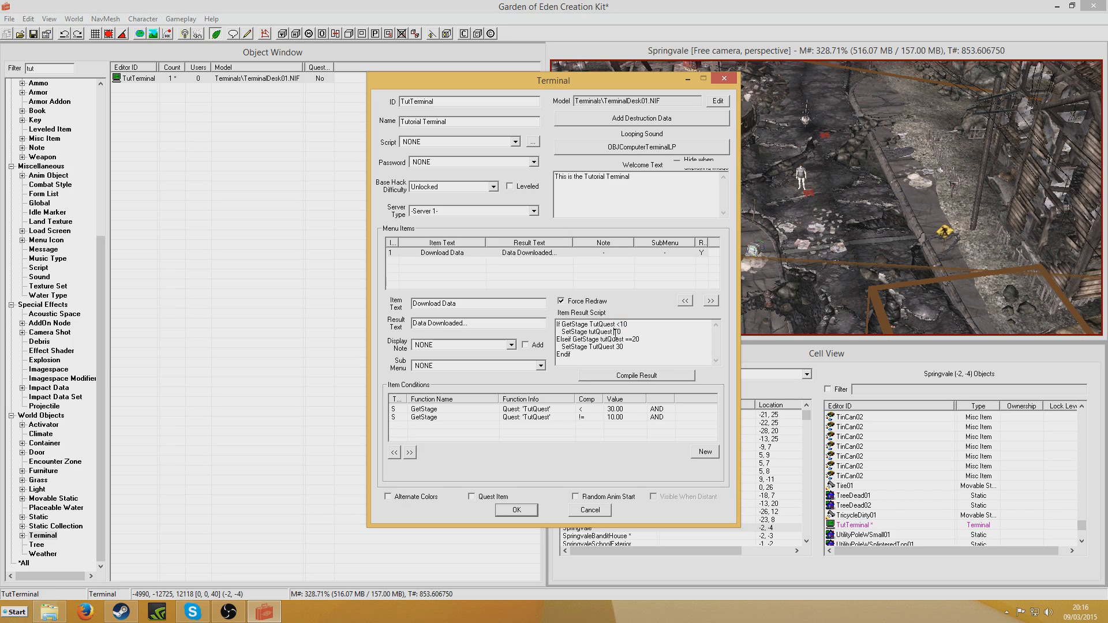
{"action": "double_click", "coordinate": [620, 331]}
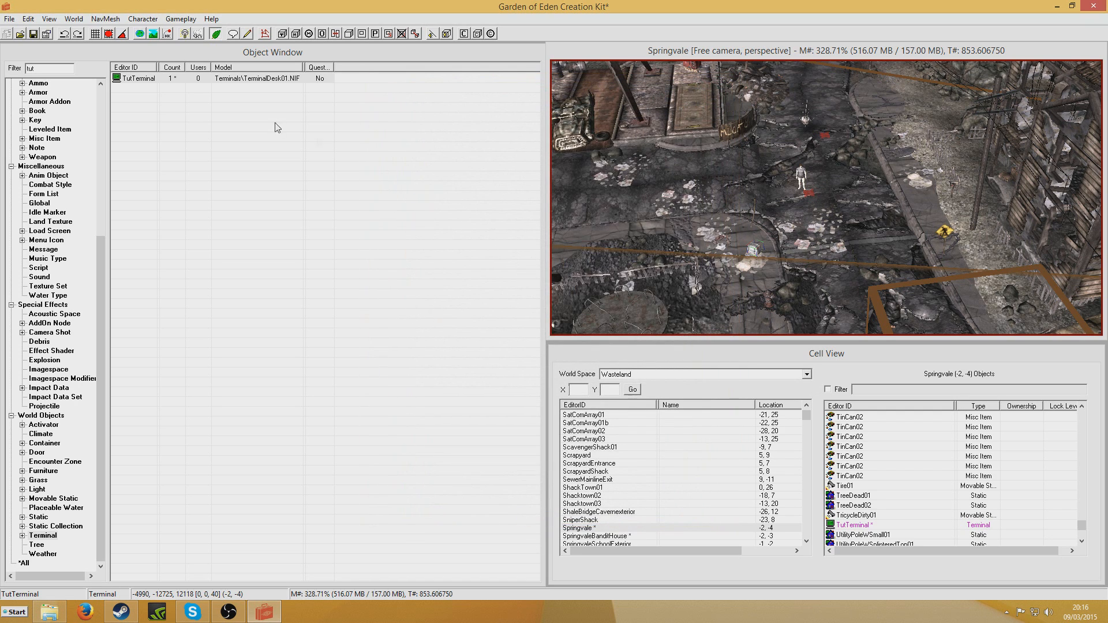
Step: Save the mod as tutquest.esp, declining to overwrite the existing TutQuest.esp
{"action": "left_click", "coordinate": [39, 29]}
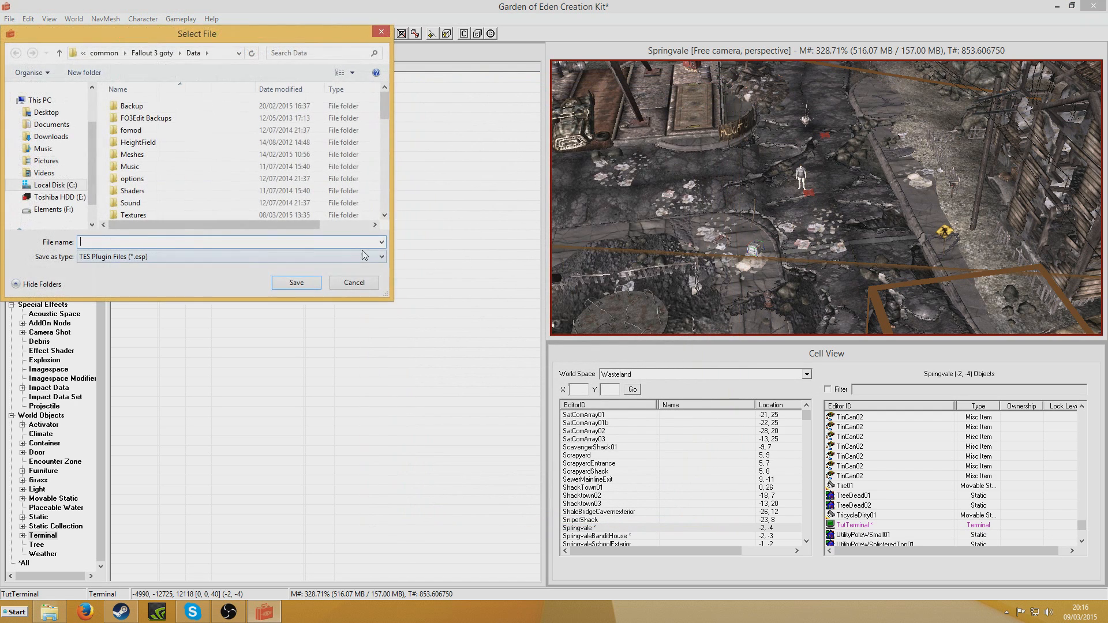
{"action": "type", "text": "tut"}
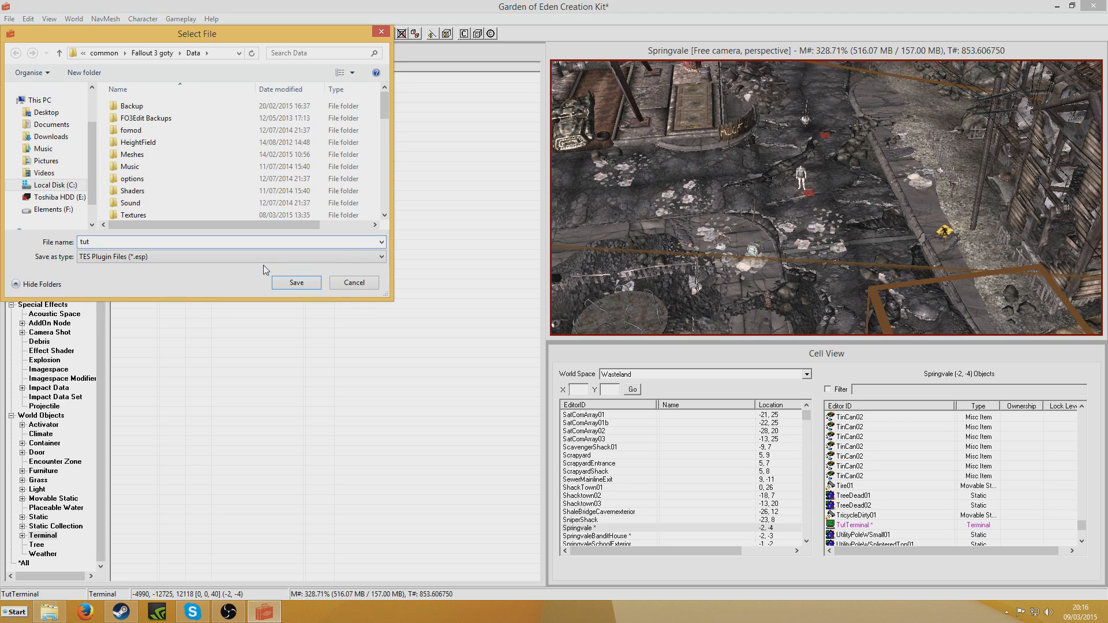
{"action": "type", "text": "quest"}
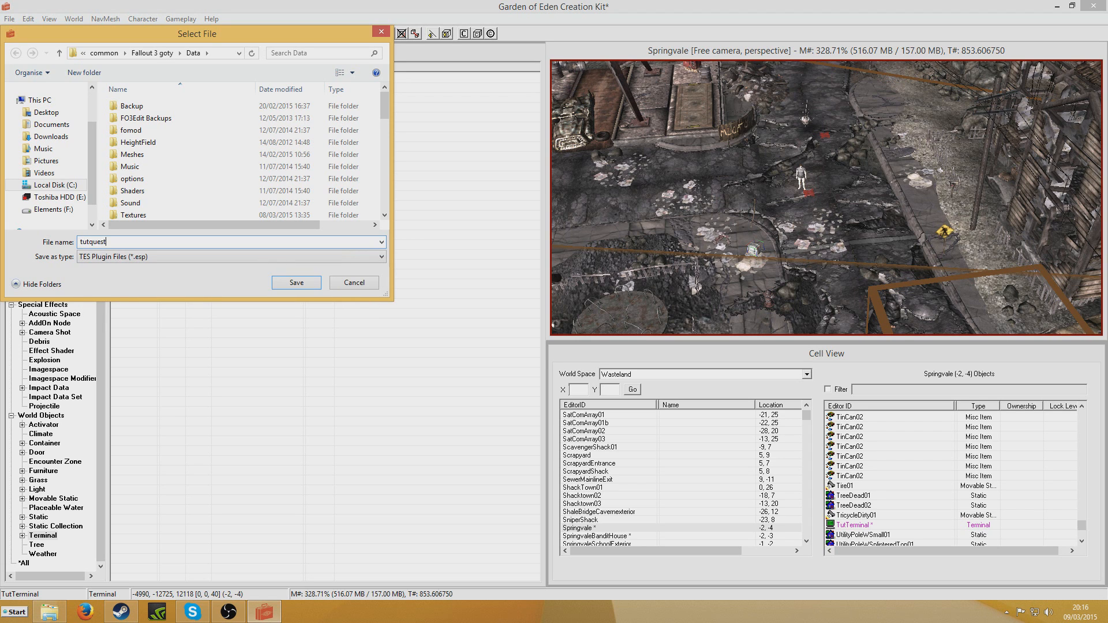
{"action": "left_click", "coordinate": [295, 282]}
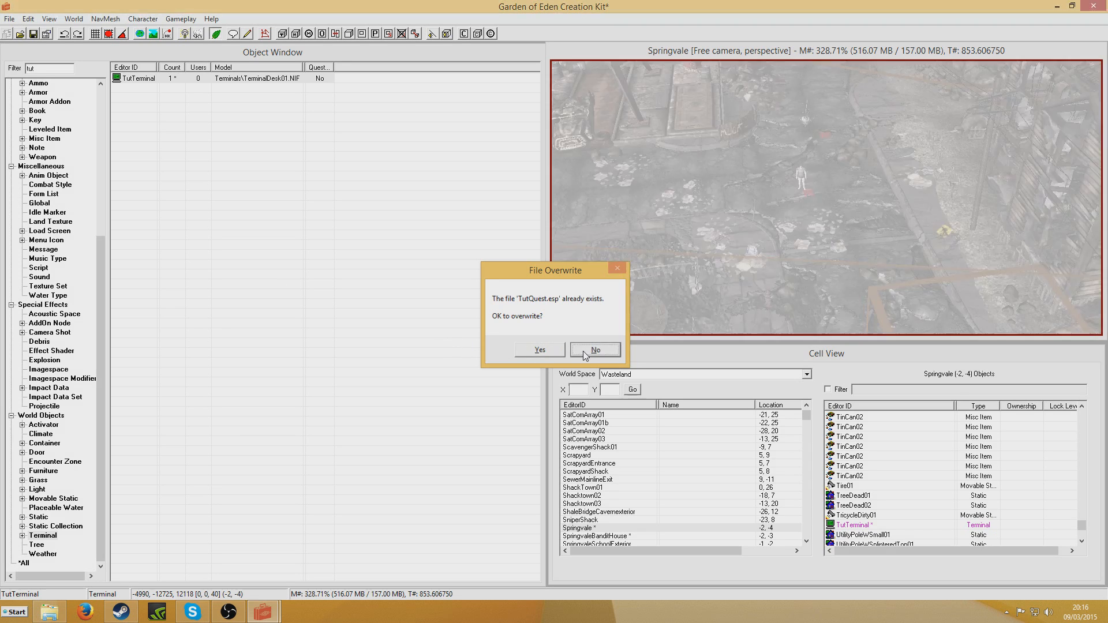
{"action": "left_click", "coordinate": [596, 350]}
{"action": "type", "text": "Ques"}
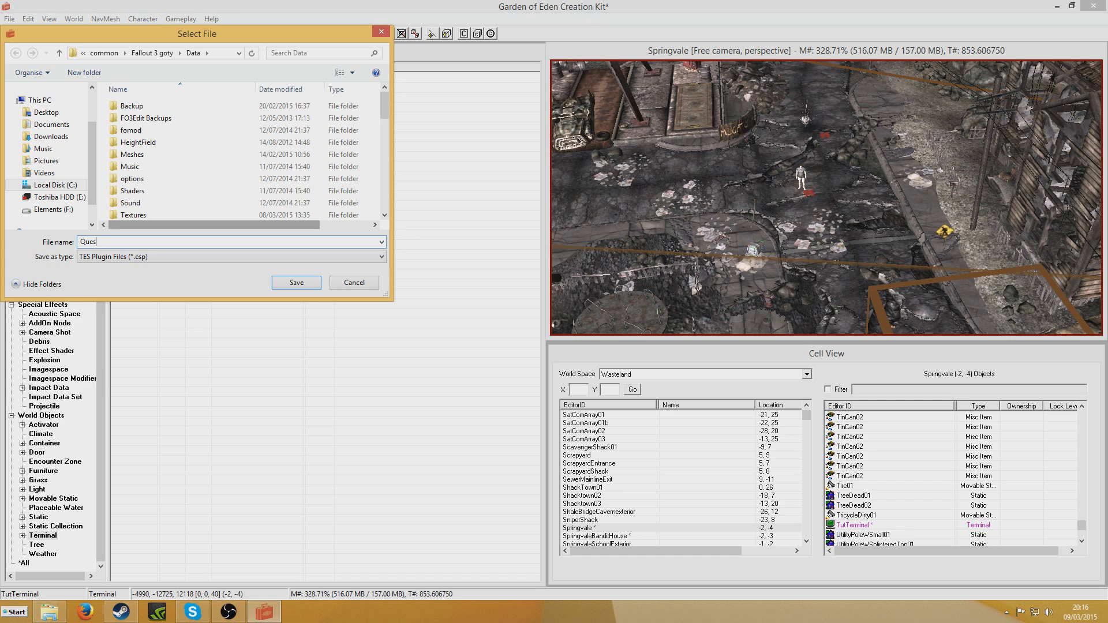
{"action": "left_click", "coordinate": [295, 282]}
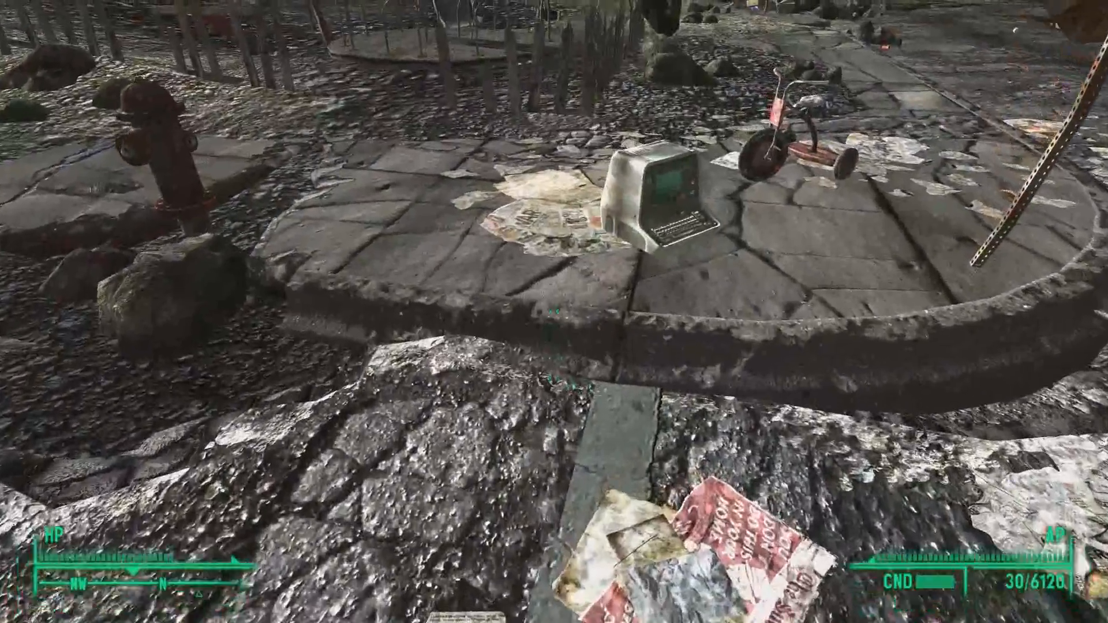
Step: Talk to the NPC, ask for work, and check the Pip-Boy world map for the quest marker
{"action": "left_click", "coordinate": [667, 196]}
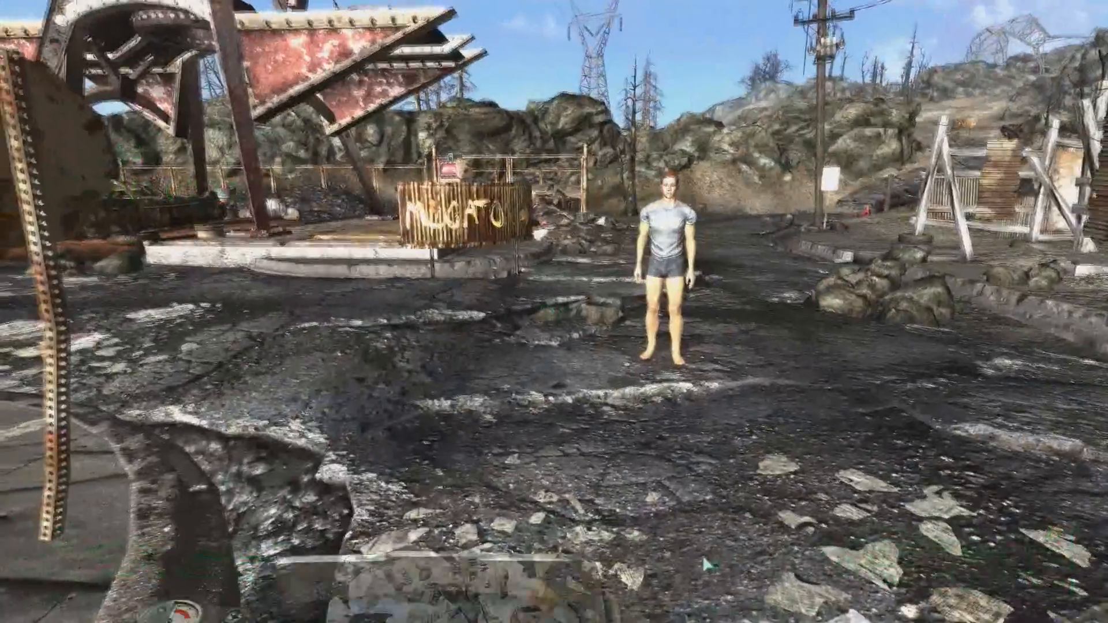
{"action": "key", "text": "Tab"}
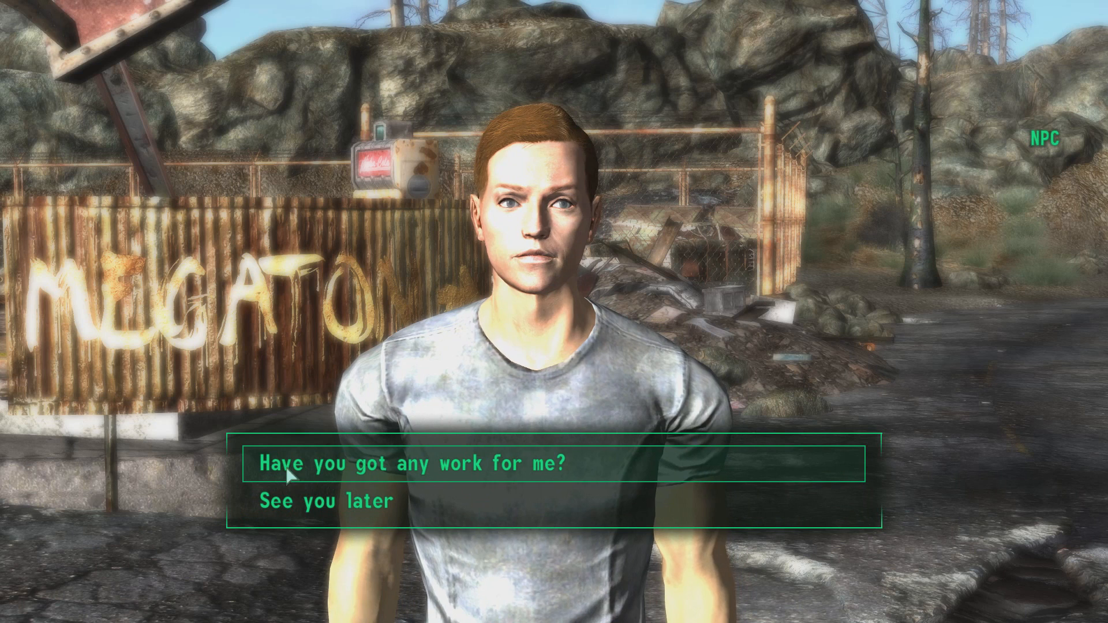
{"action": "left_click", "coordinate": [410, 473]}
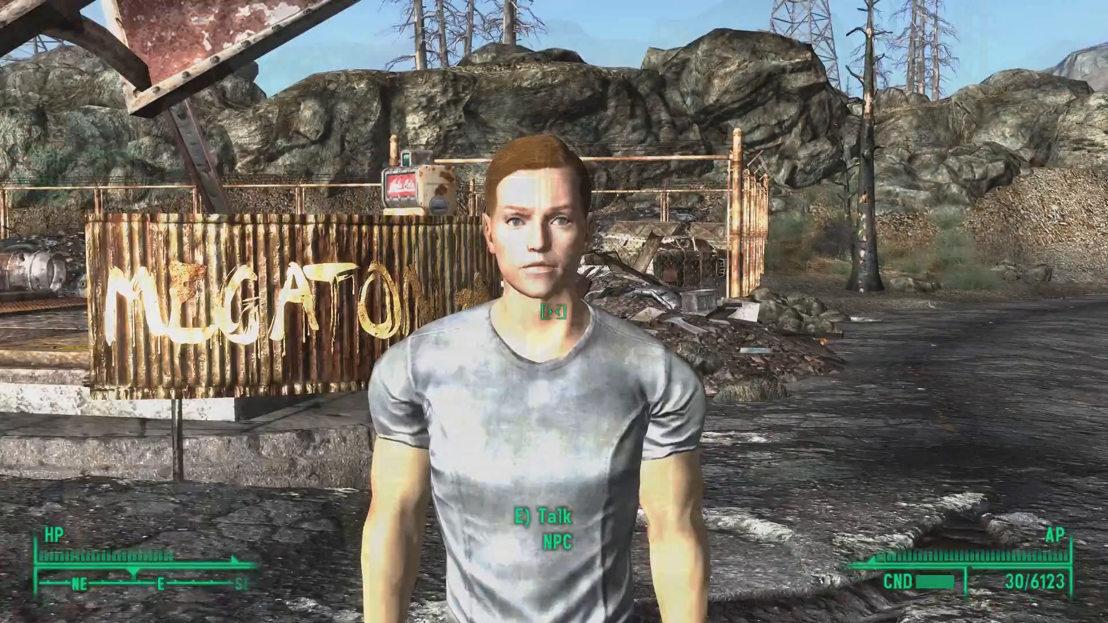
{"action": "key", "text": "Tab"}
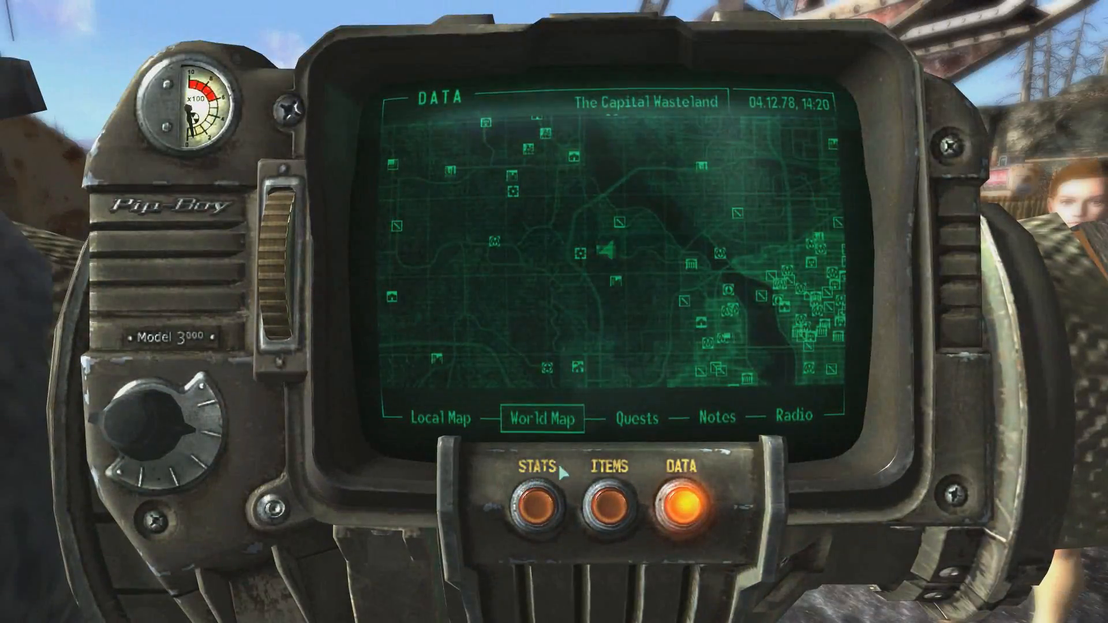
{"action": "left_click", "coordinate": [637, 418]}
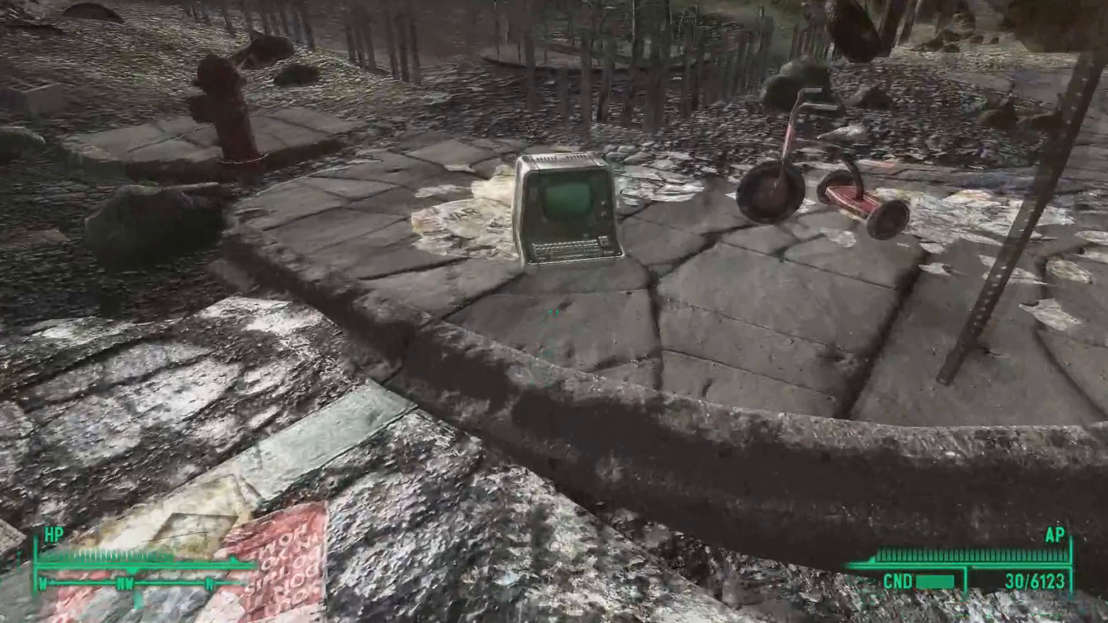
Step: Activate the terminal, choose Download Data, then return to the NPC for the 100 cap reward
{"action": "left_click", "coordinate": [567, 213]}
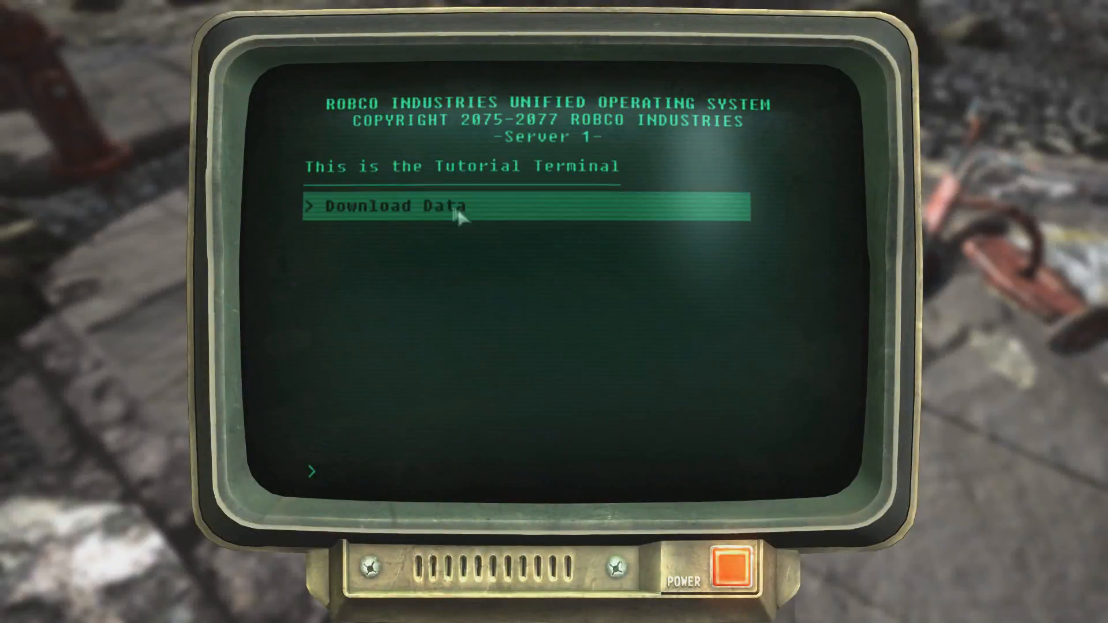
{"action": "left_click", "coordinate": [389, 208]}
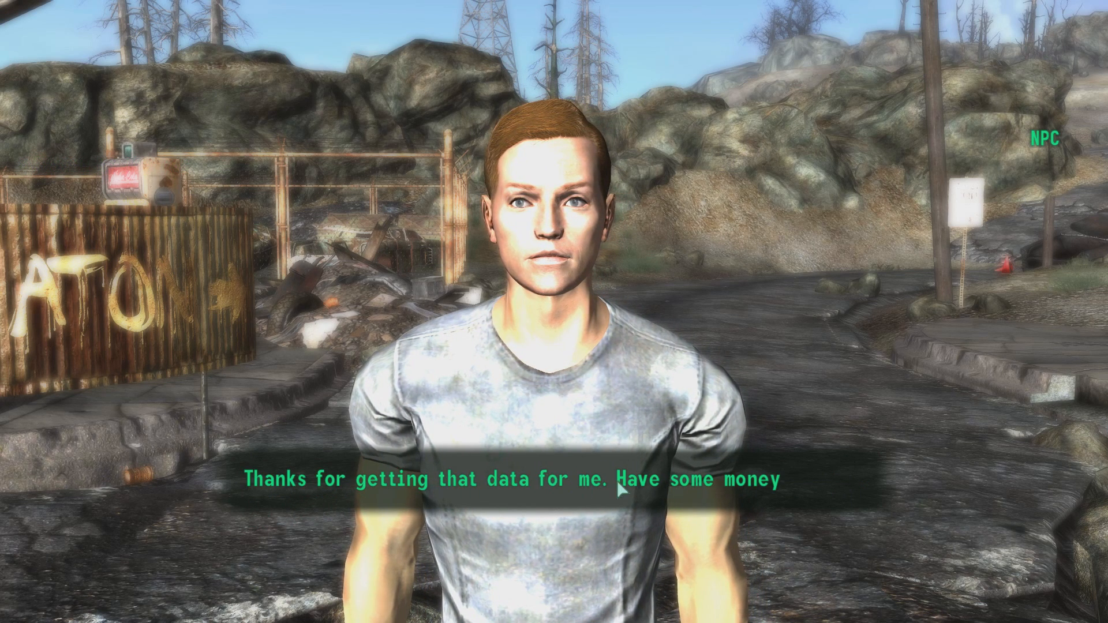
{"action": "left_click", "coordinate": [621, 491]}
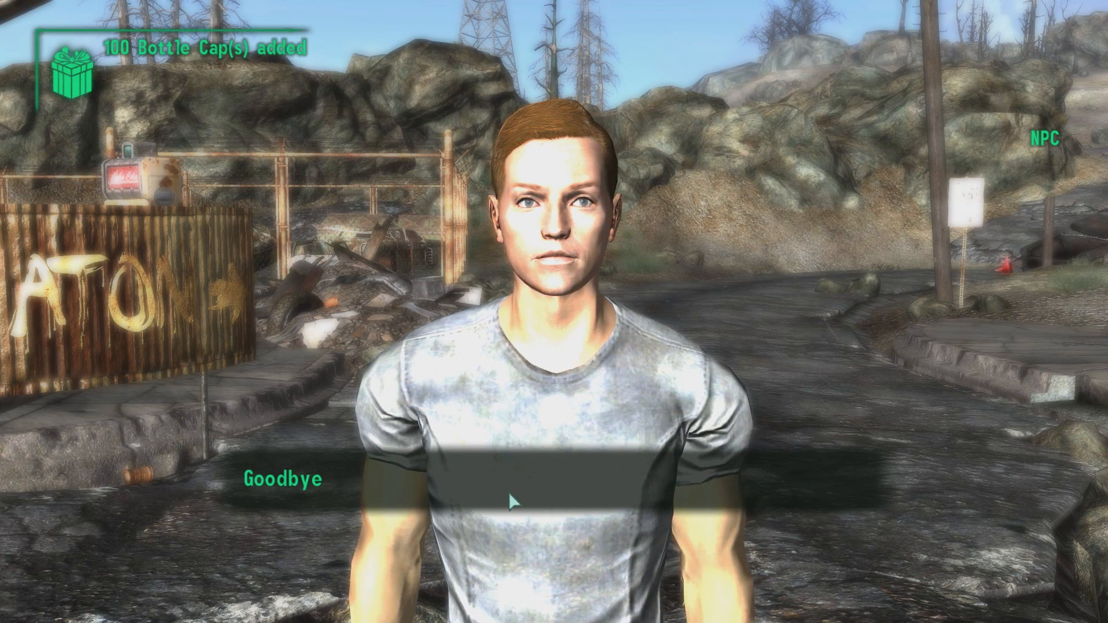